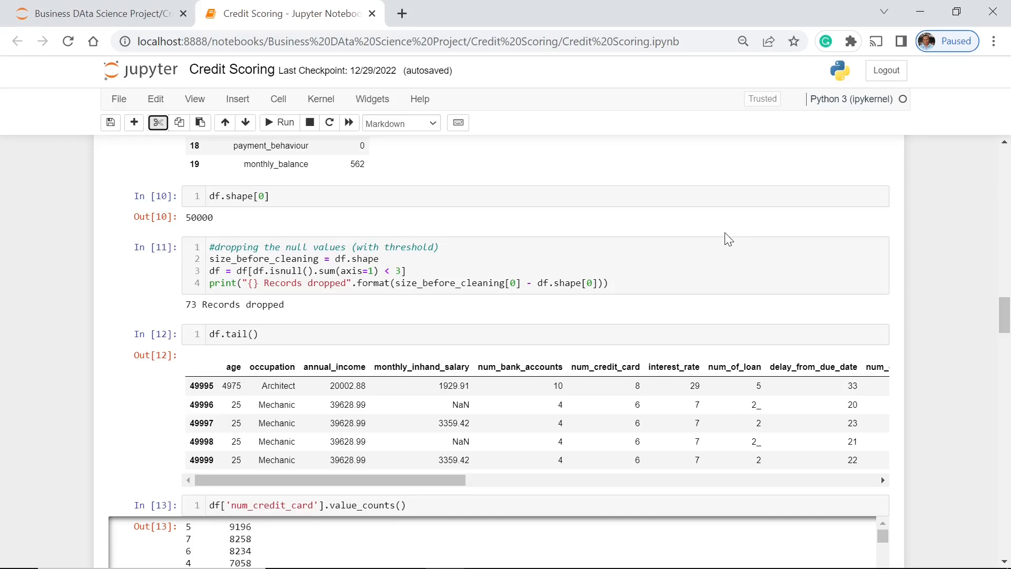
pyautogui.moveTo(942, 254)
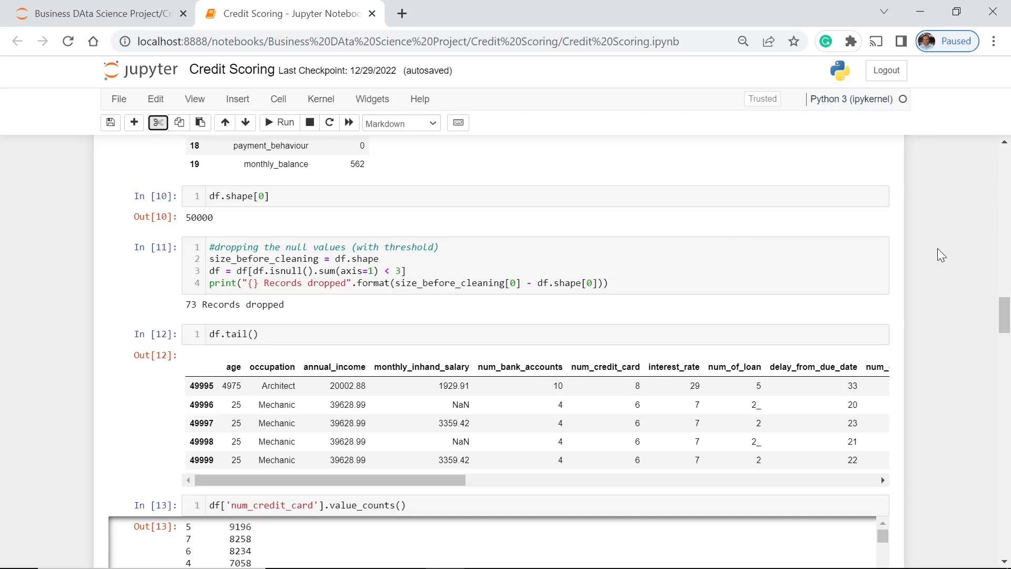
# - Scroll back up to the numpy, pandas, seaborn and sklearn imports cell
pyautogui.scroll(-3)
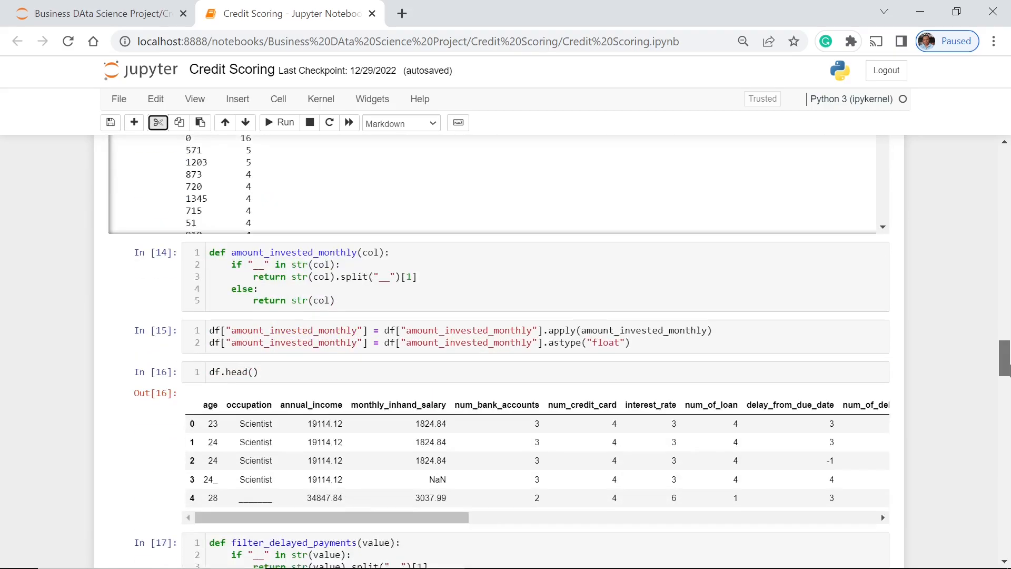
pyautogui.scroll(3)
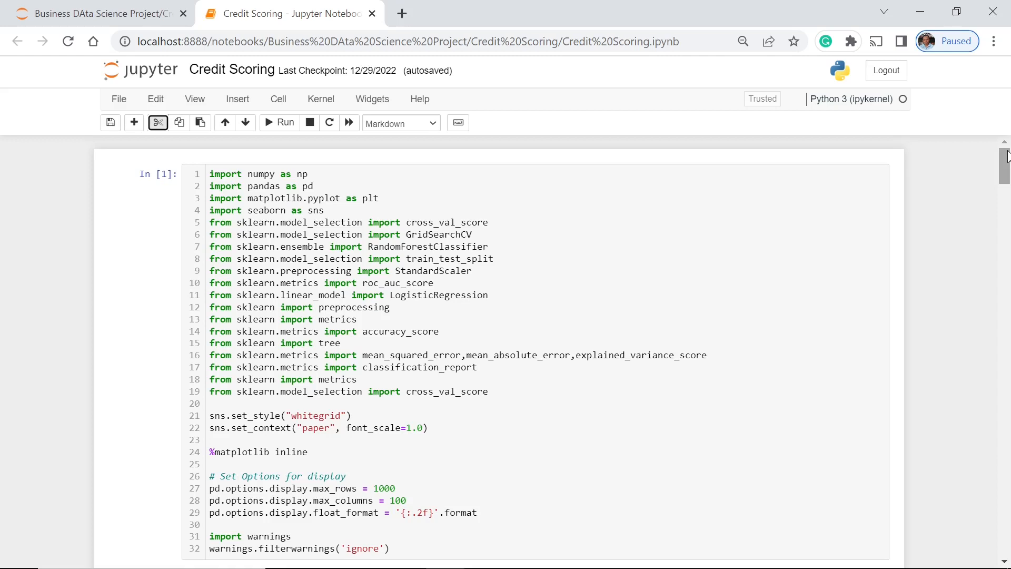
pyautogui.moveTo(940, 183)
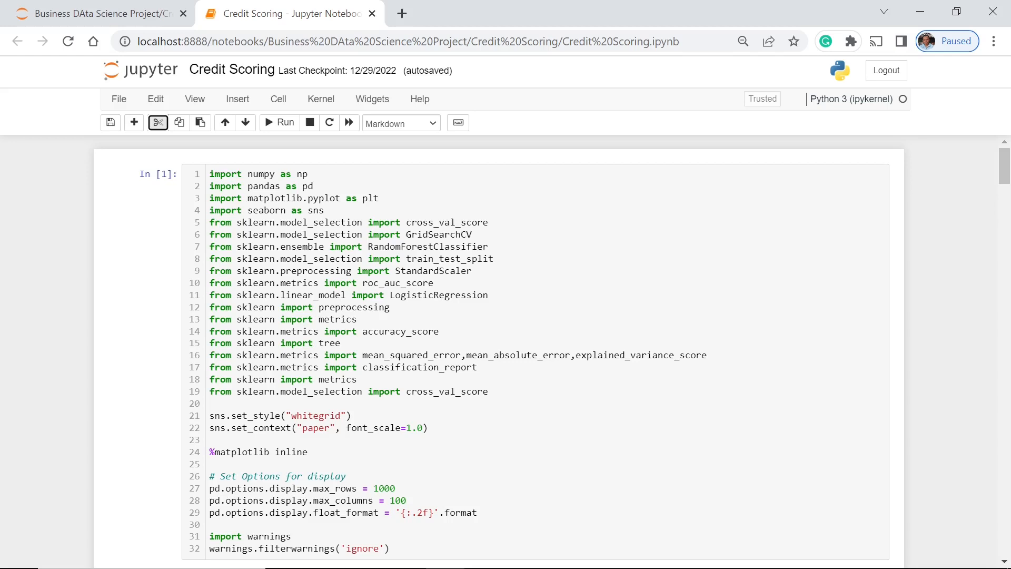
pyautogui.moveTo(917, 258)
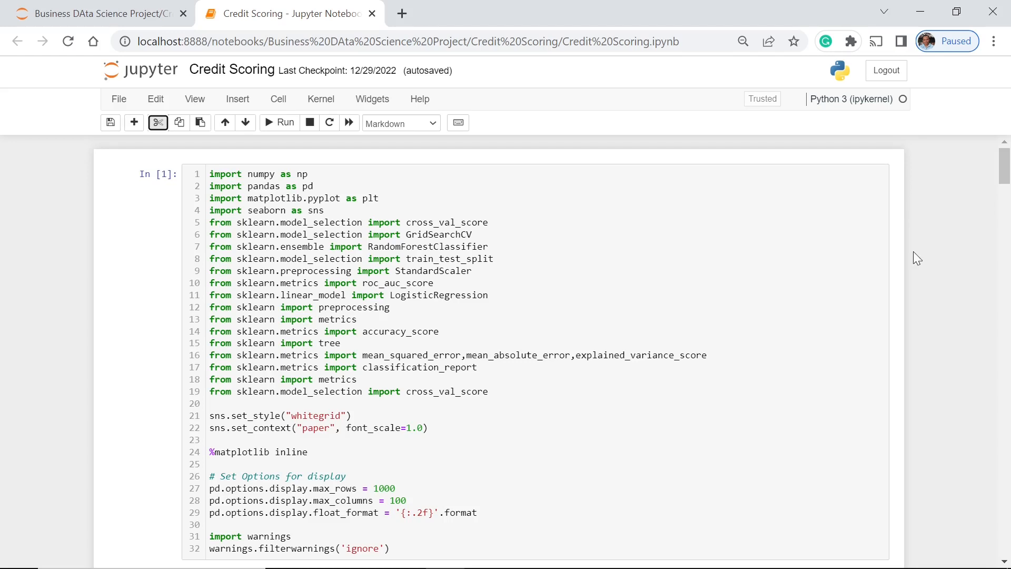
pyautogui.moveTo(949, 234)
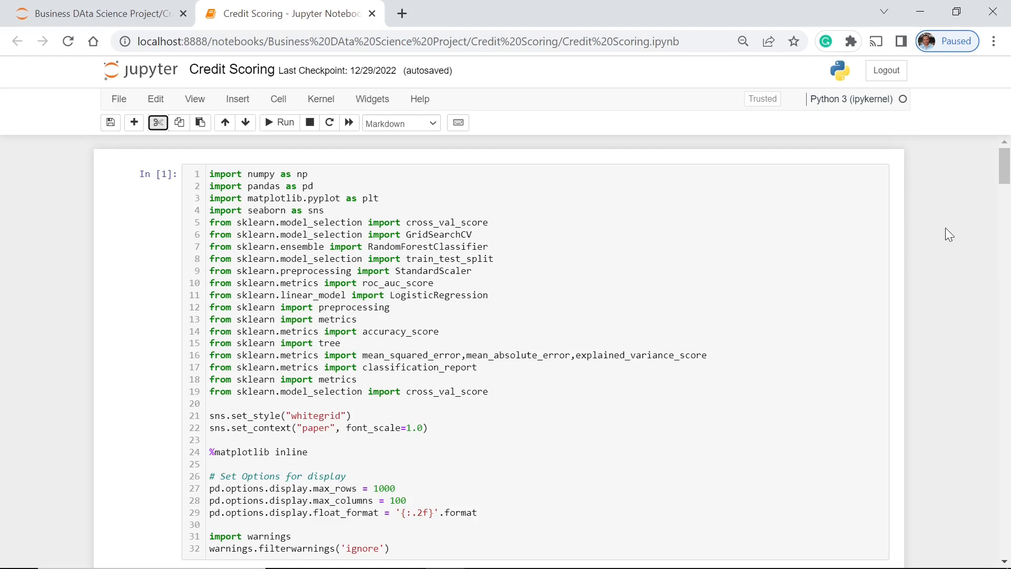
# - Scroll through the column, shape, drop and fillna cells to the df.head() preview (Out[27])
pyautogui.scroll(-3)
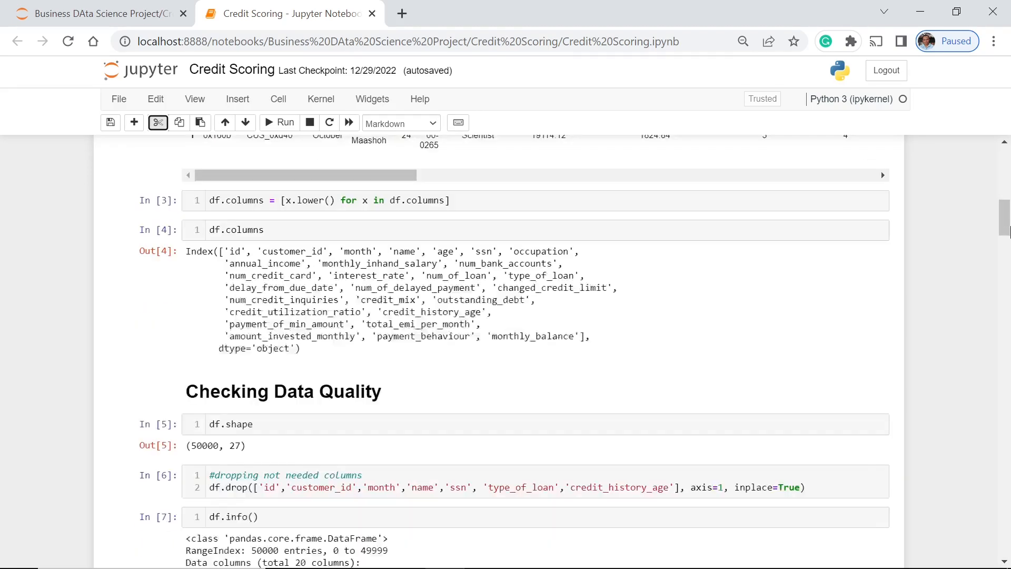
pyautogui.moveTo(972, 280)
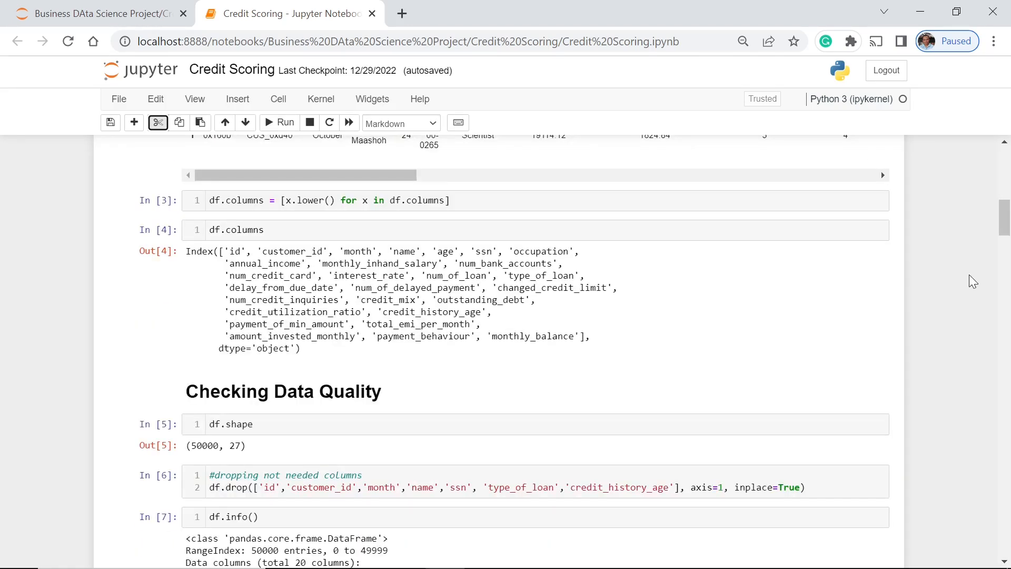
pyautogui.moveTo(980, 233)
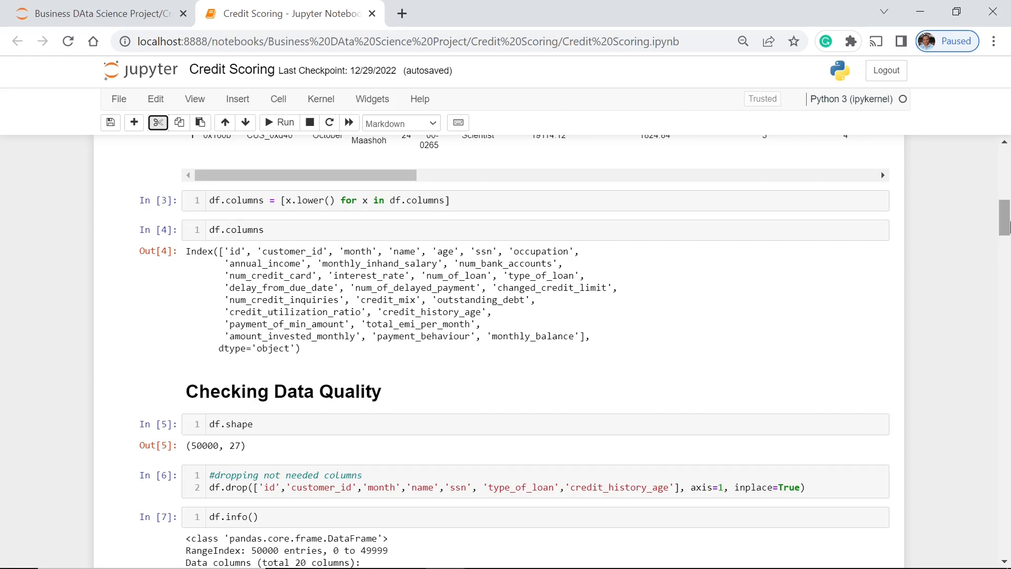
pyautogui.scroll(-3)
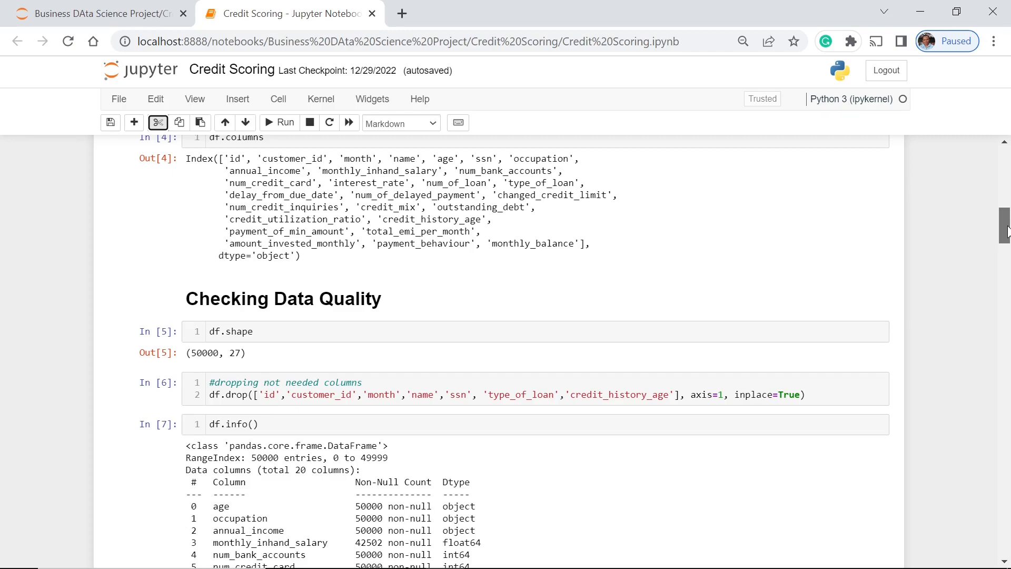
pyautogui.scroll(-3)
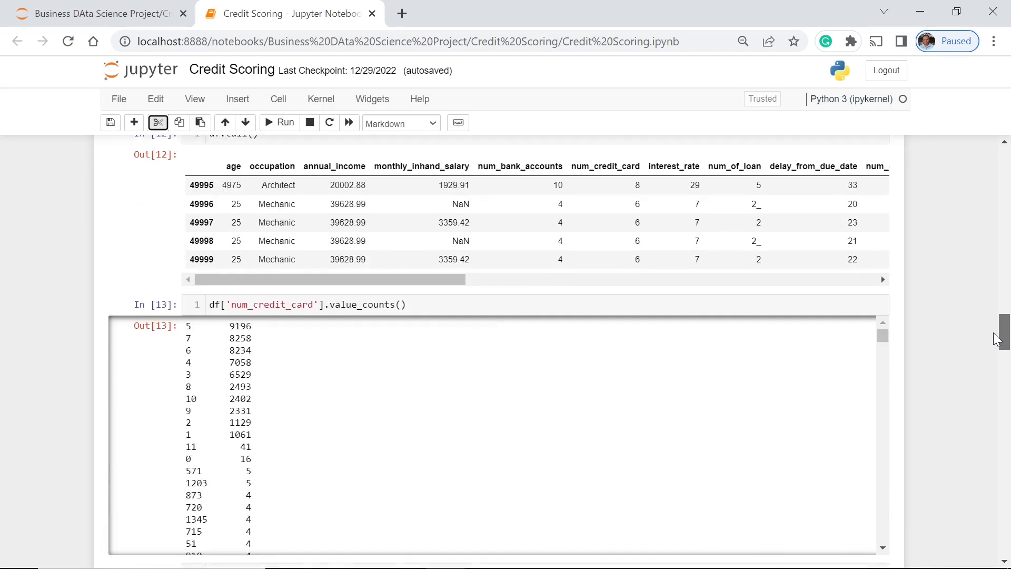
pyautogui.scroll(-3)
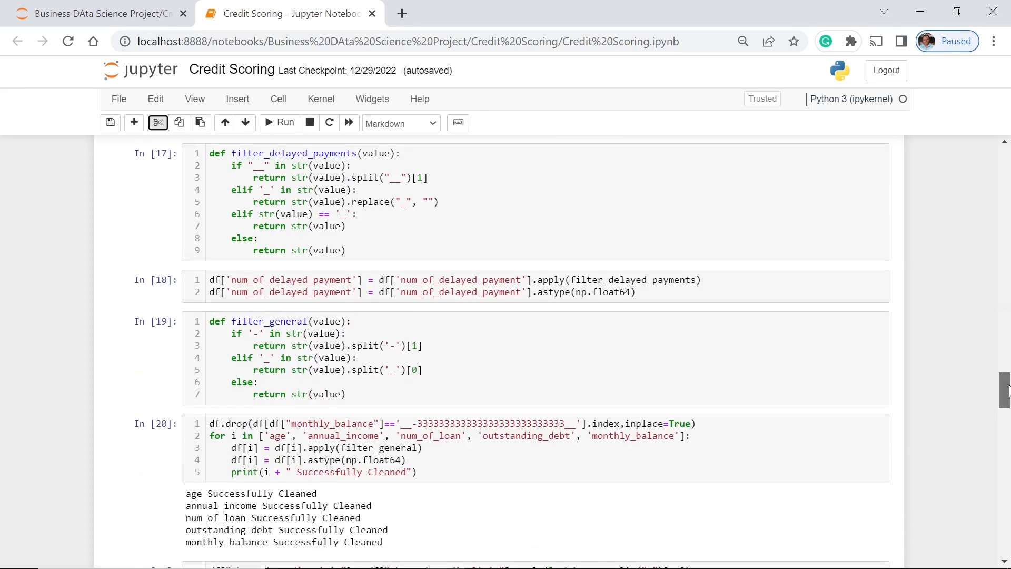
pyautogui.scroll(-3)
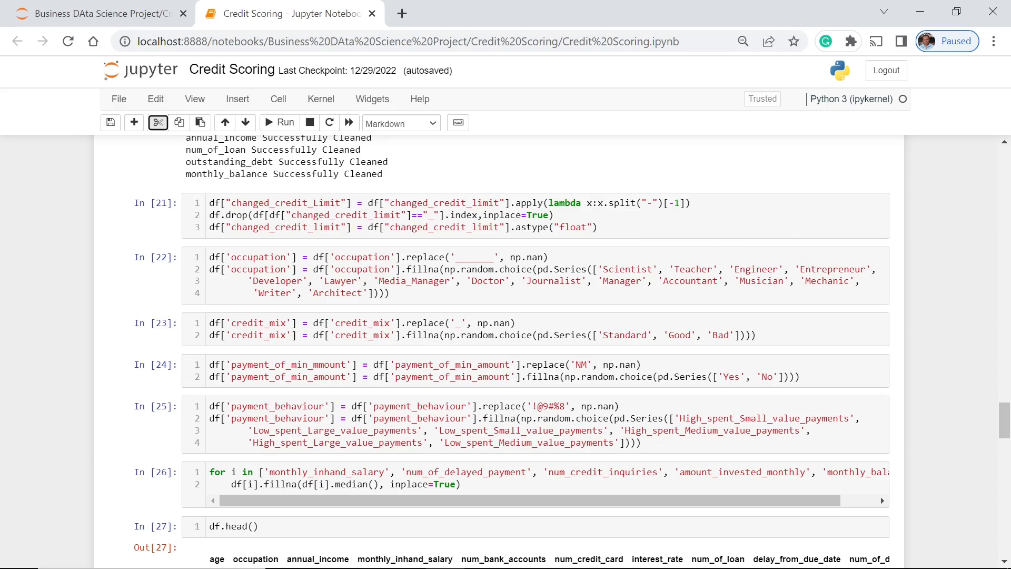
pyautogui.scroll(3)
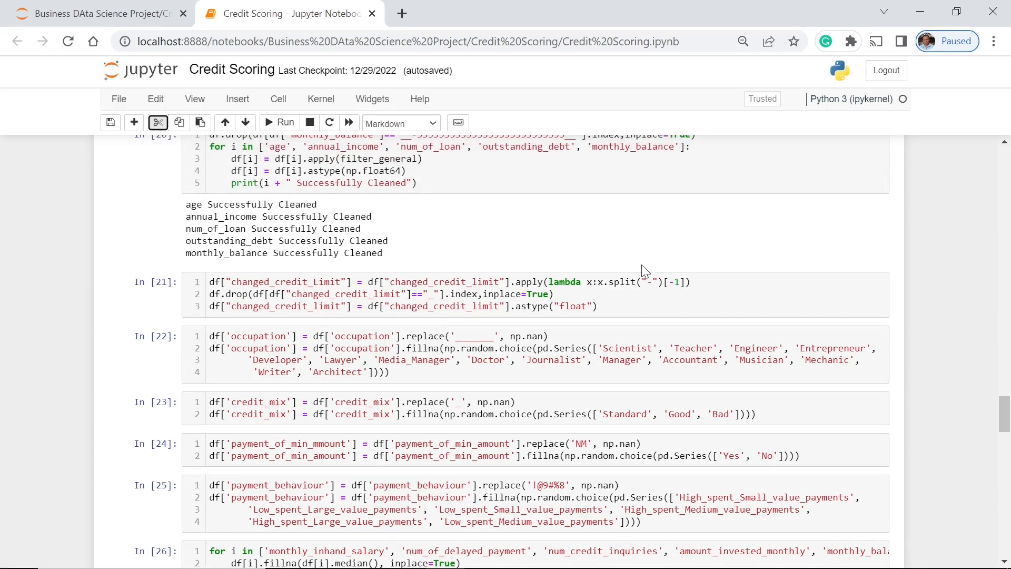
pyautogui.moveTo(943, 272)
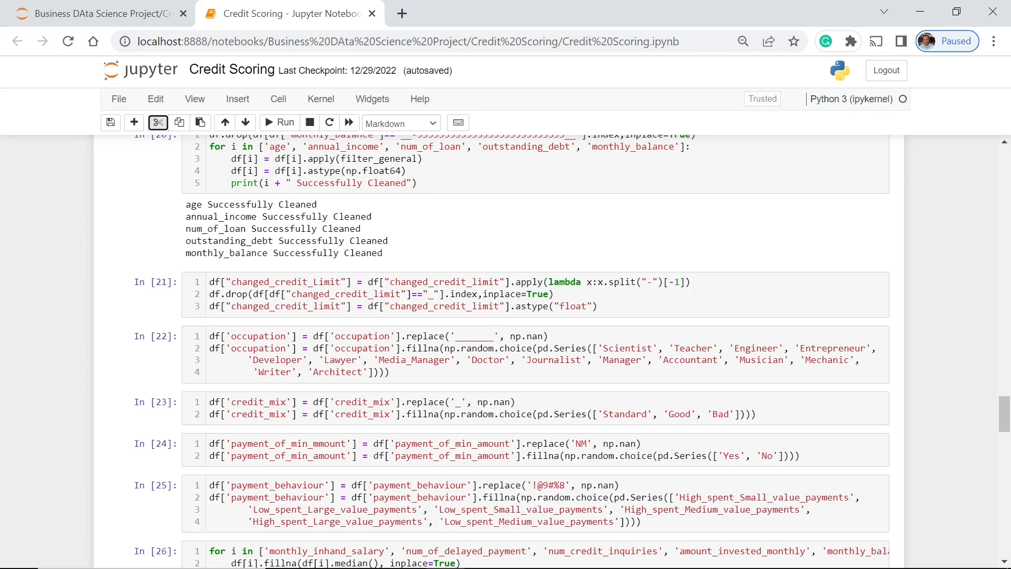
pyautogui.scroll(-3)
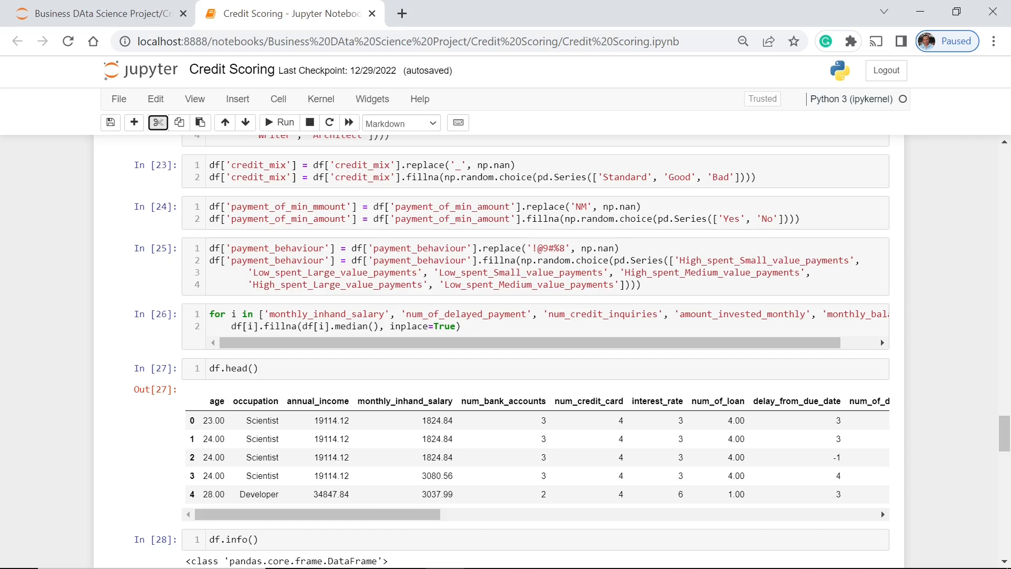
# - Scroll down to the Exploratory Data Analysis heading and the Categorical Data countplot cells
pyautogui.scroll(-3)
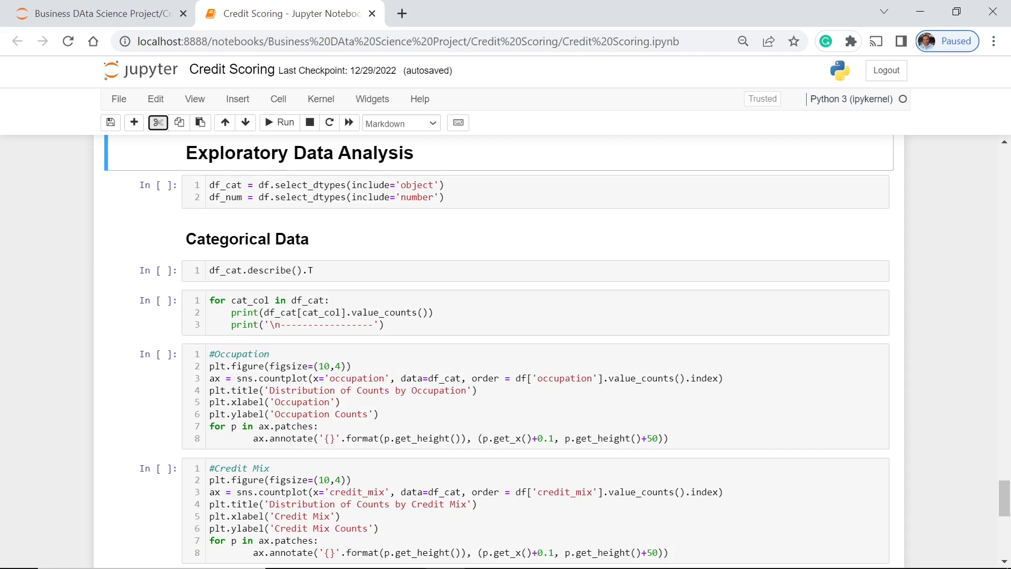
pyautogui.moveTo(265, 220)
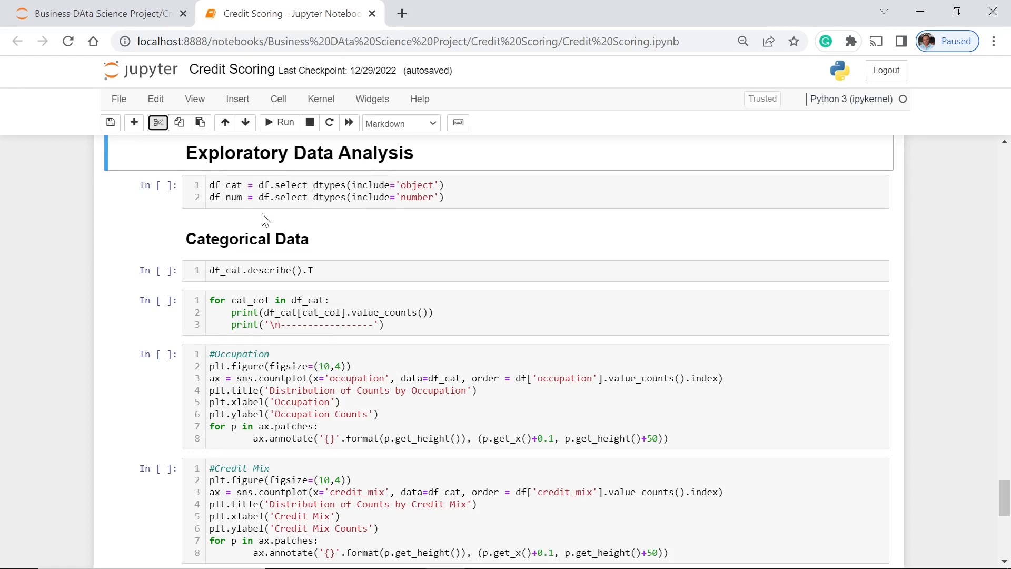
pyautogui.moveTo(290, 224)
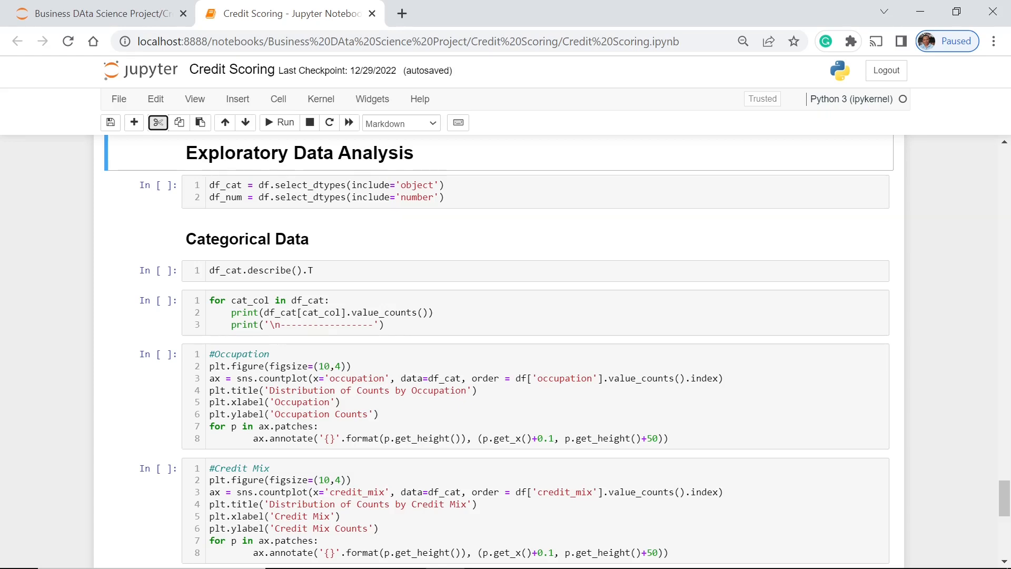
pyautogui.moveTo(485, 214)
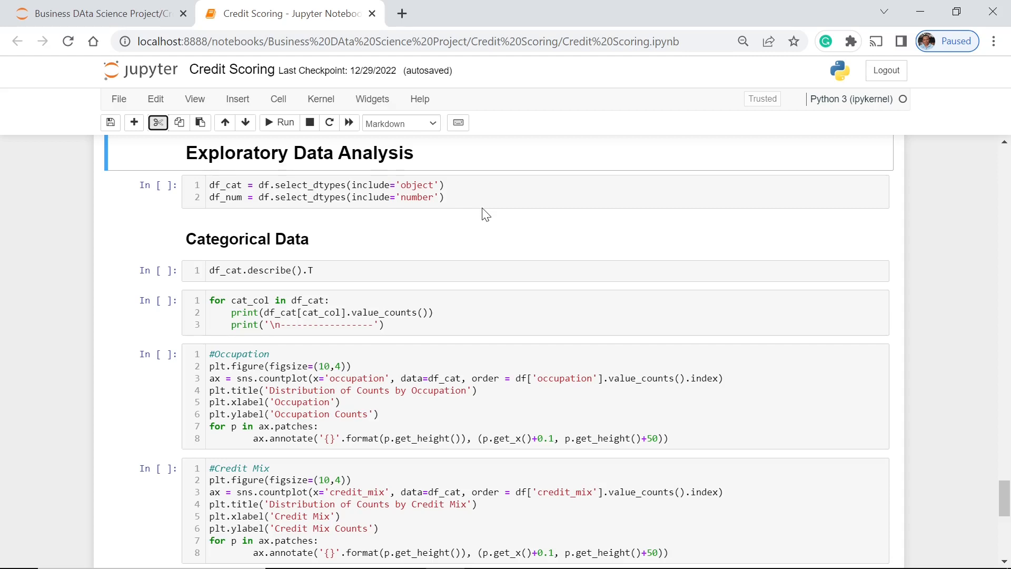
pyautogui.moveTo(430, 257)
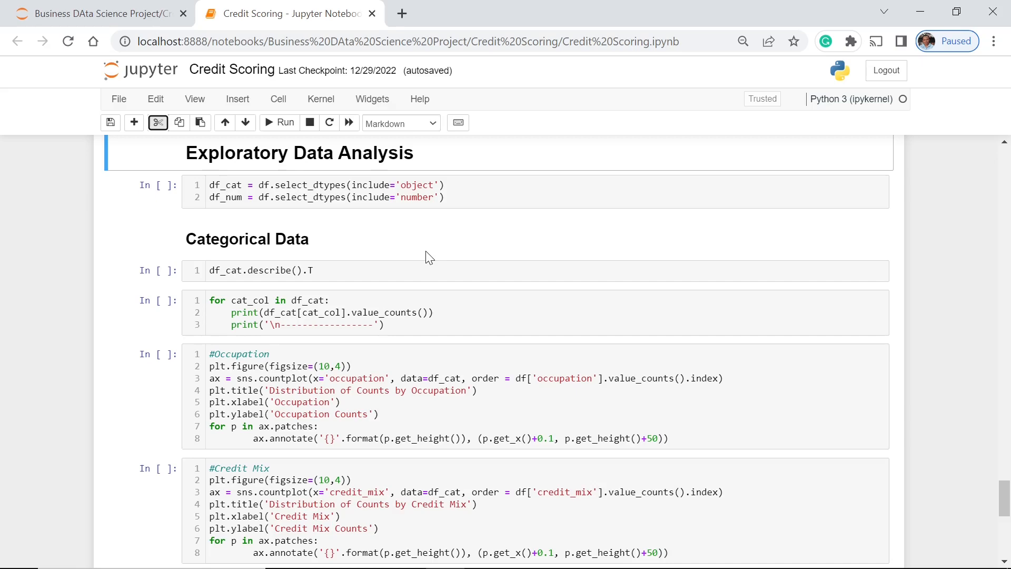
pyautogui.scroll(-3)
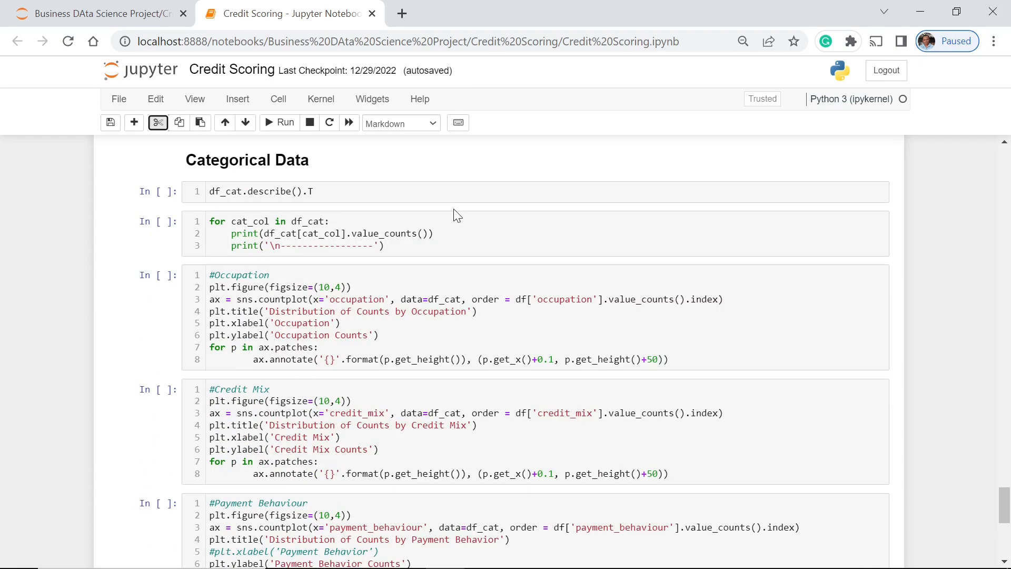
# - Run the df_cat/df_num select_dtypes cell splitting categorical and numeric columns
pyautogui.scroll(3)
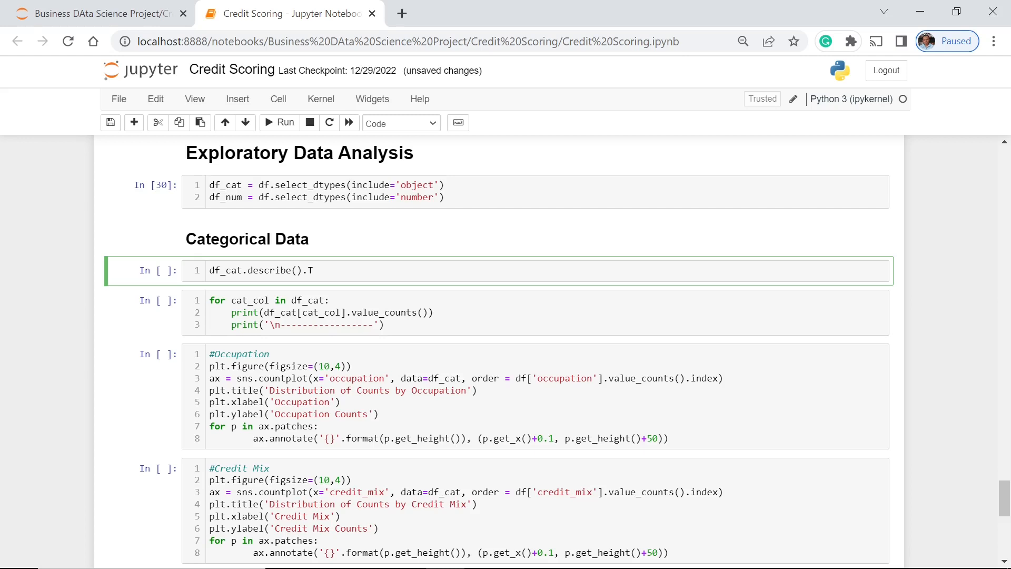
pyautogui.click(279, 123)
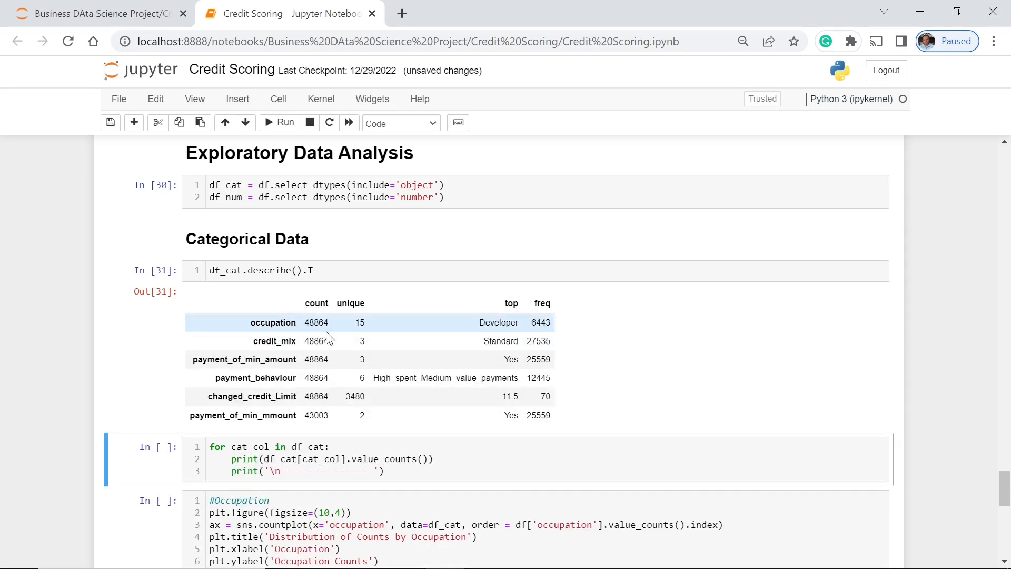
pyautogui.moveTo(328, 336)
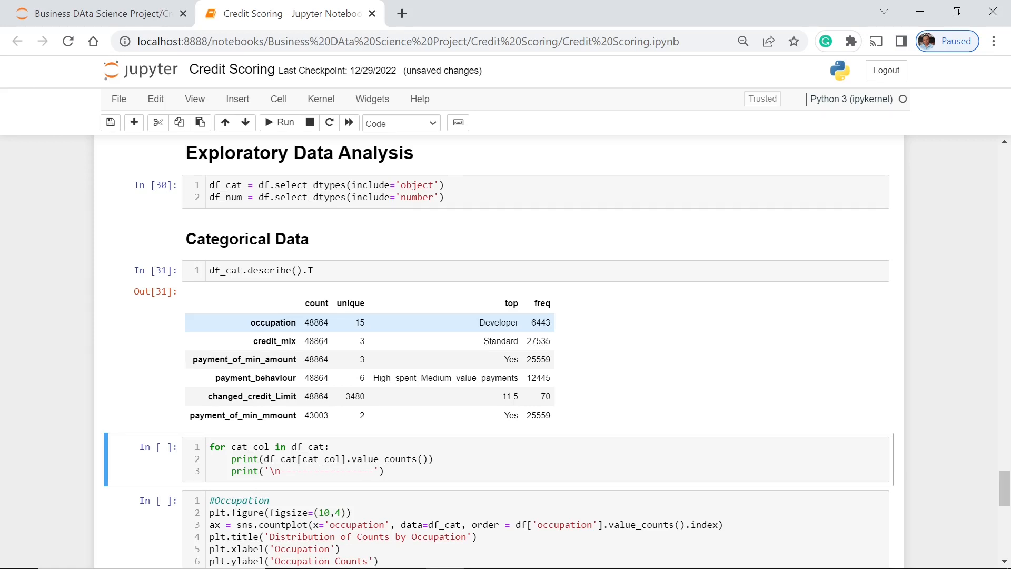
pyautogui.moveTo(537, 298)
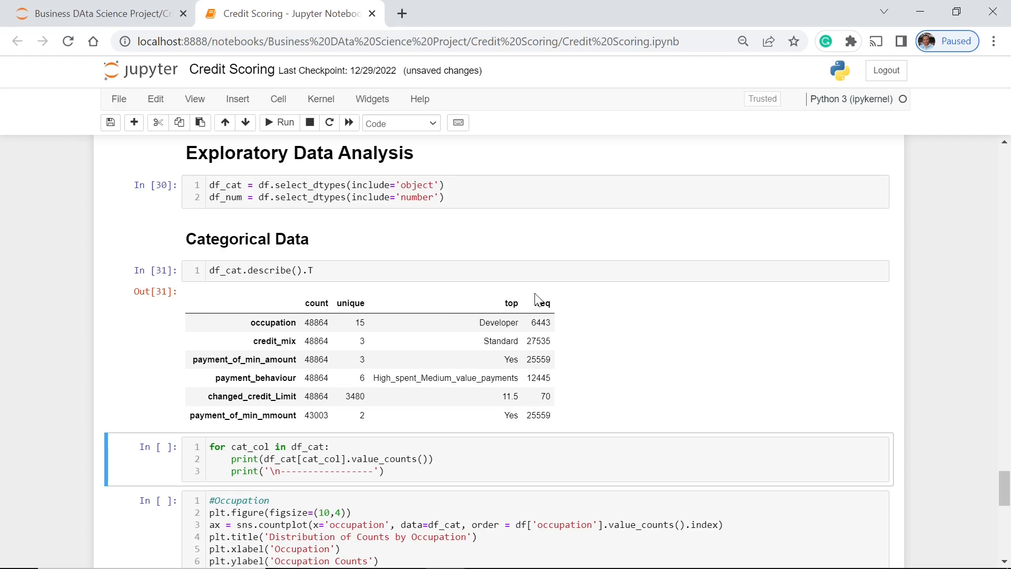
pyautogui.moveTo(603, 308)
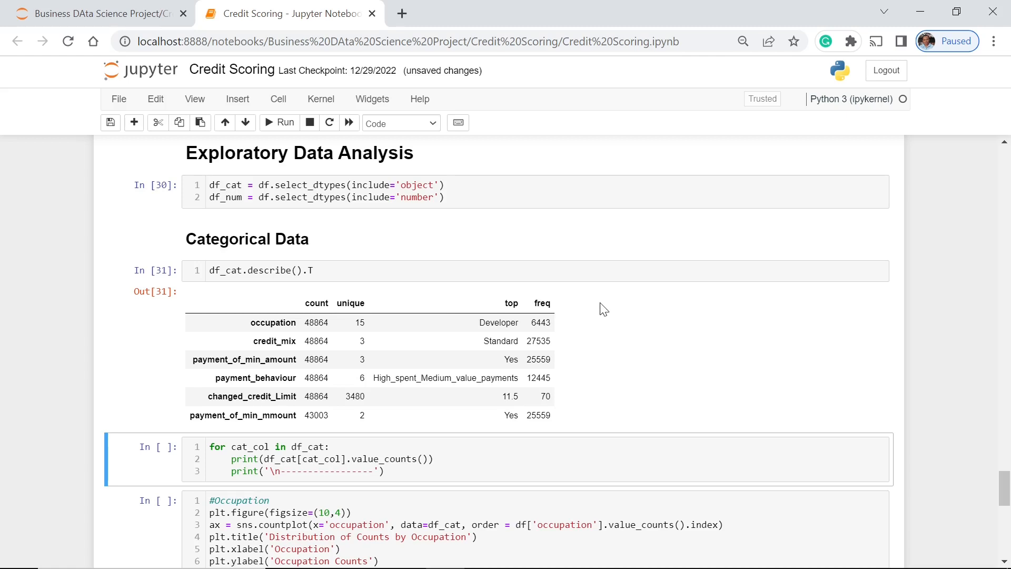
pyautogui.moveTo(588, 301)
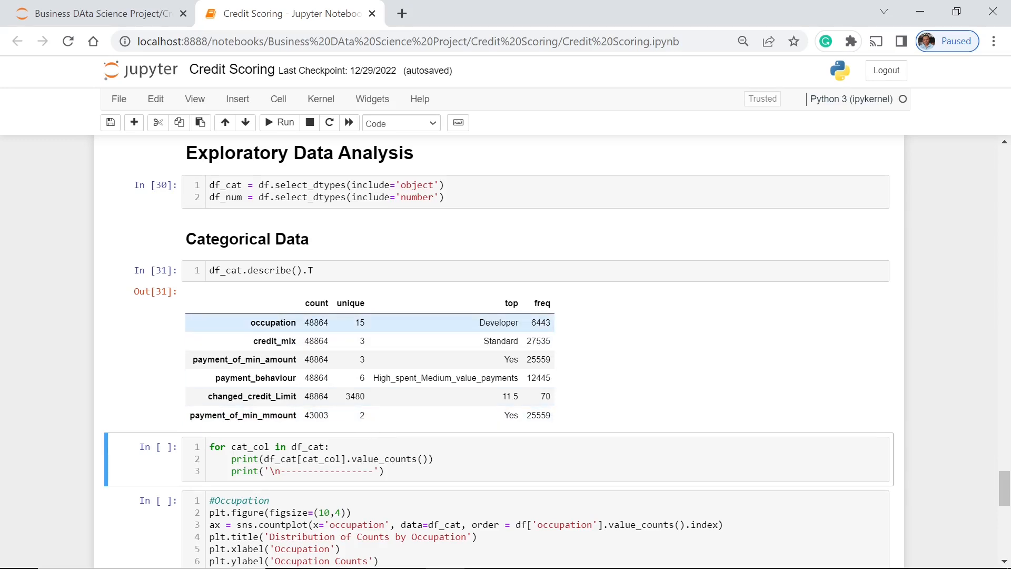
pyautogui.moveTo(465, 325)
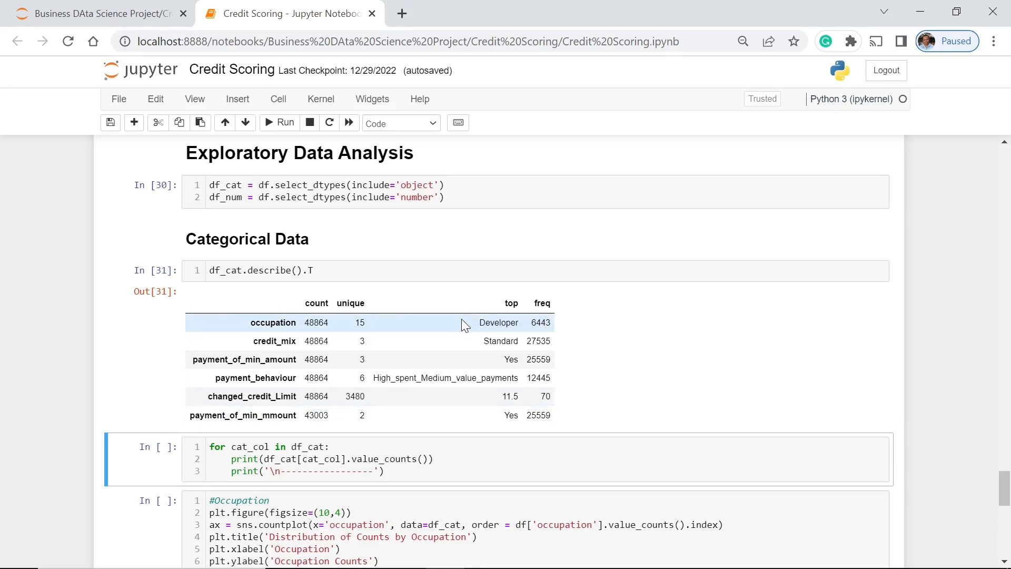
pyautogui.moveTo(528, 341)
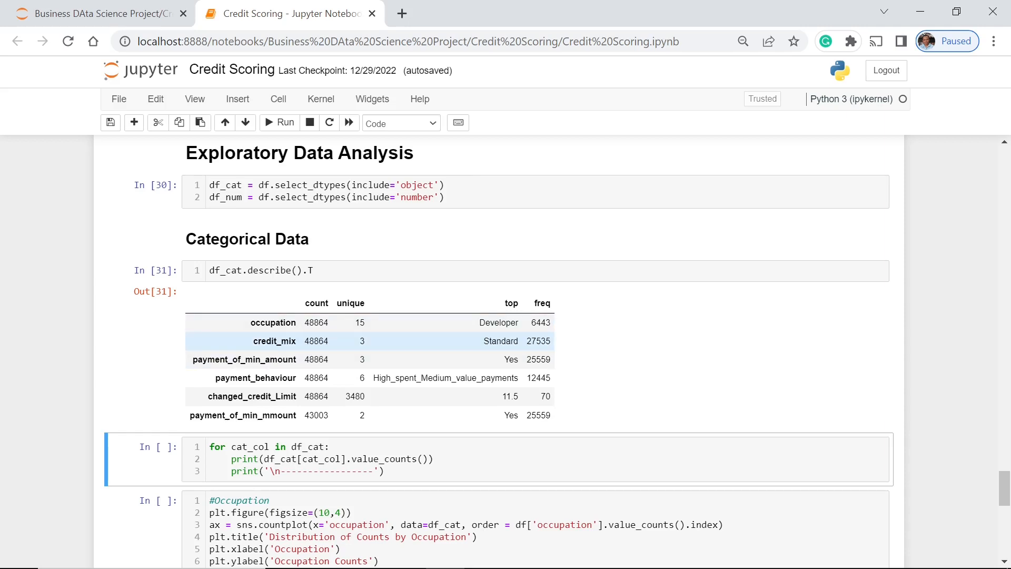
pyautogui.moveTo(511, 350)
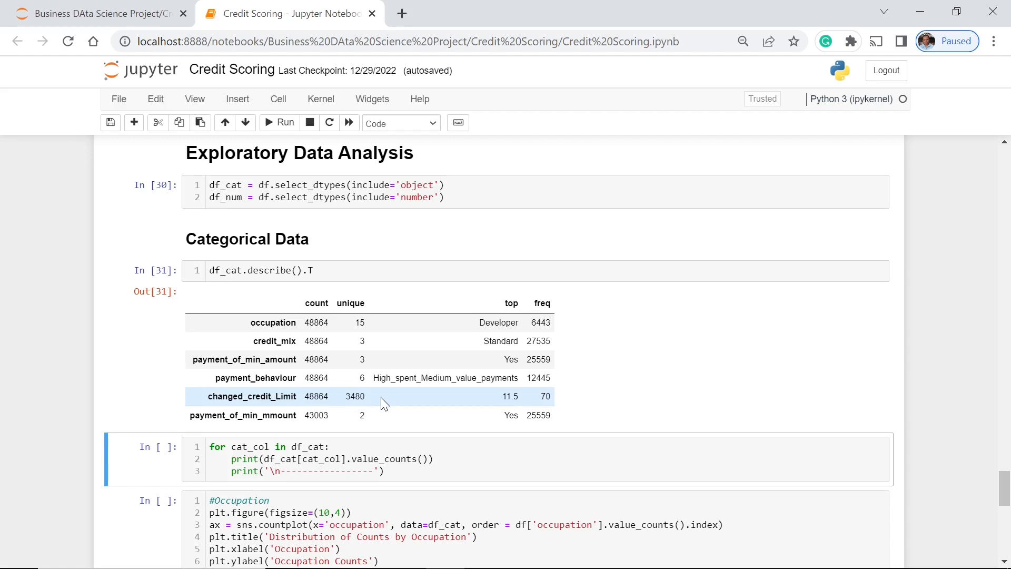
pyautogui.moveTo(470, 406)
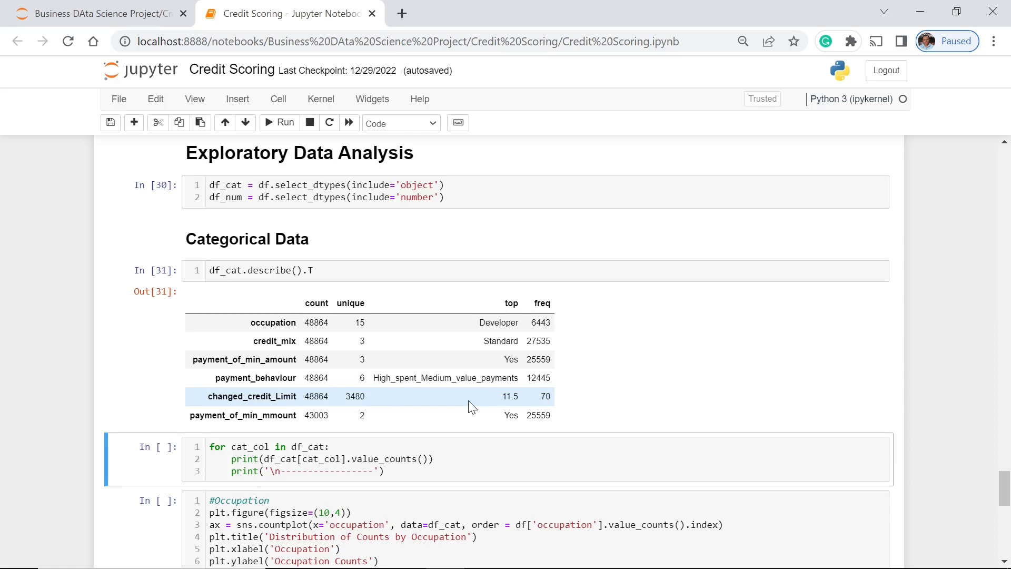
pyautogui.moveTo(402, 409)
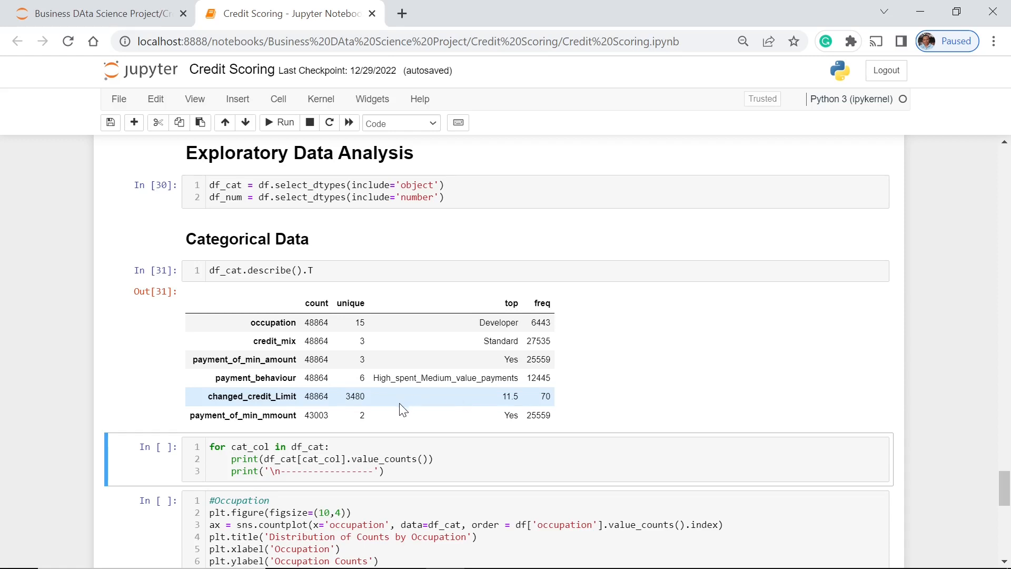
pyautogui.moveTo(285, 413)
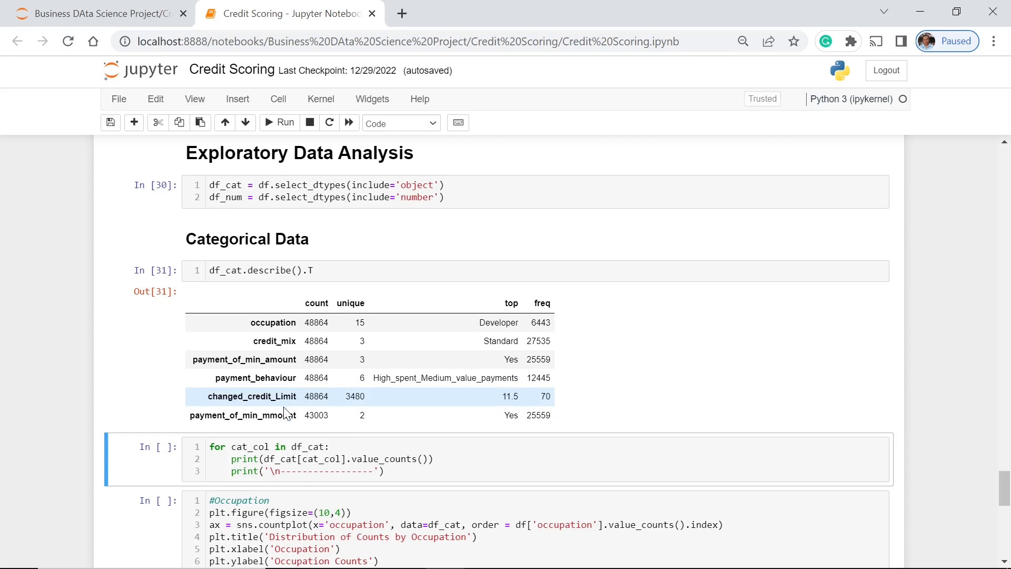
pyautogui.moveTo(512, 440)
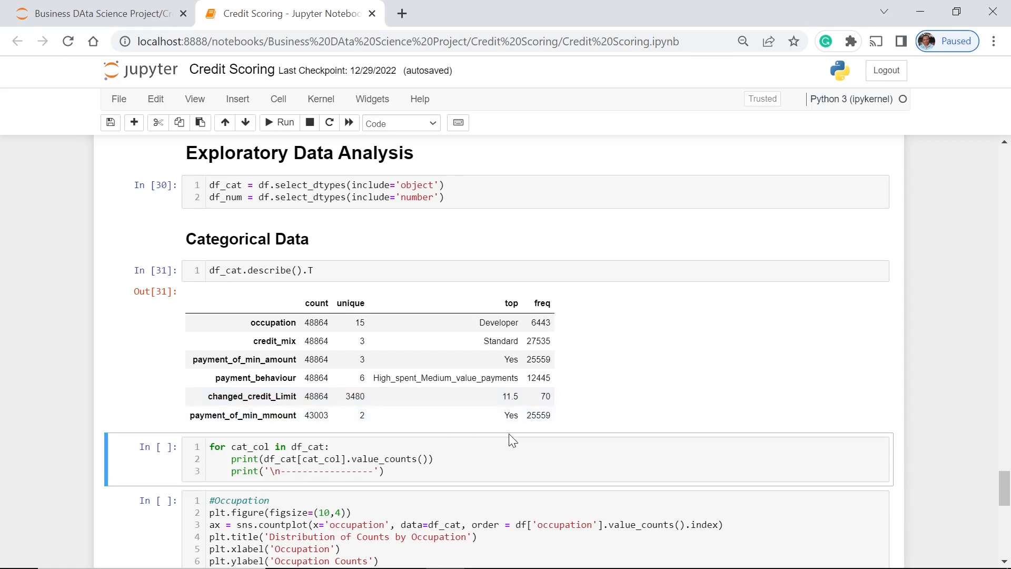
pyautogui.moveTo(628, 411)
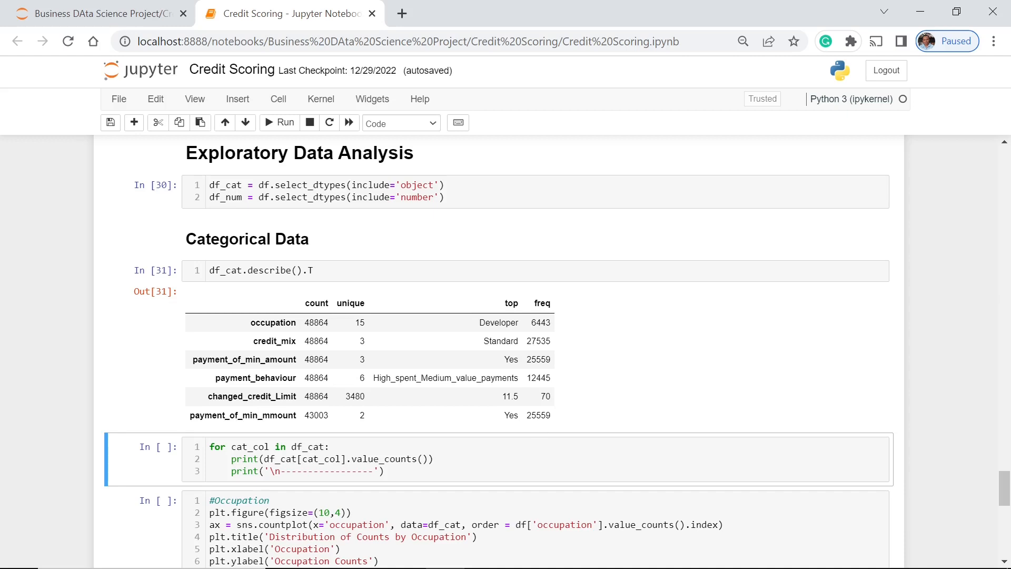
pyautogui.moveTo(516, 432)
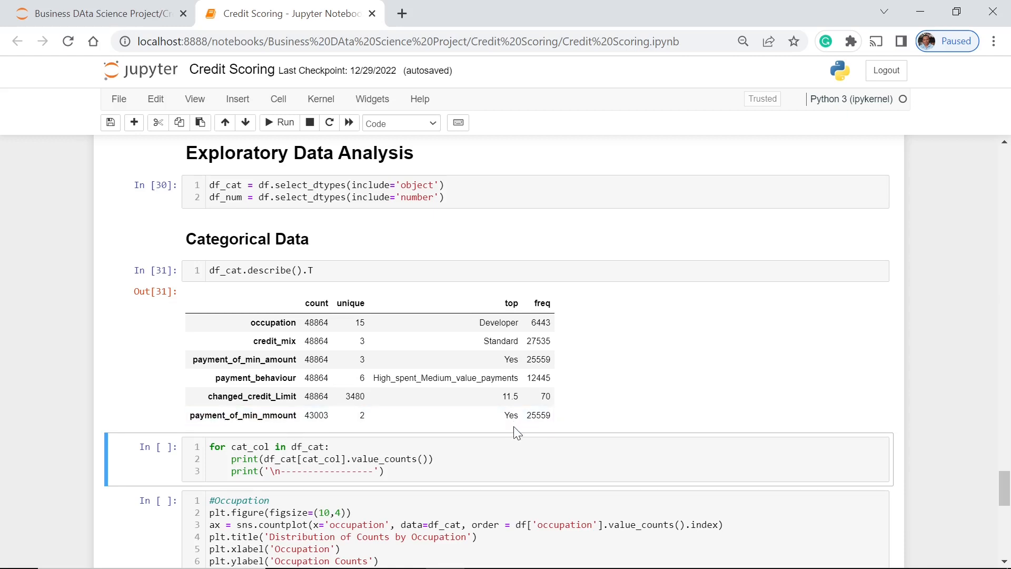
pyautogui.moveTo(513, 431)
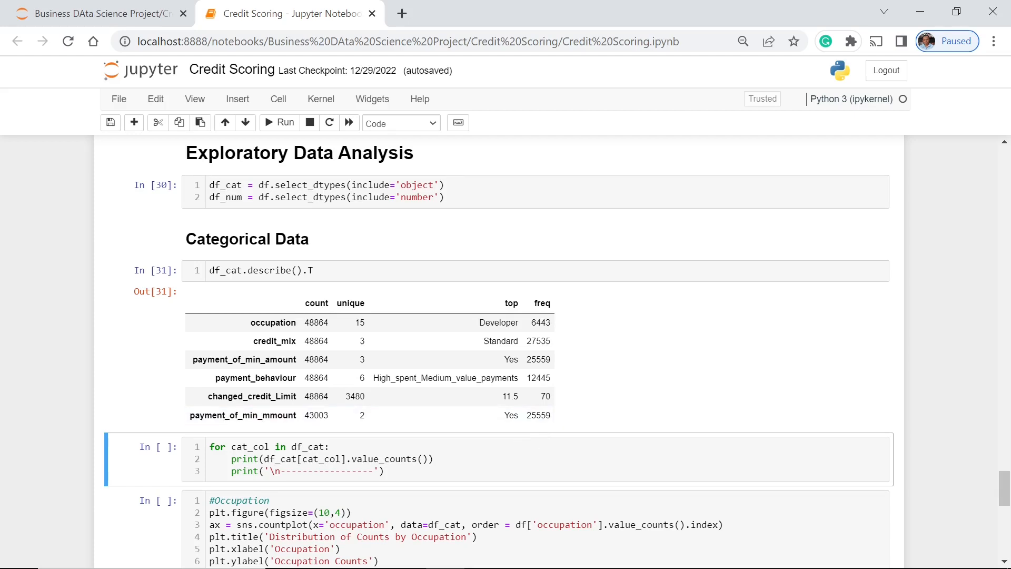
pyautogui.moveTo(648, 403)
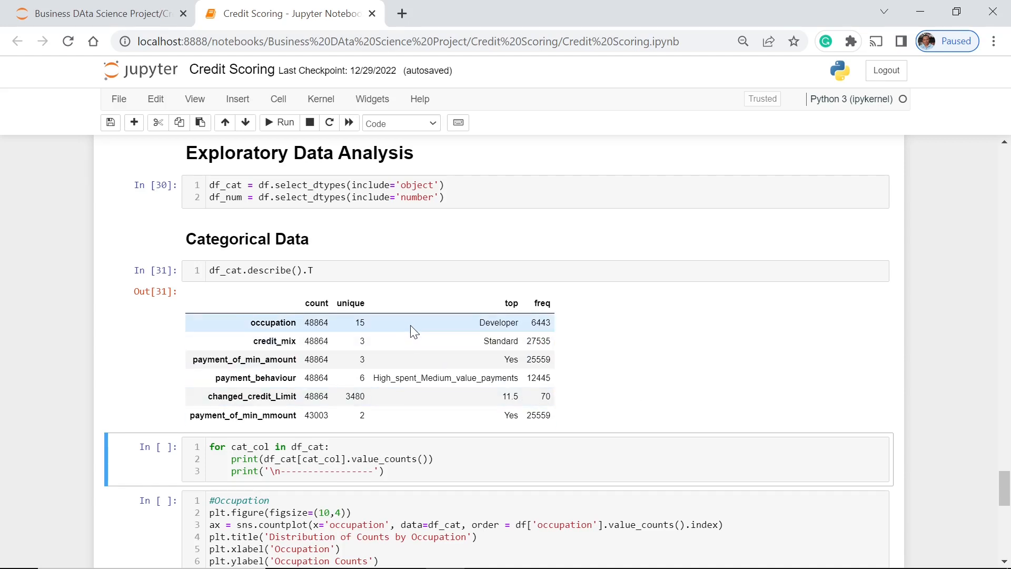
pyautogui.moveTo(424, 321)
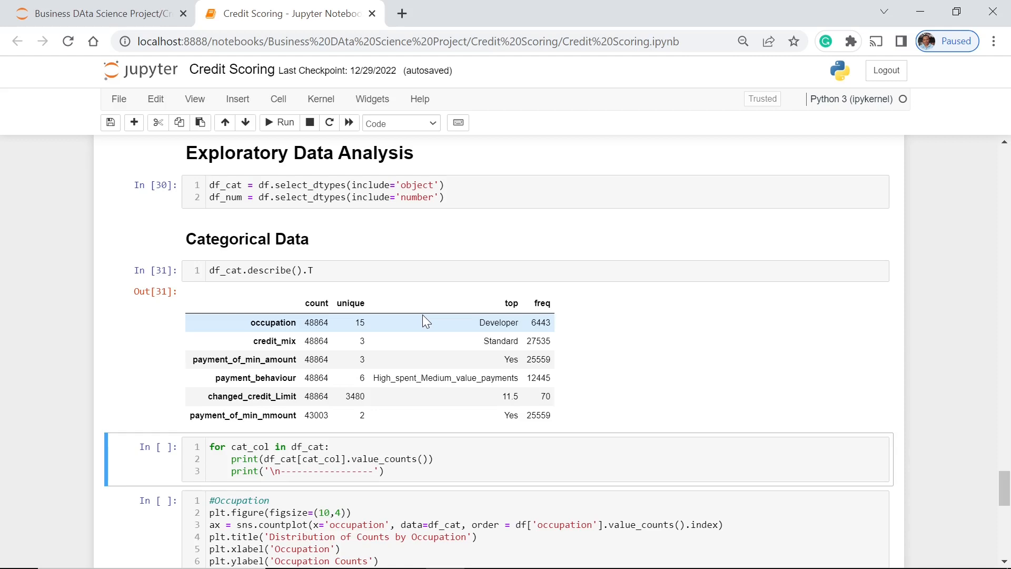
pyautogui.moveTo(396, 321)
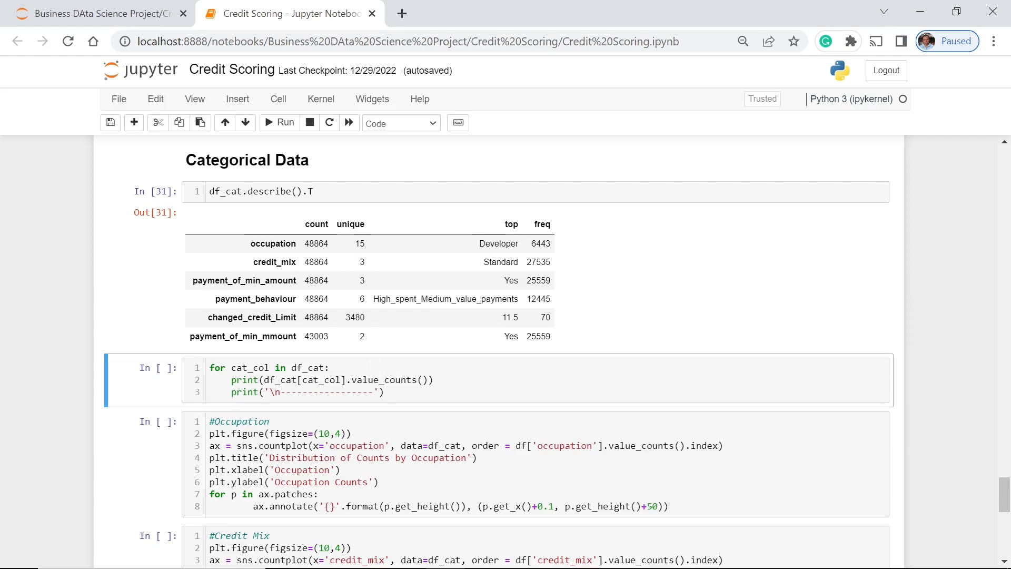
pyautogui.scroll(3)
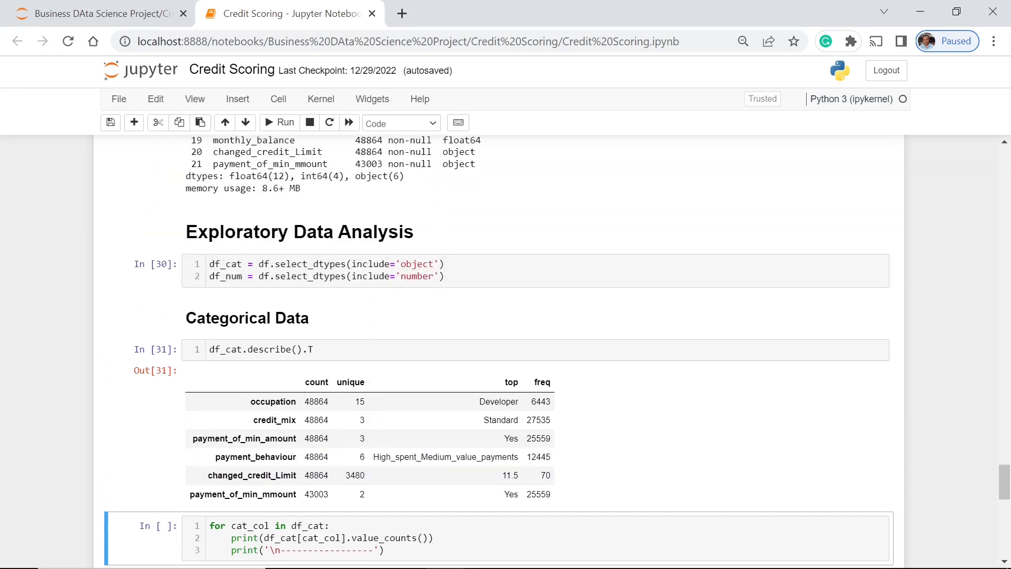
pyautogui.scroll(-3)
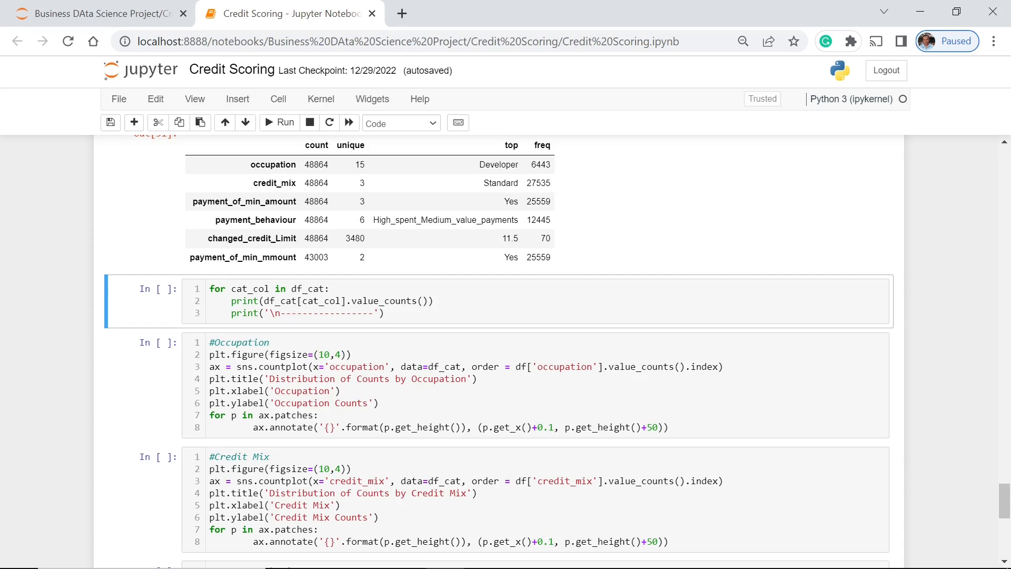
pyautogui.moveTo(340, 339)
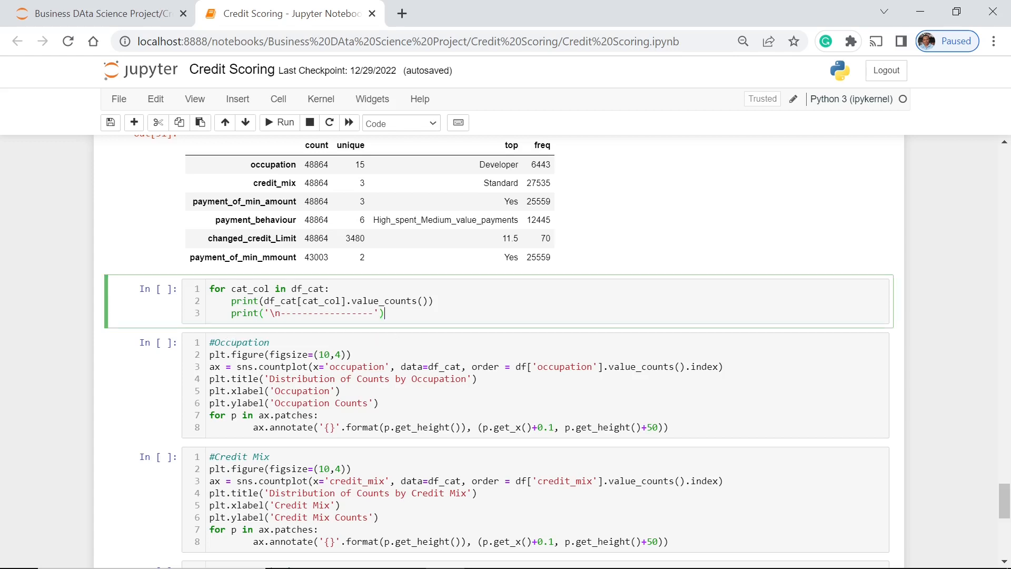
pyautogui.click(278, 123)
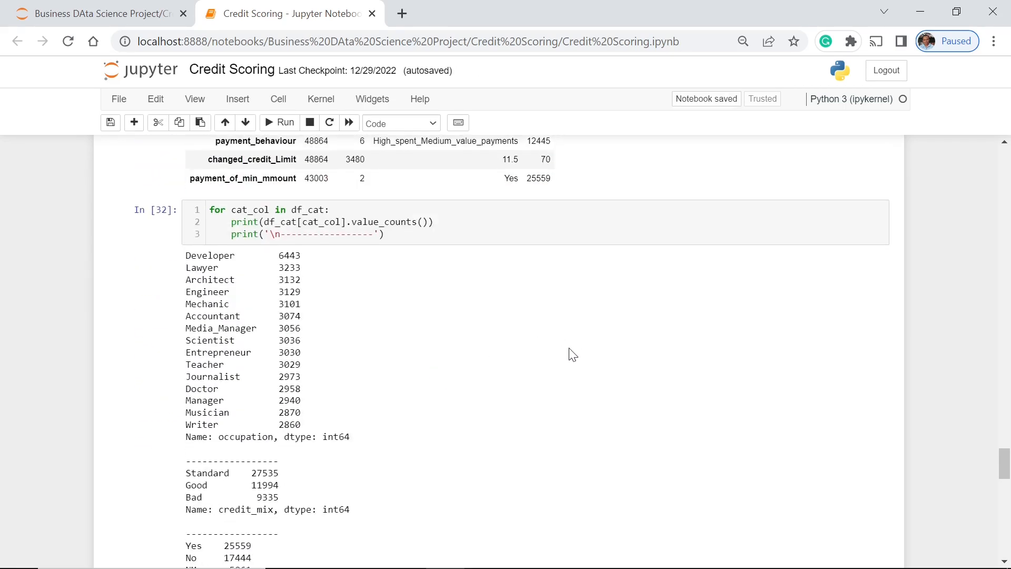
pyautogui.moveTo(494, 342)
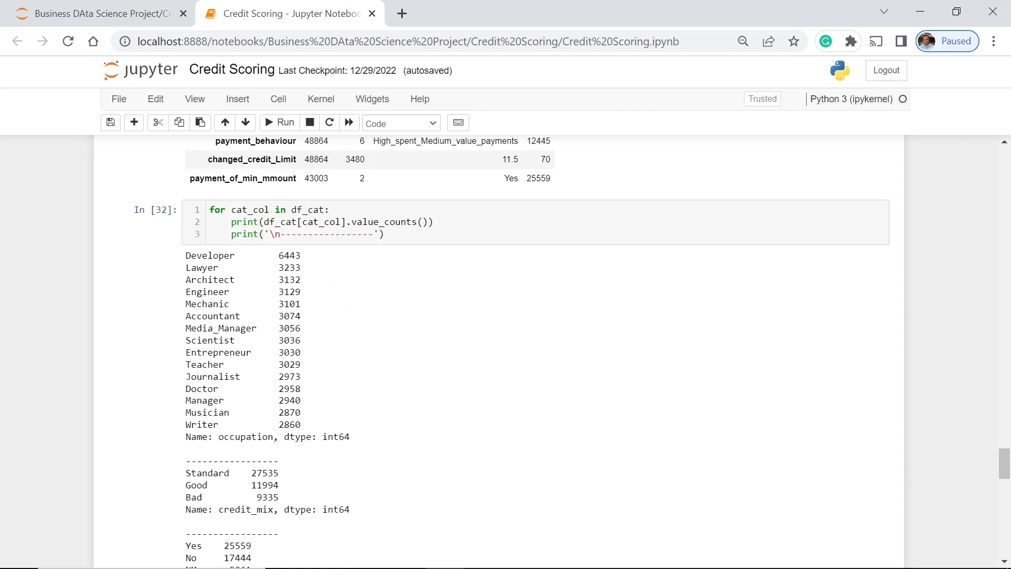
pyautogui.moveTo(323, 310)
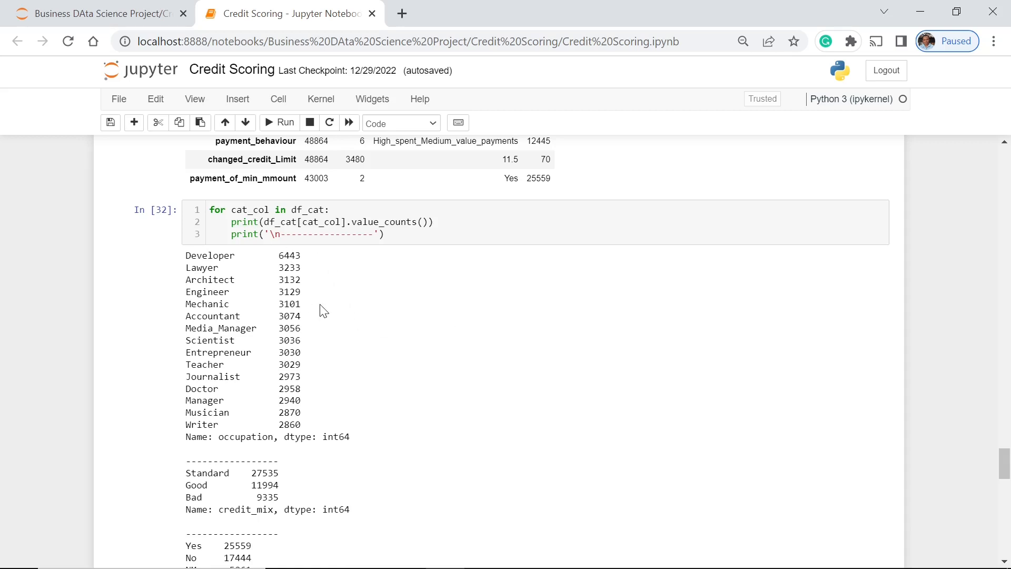
pyautogui.moveTo(308, 321)
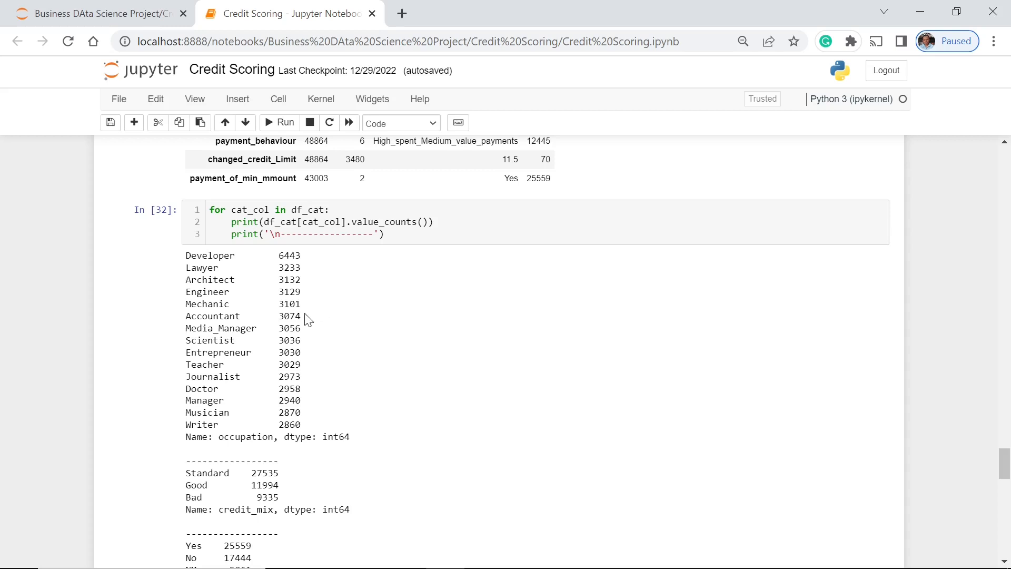
pyautogui.scroll(3)
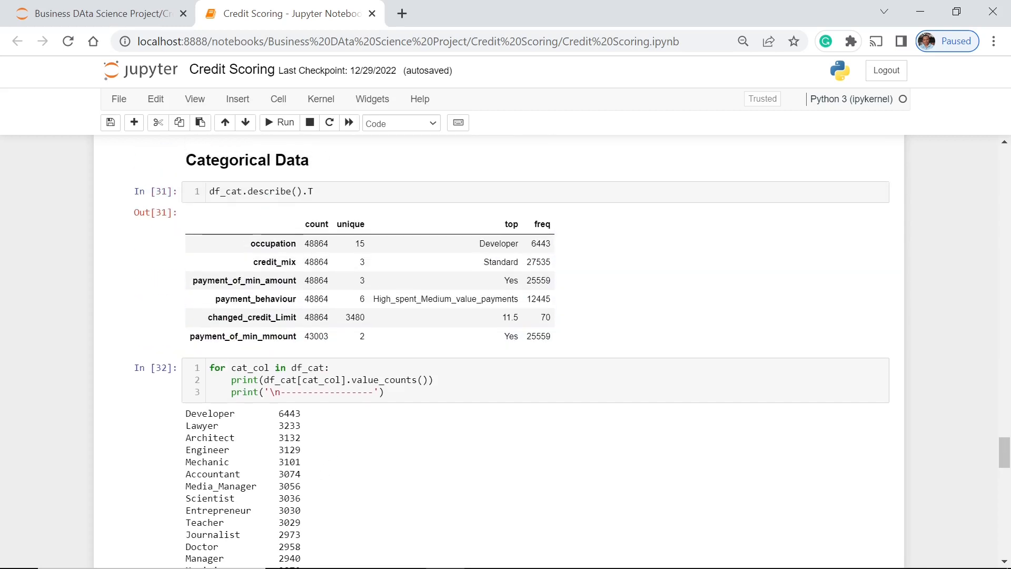
pyautogui.scroll(-3)
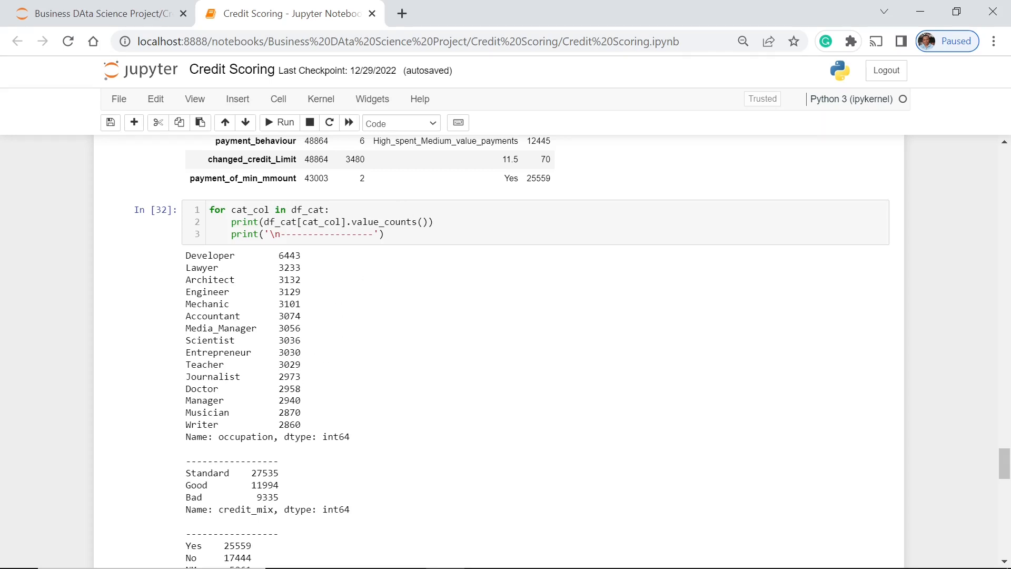
pyautogui.scroll(3)
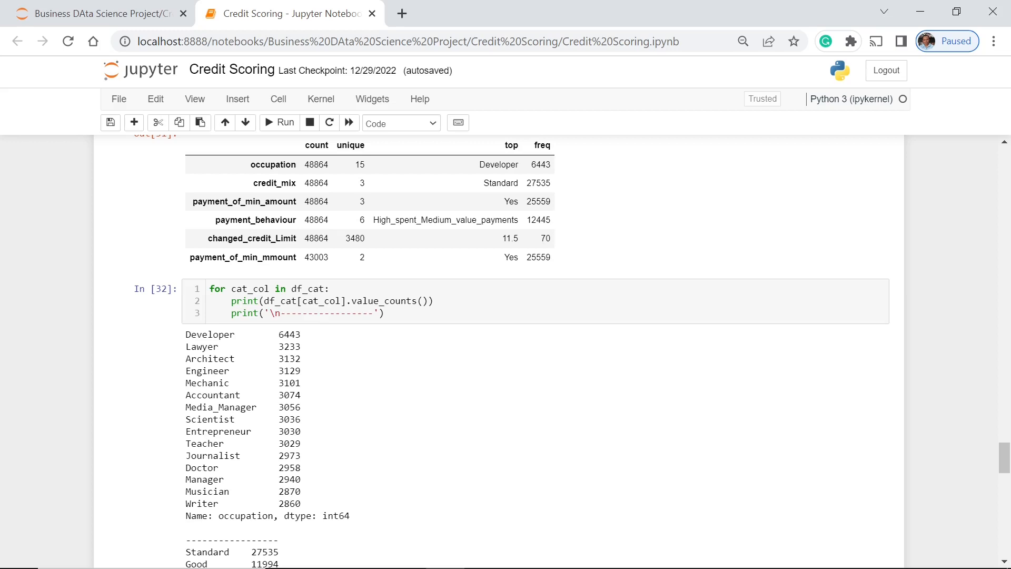
pyautogui.moveTo(360, 343)
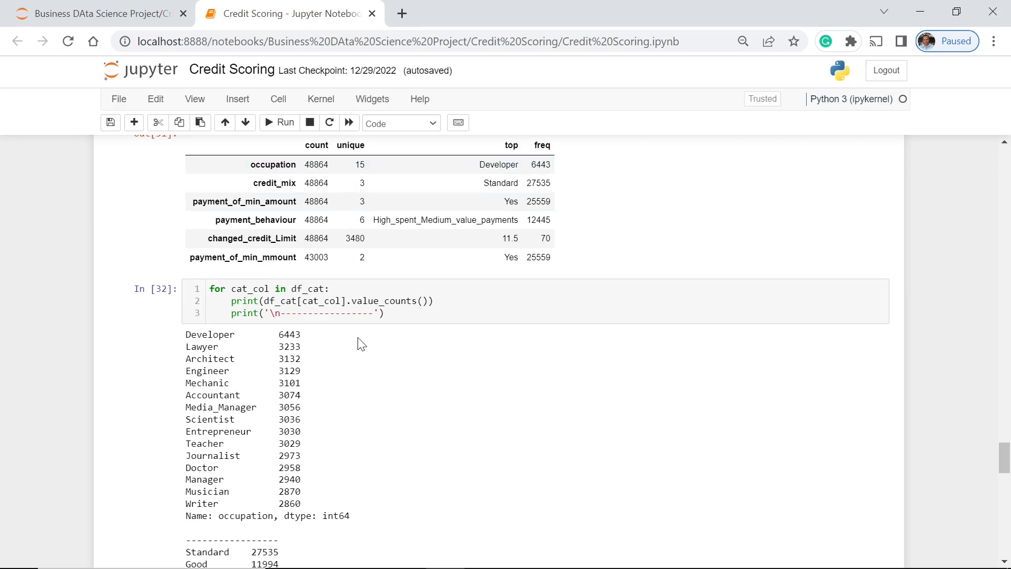
pyautogui.moveTo(341, 353)
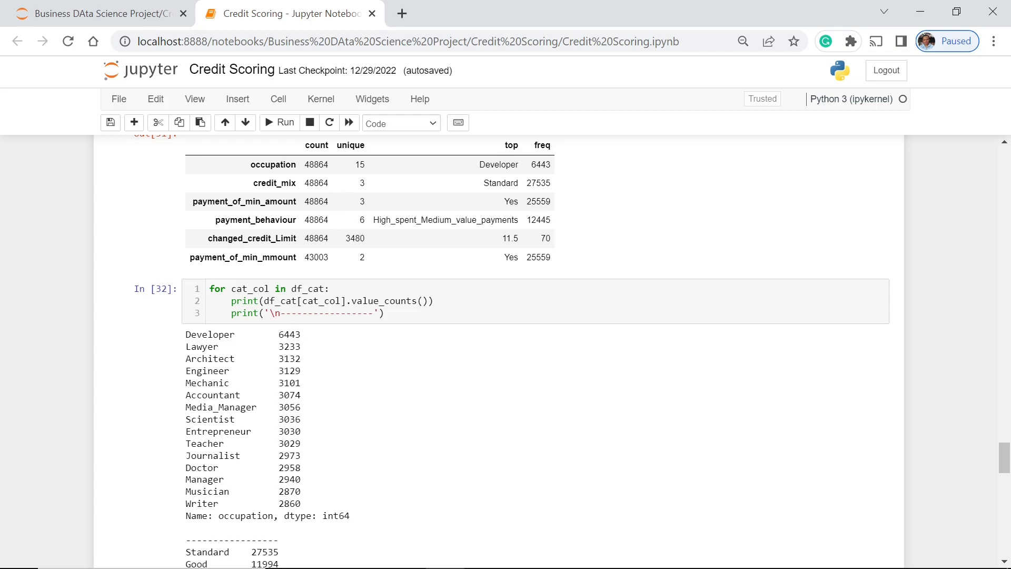
pyautogui.moveTo(365, 331)
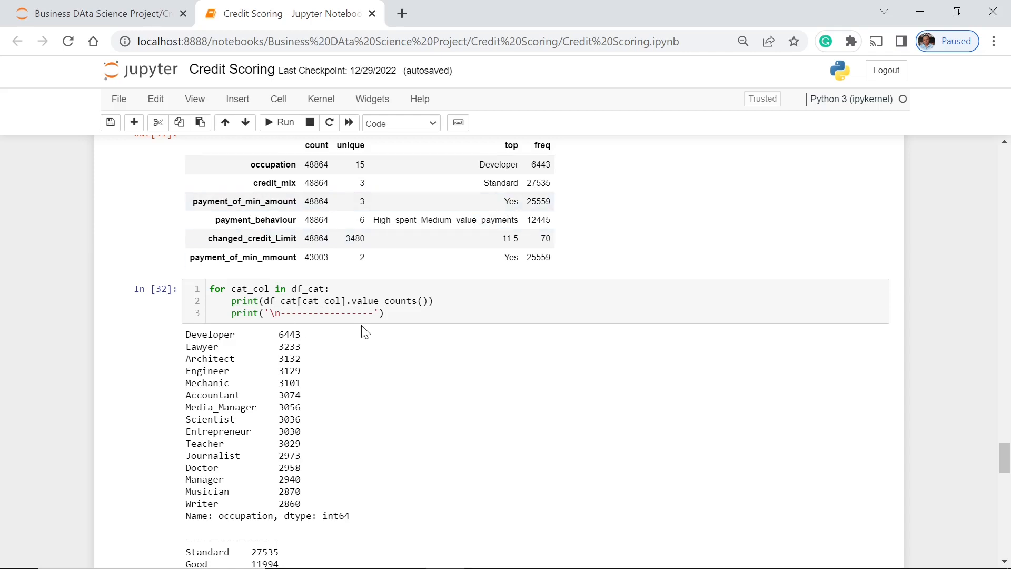
pyautogui.scroll(-3)
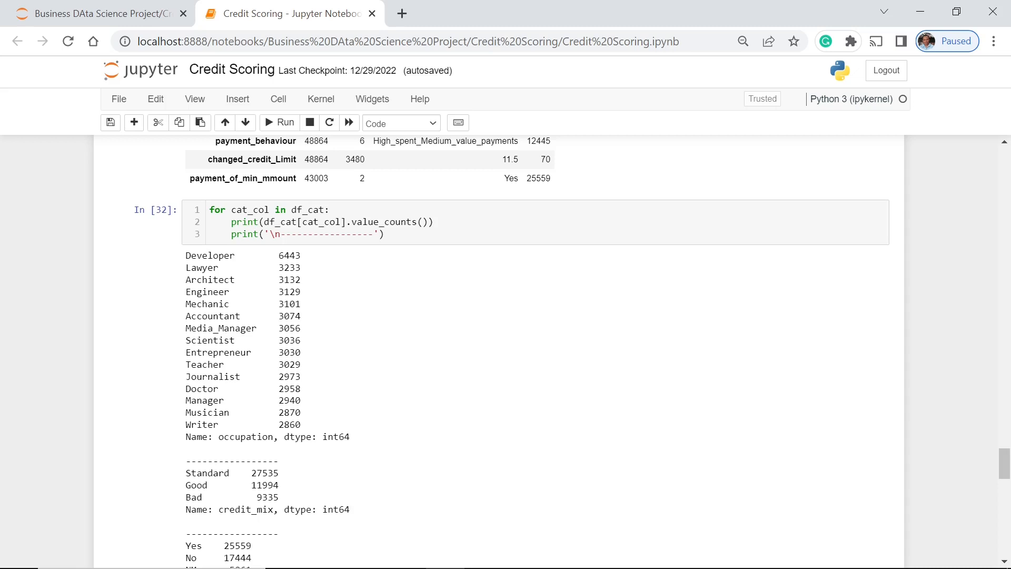
pyautogui.moveTo(396, 268)
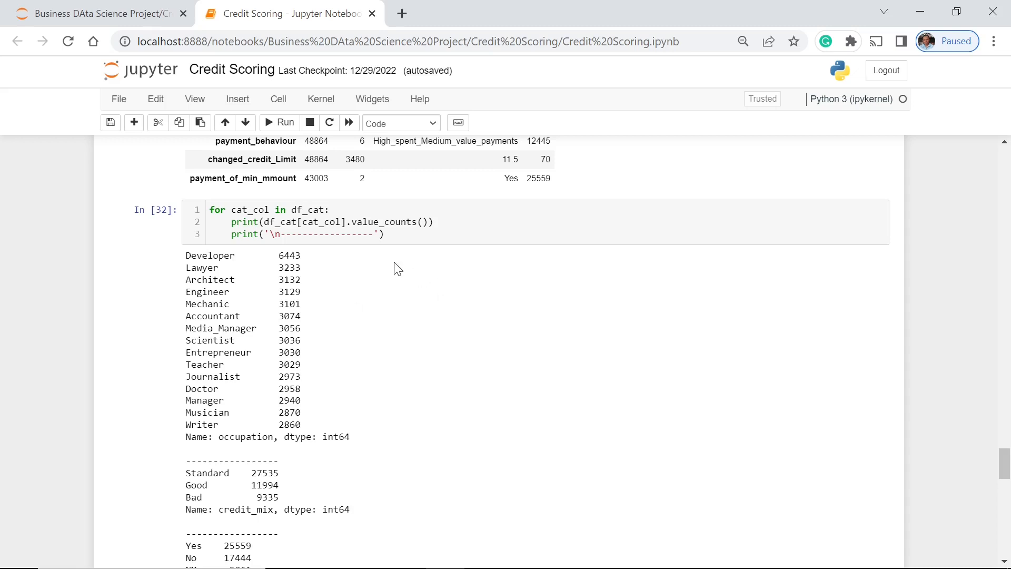
pyautogui.moveTo(397, 377)
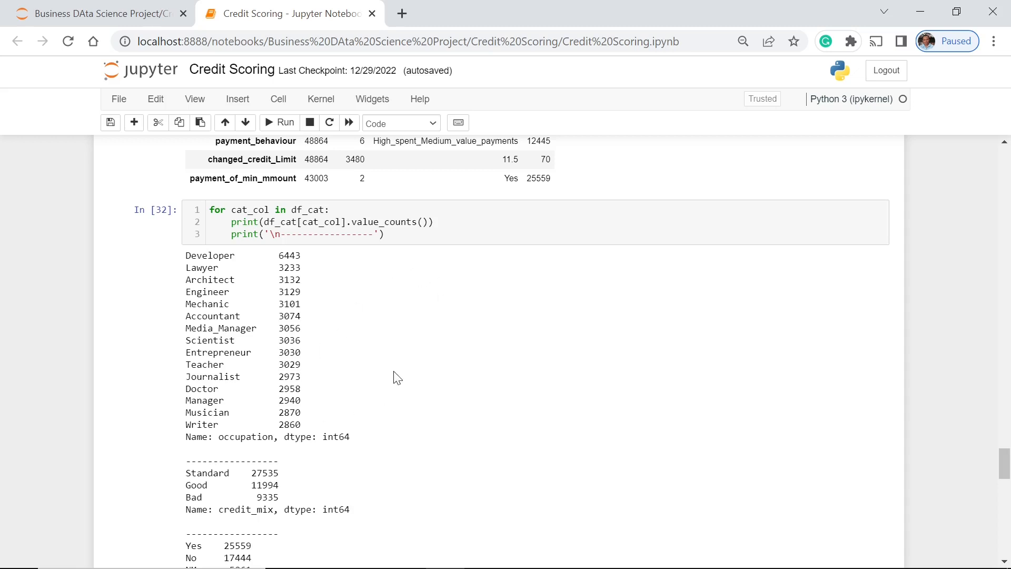
pyautogui.scroll(-3)
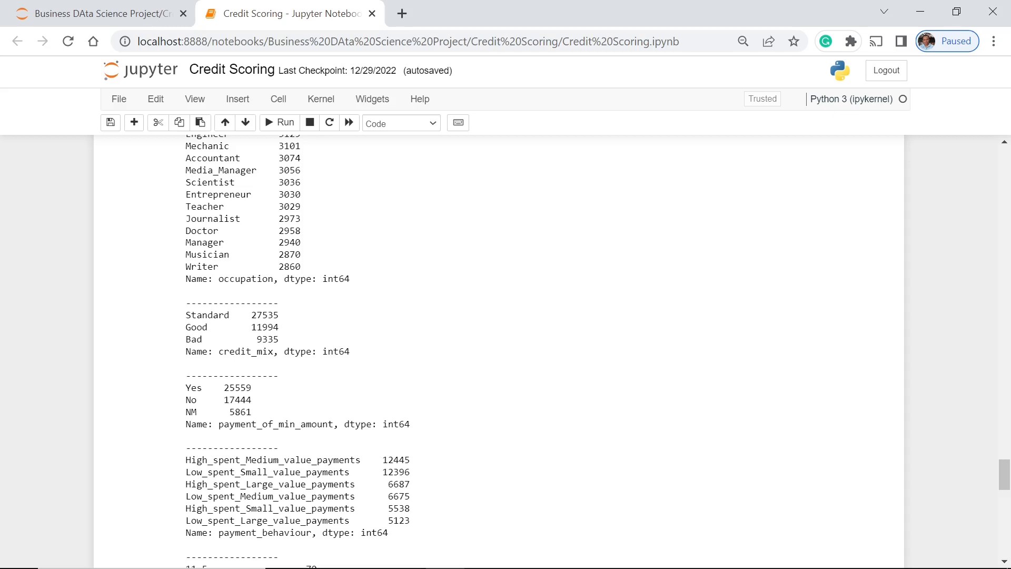
pyautogui.moveTo(381, 334)
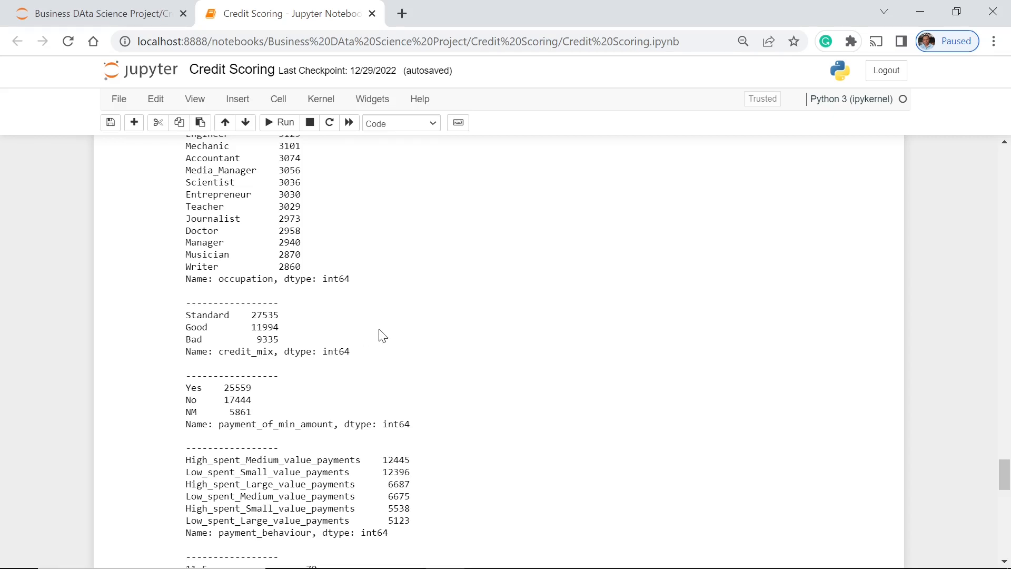
pyautogui.scroll(-3)
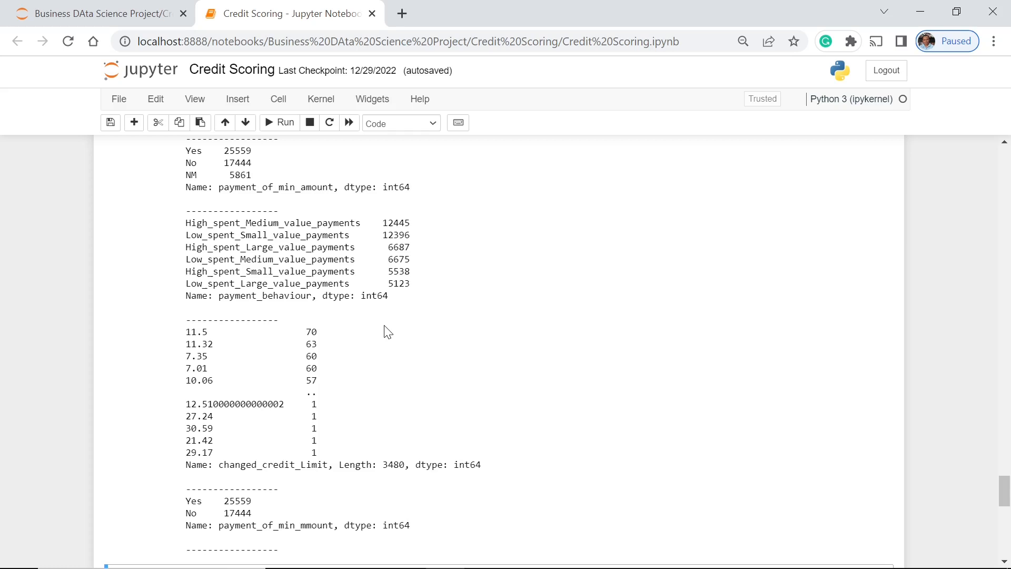
pyautogui.scroll(3)
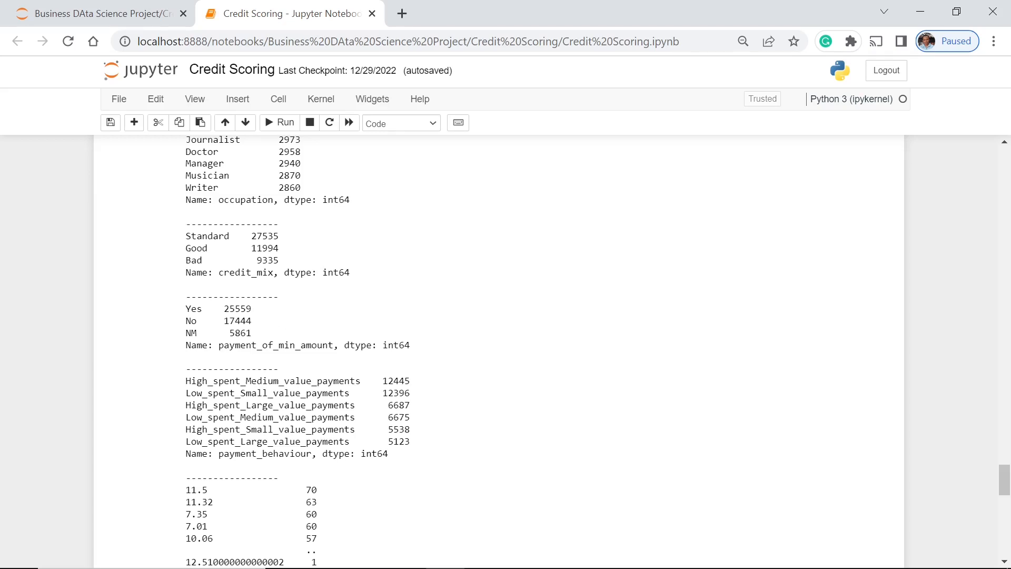
pyautogui.scroll(3)
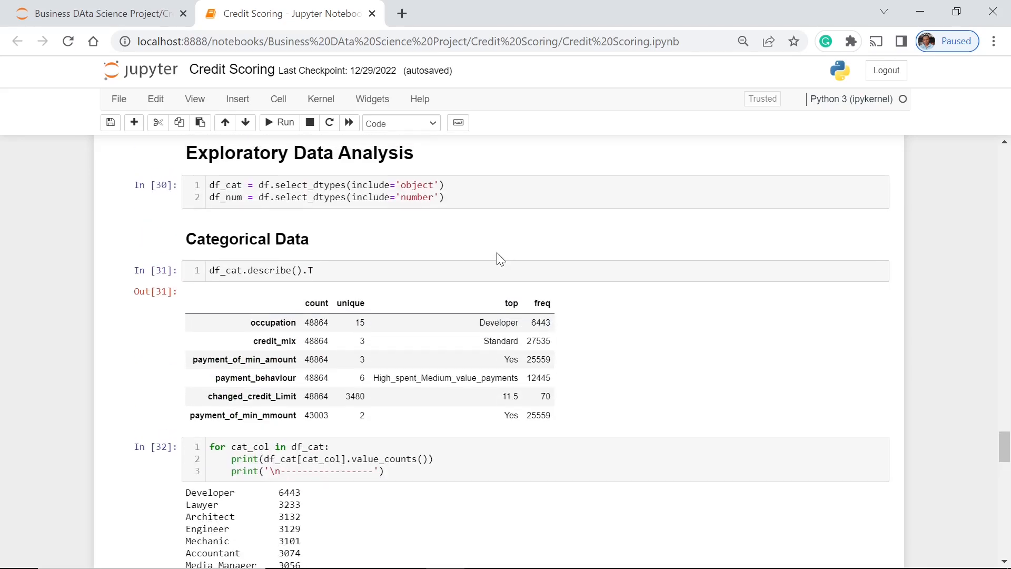
pyautogui.scroll(-3)
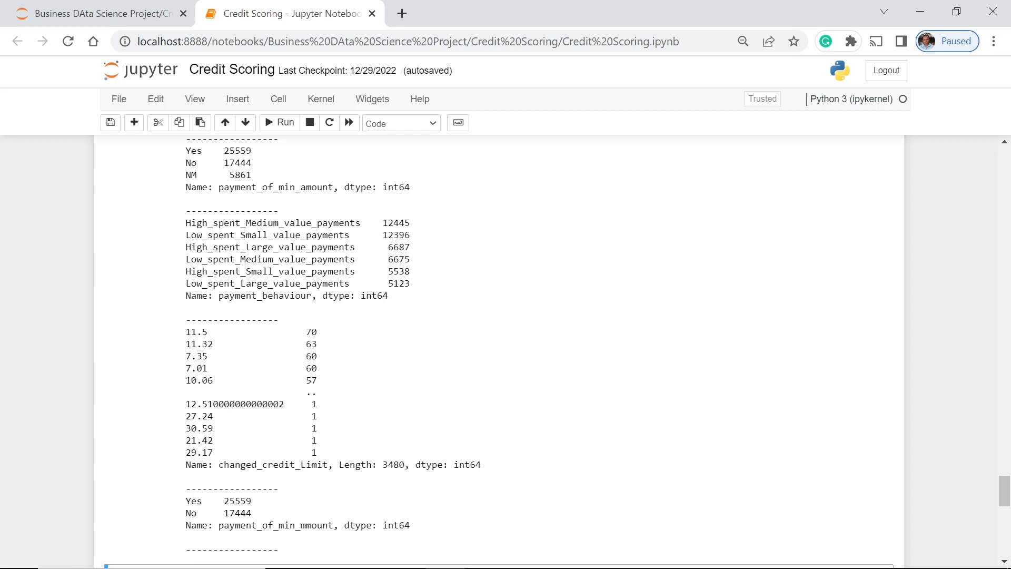
pyautogui.moveTo(628, 273)
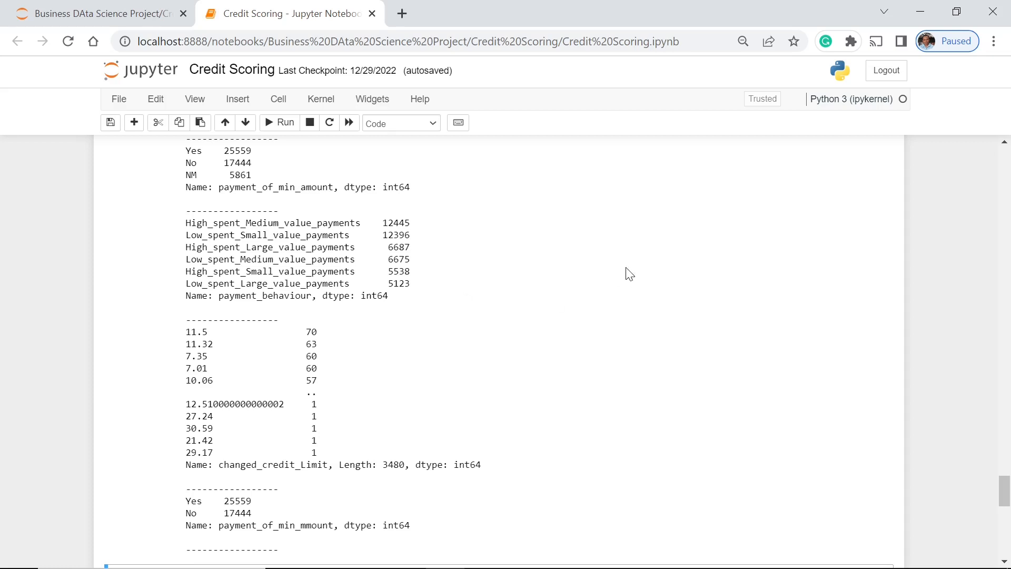
pyautogui.moveTo(333, 313)
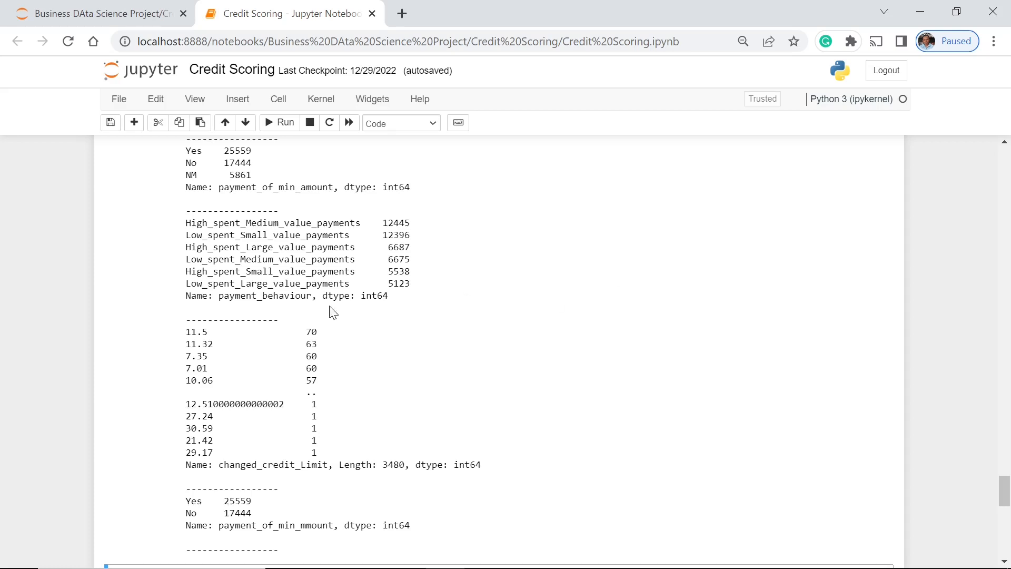
pyautogui.moveTo(398, 297)
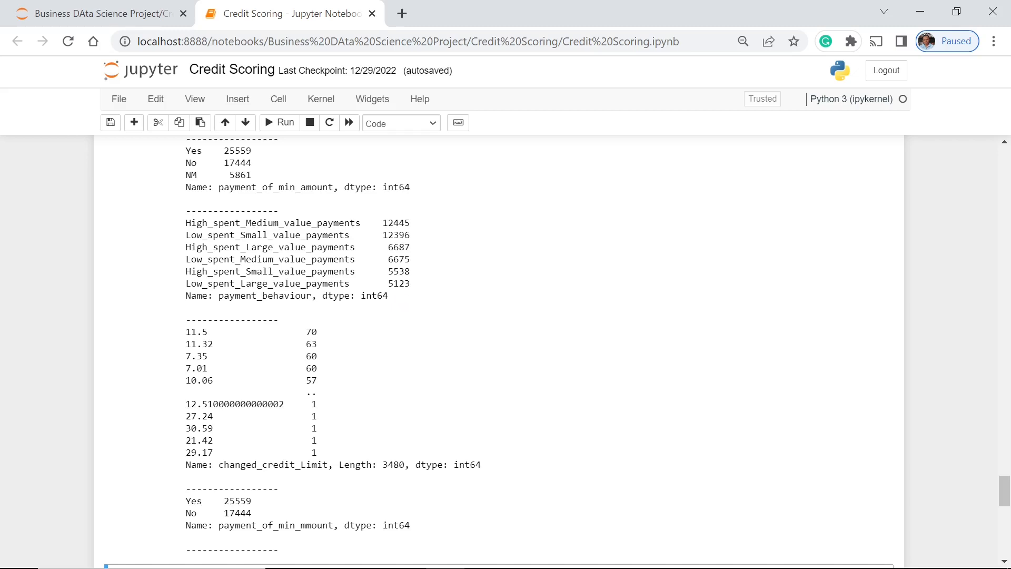
pyautogui.moveTo(475, 241)
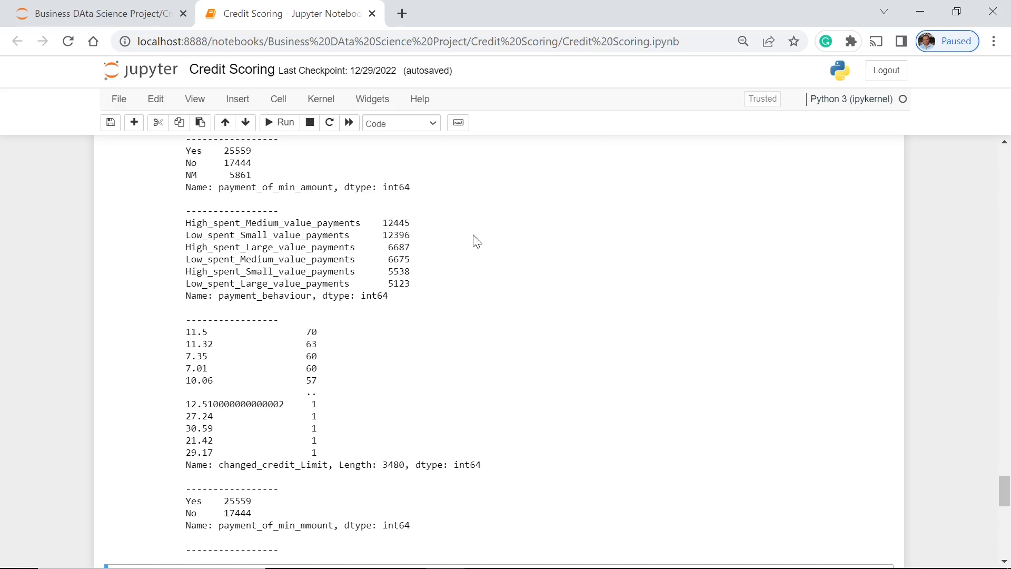
pyautogui.moveTo(482, 233)
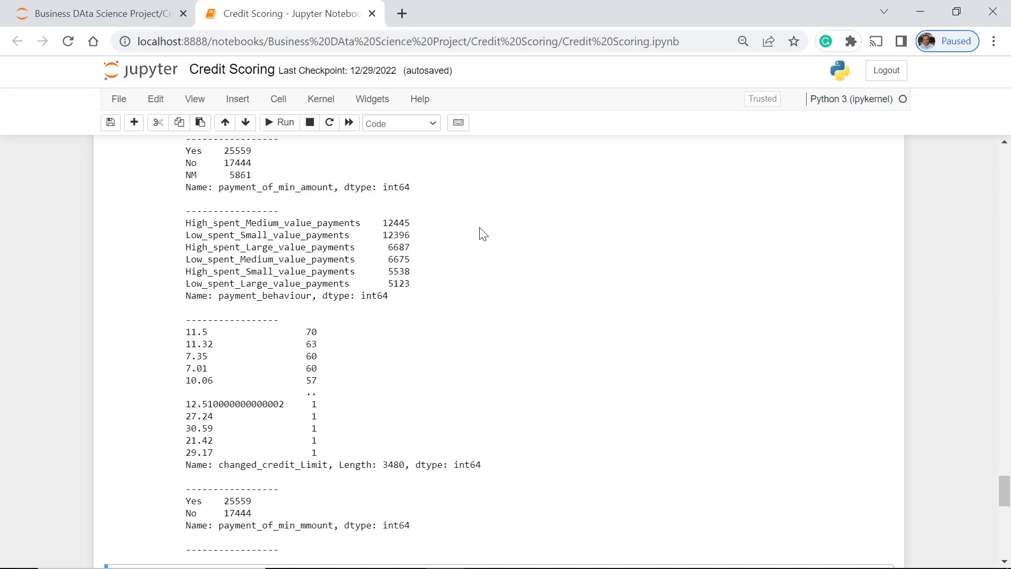
pyautogui.moveTo(488, 225)
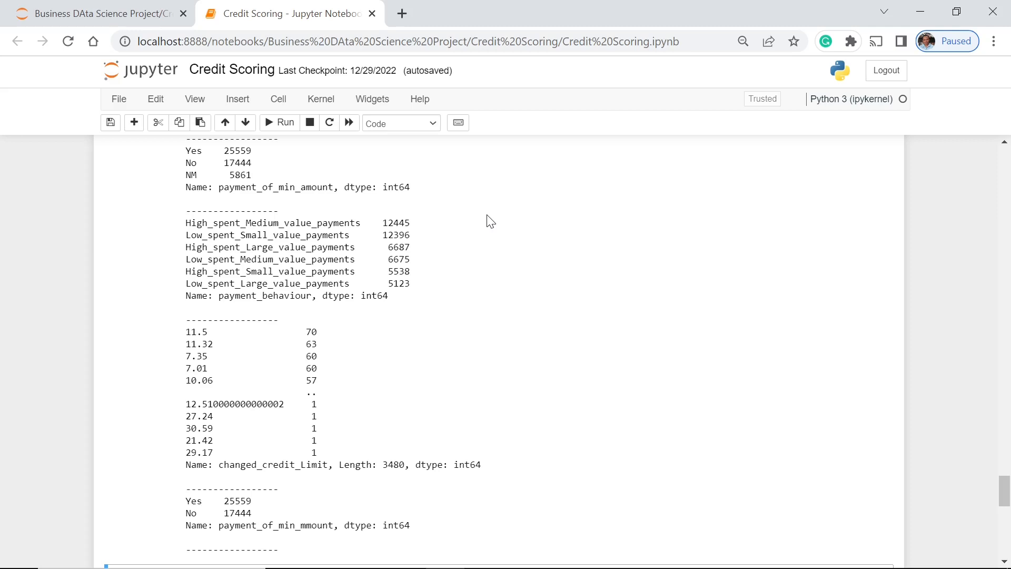
pyautogui.moveTo(402, 223)
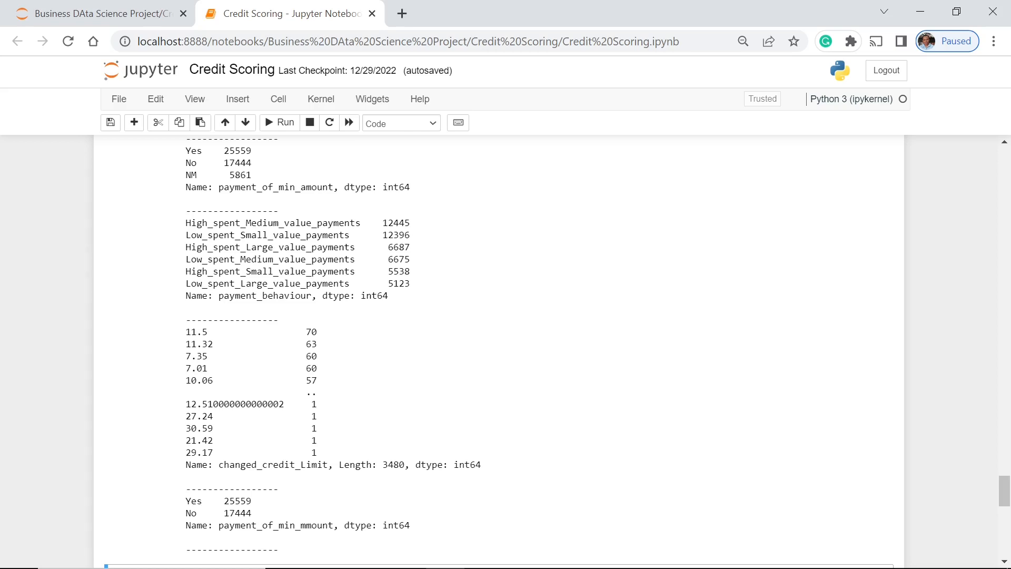
pyautogui.moveTo(475, 248)
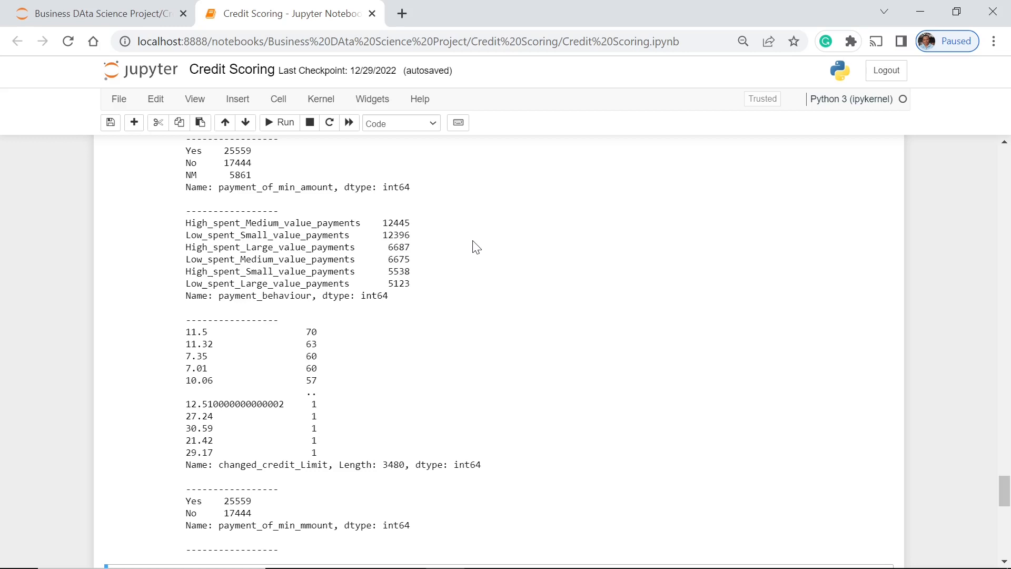
pyautogui.moveTo(523, 244)
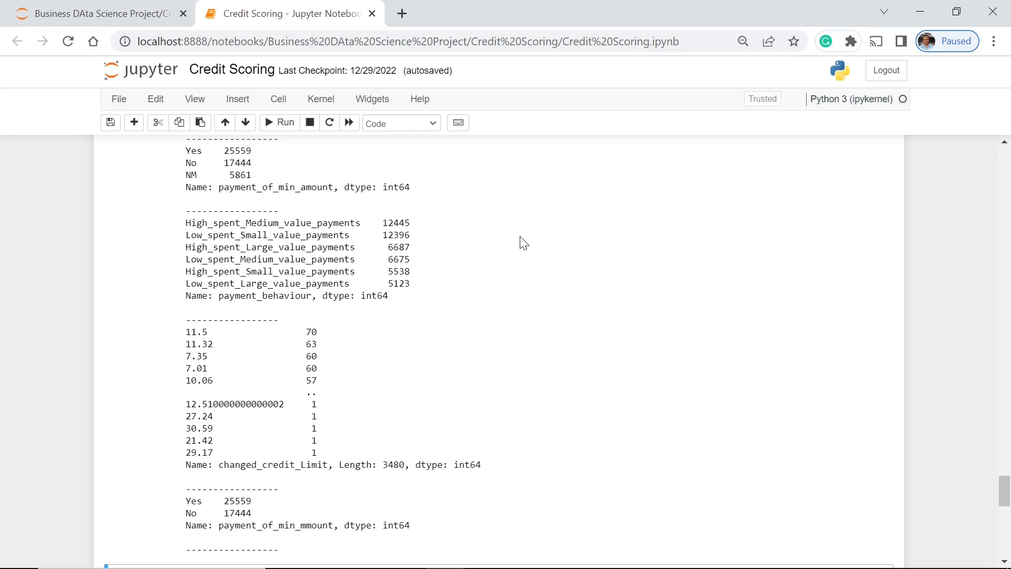
pyautogui.moveTo(347, 407)
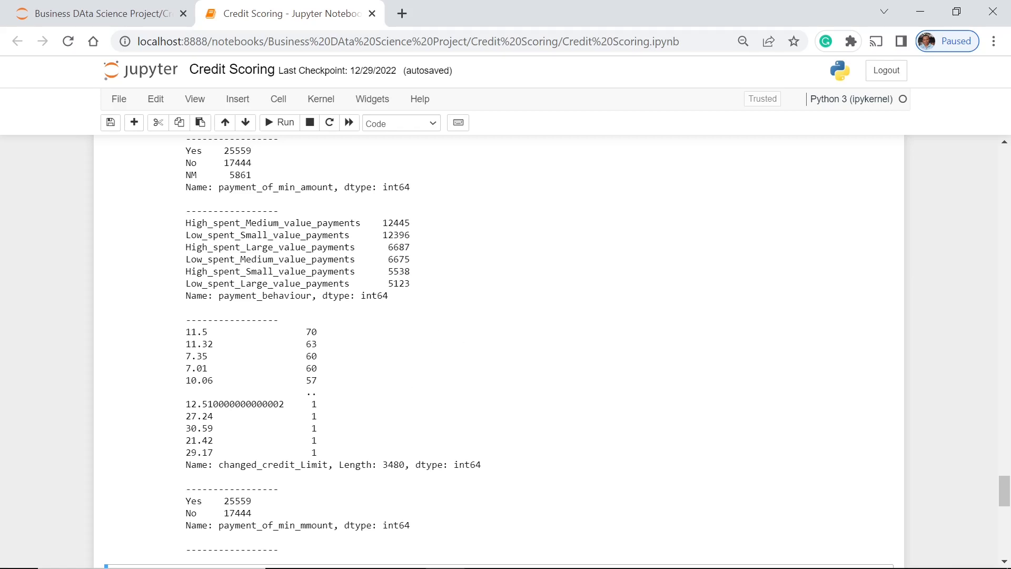
pyautogui.moveTo(481, 377)
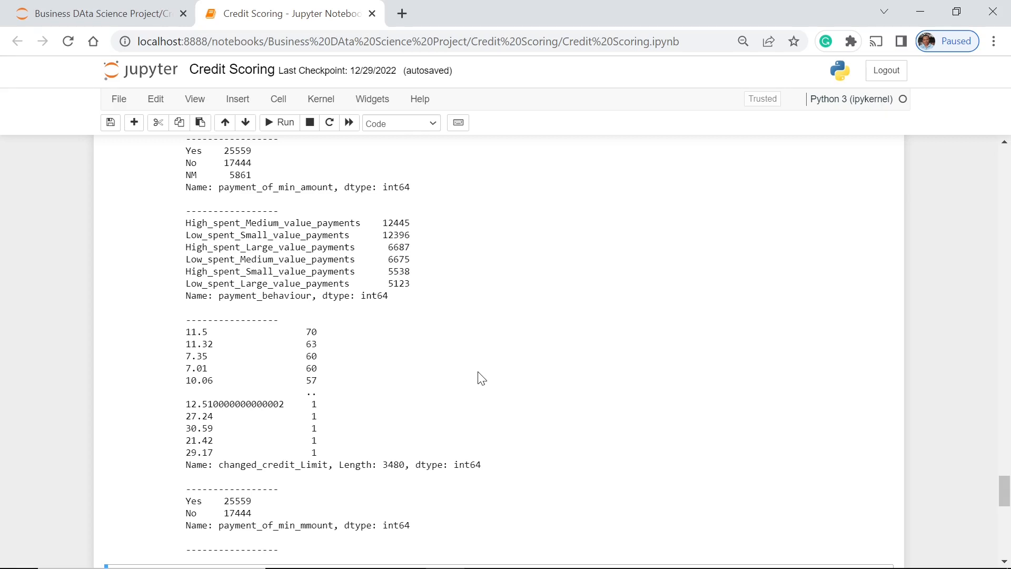
pyautogui.scroll(-3)
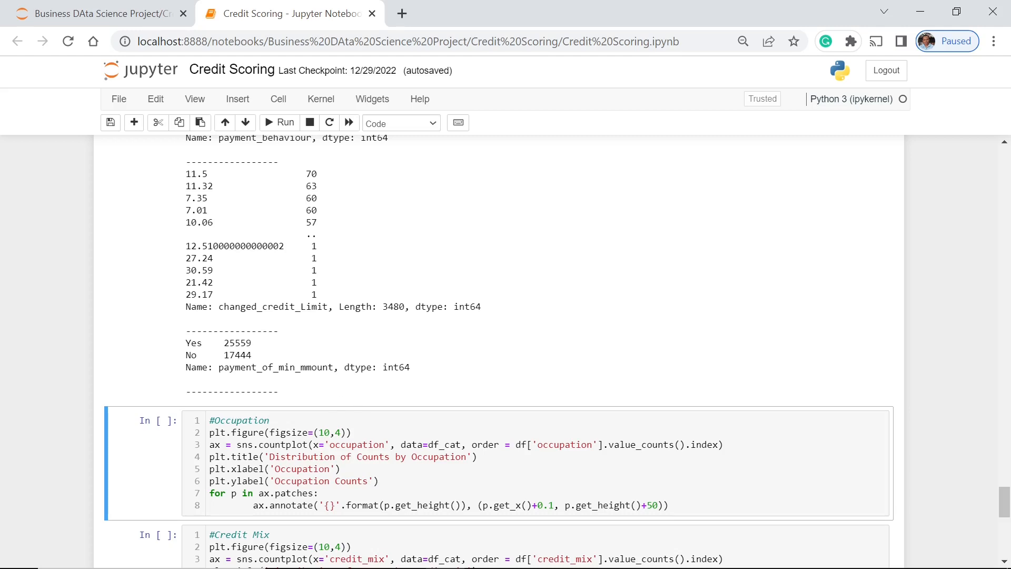
pyautogui.moveTo(309, 342)
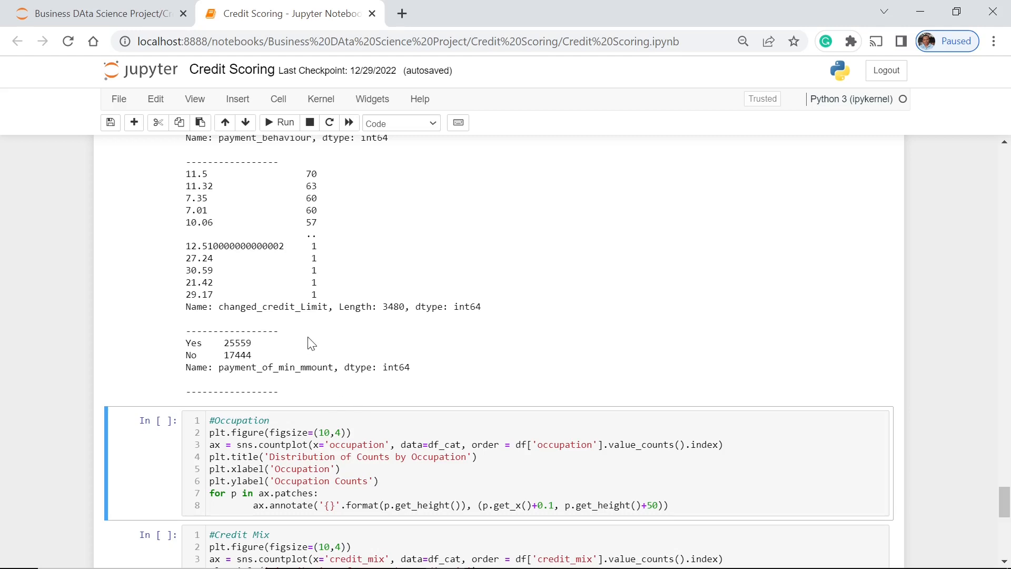
pyautogui.moveTo(376, 360)
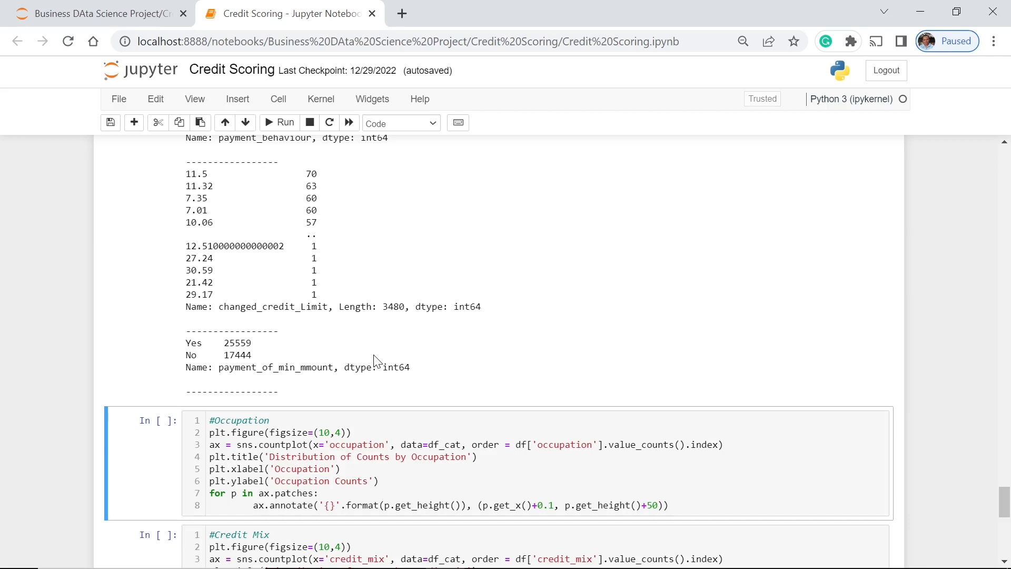
# - Select the #Occupation countplot cell, ready to run
pyautogui.scroll(-3)
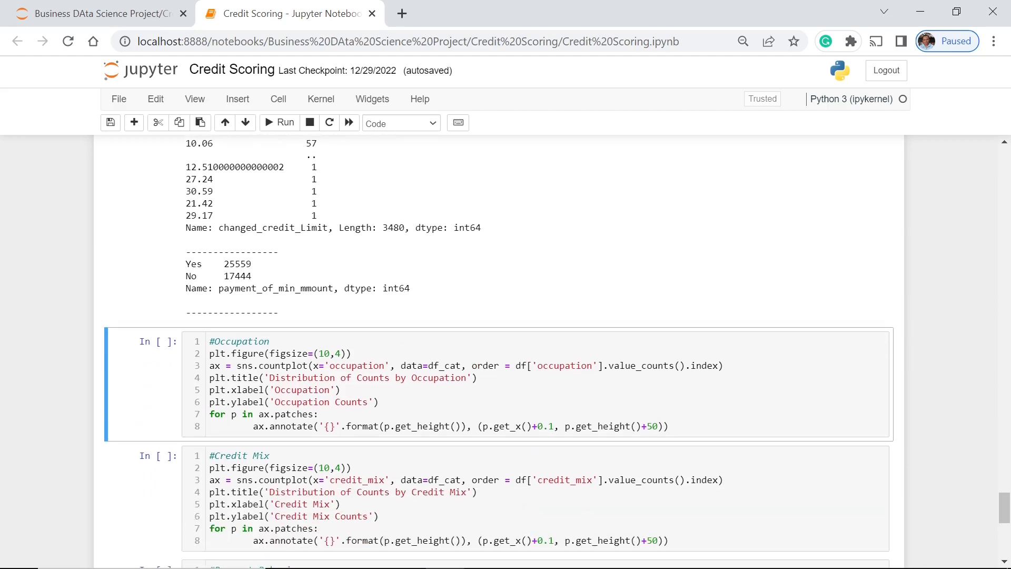
pyautogui.scroll(3)
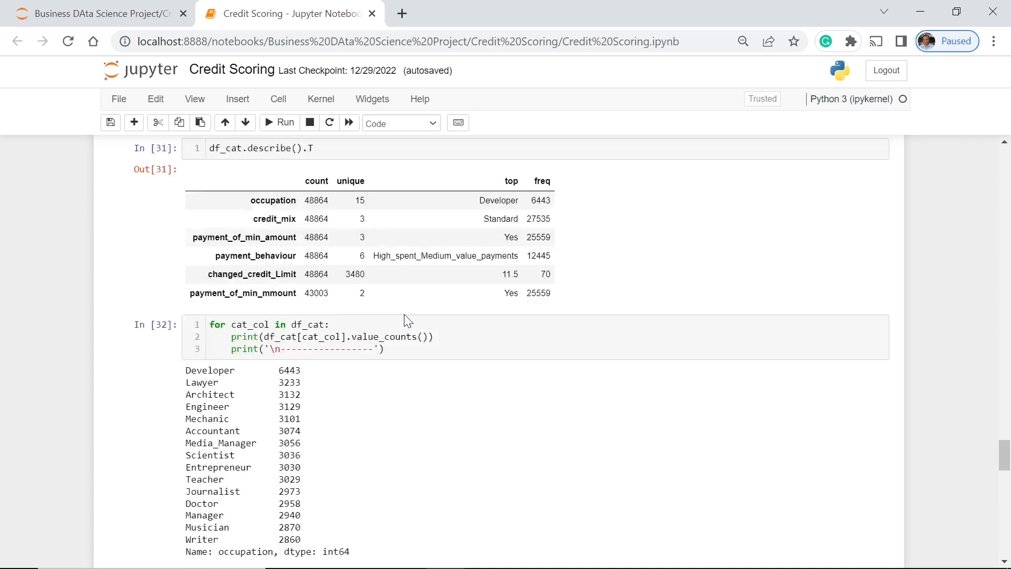
pyautogui.scroll(-3)
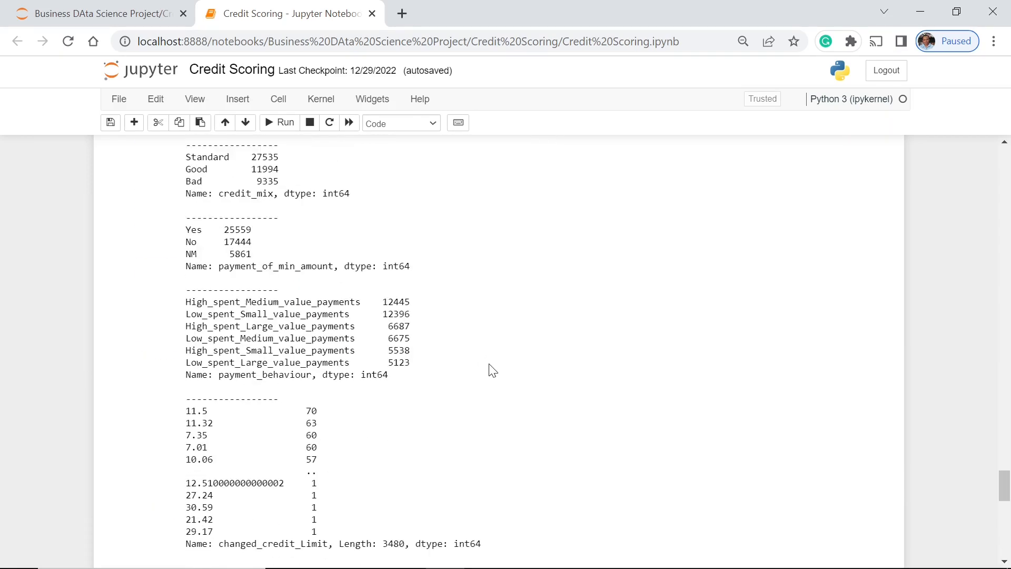
pyautogui.scroll(-3)
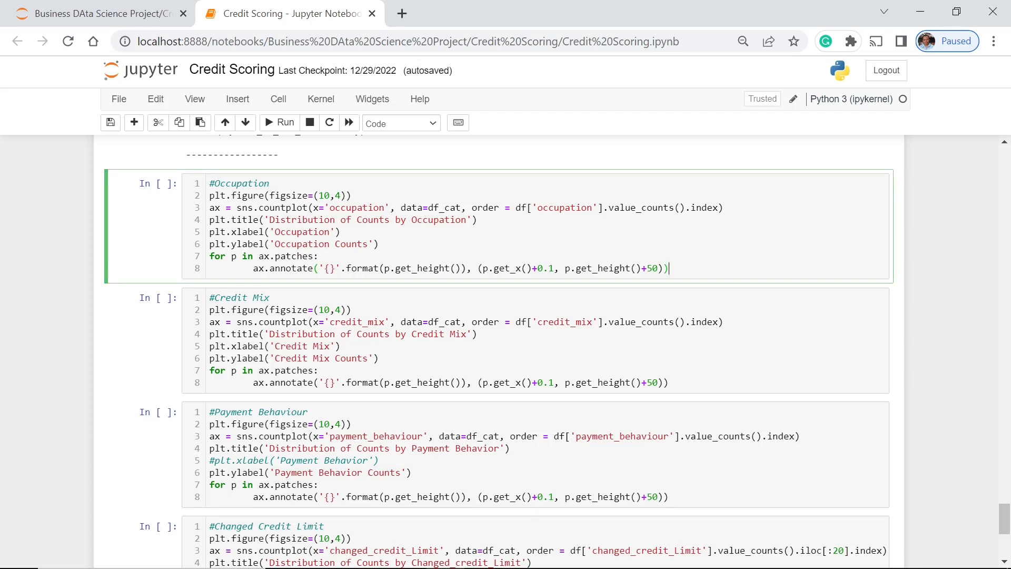
pyautogui.click(278, 123)
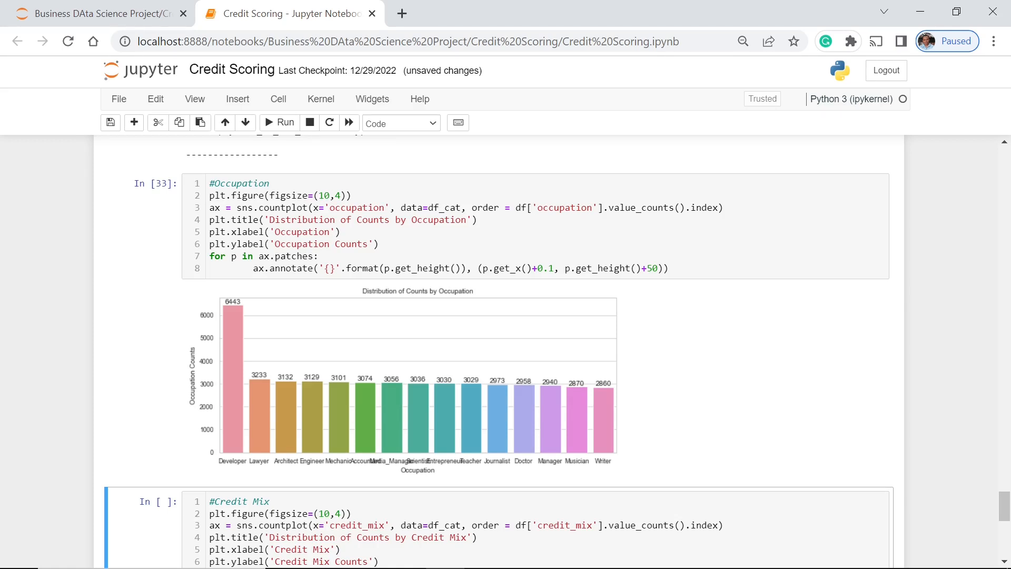
pyautogui.moveTo(304, 366)
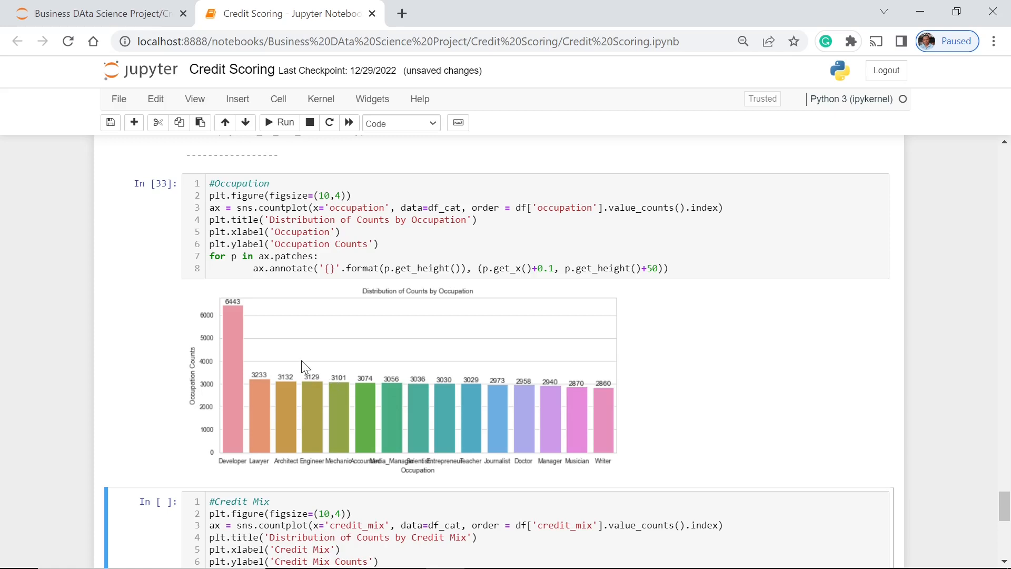
pyautogui.moveTo(234, 393)
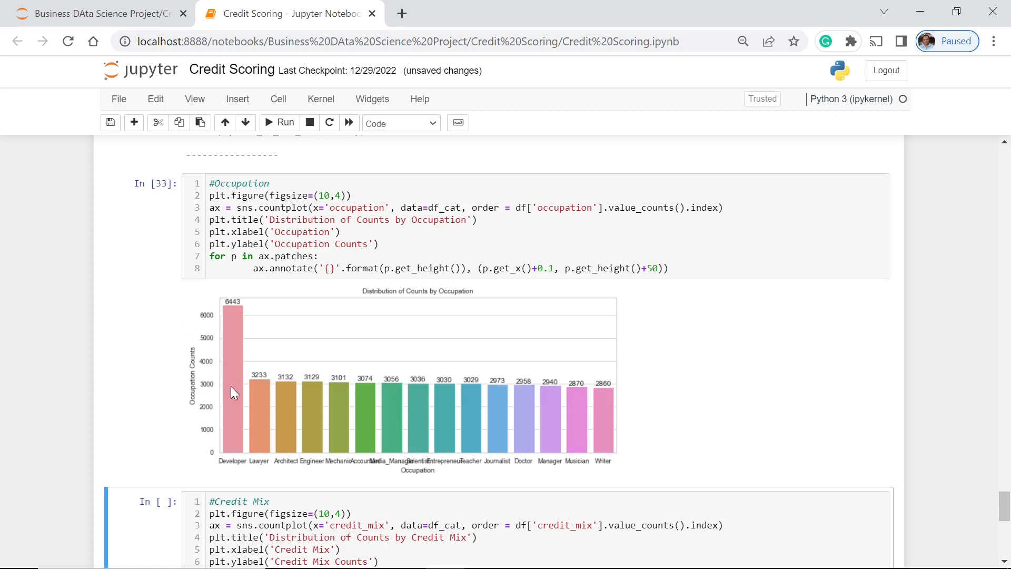
pyautogui.moveTo(419, 350)
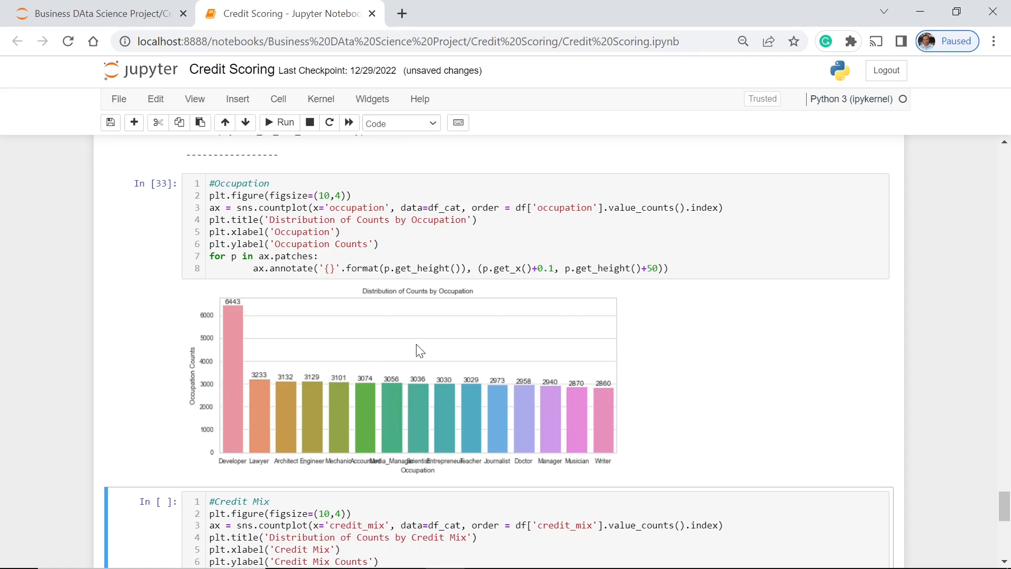
pyautogui.moveTo(260, 430)
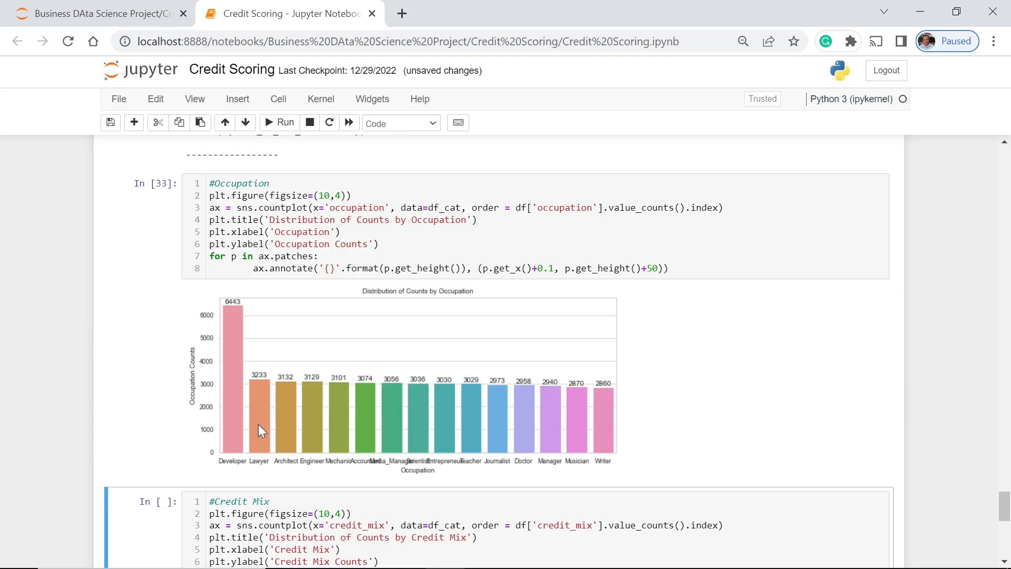
pyautogui.moveTo(267, 476)
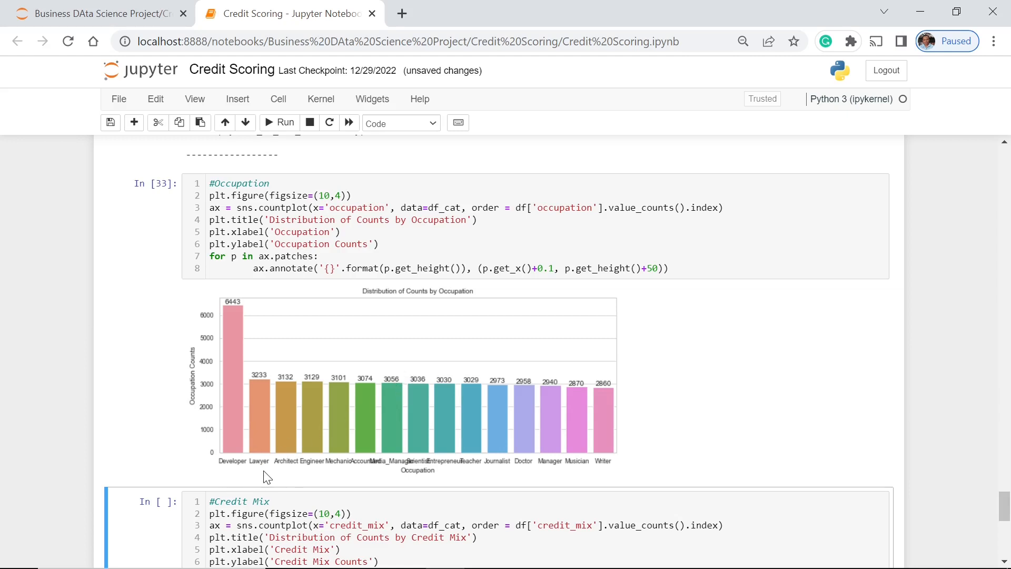
pyautogui.moveTo(339, 373)
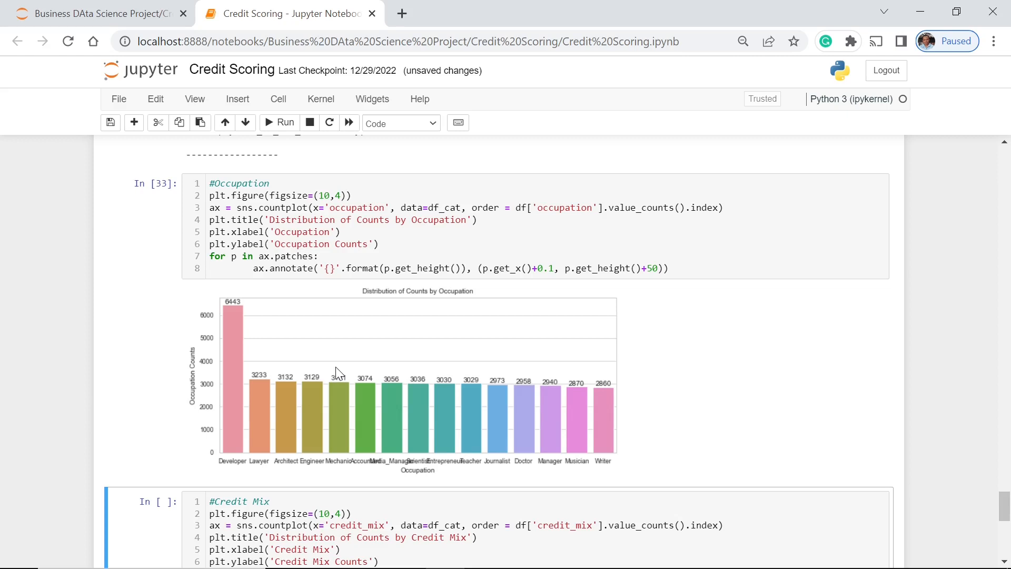
pyautogui.moveTo(530, 471)
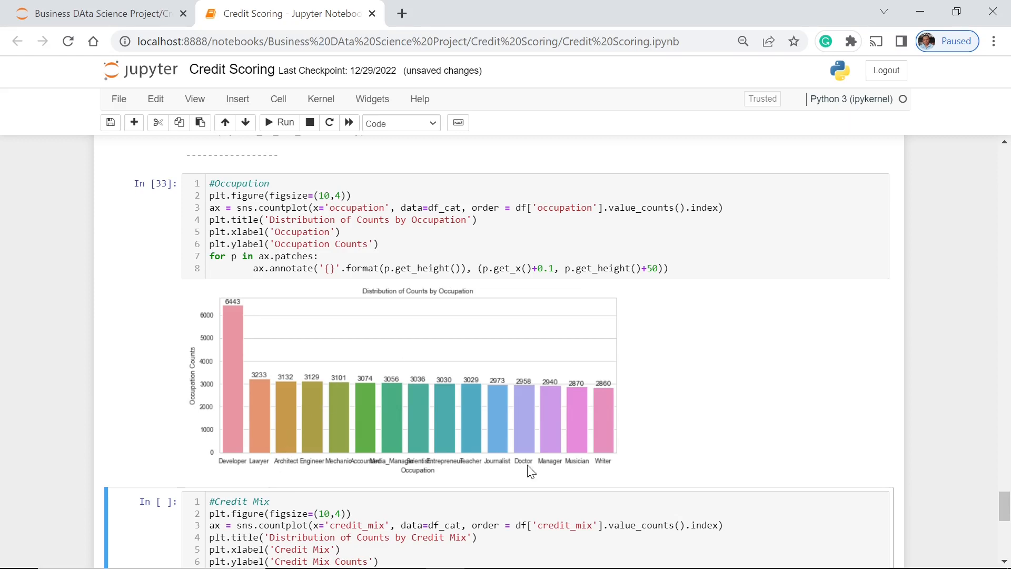
pyautogui.moveTo(435, 440)
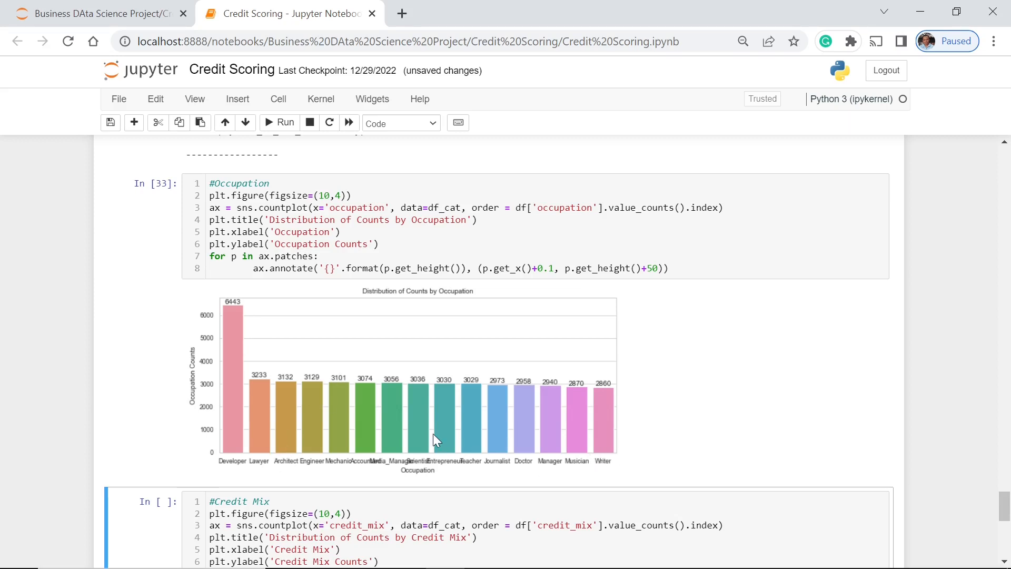
pyautogui.moveTo(662, 414)
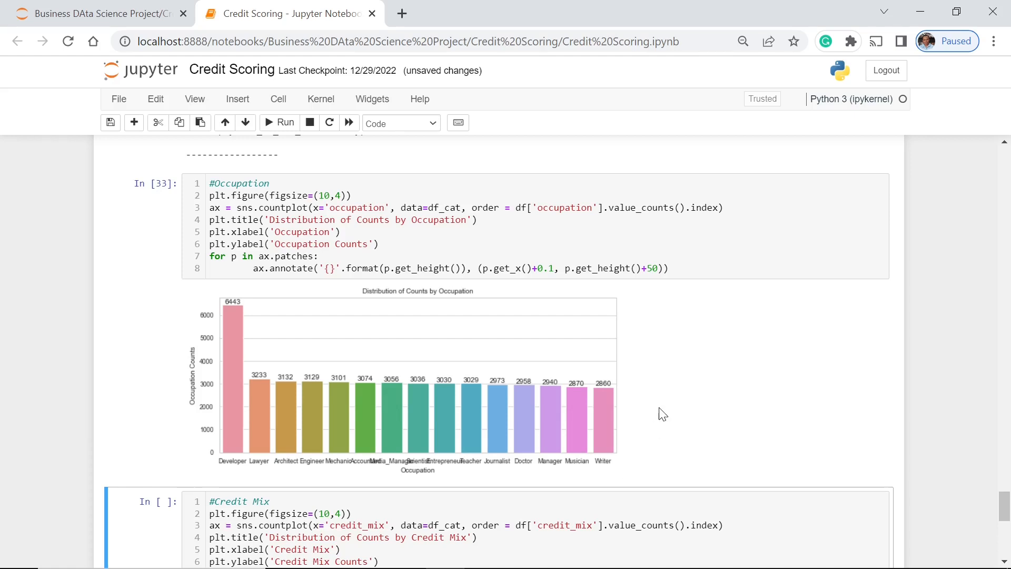
pyautogui.moveTo(259, 396)
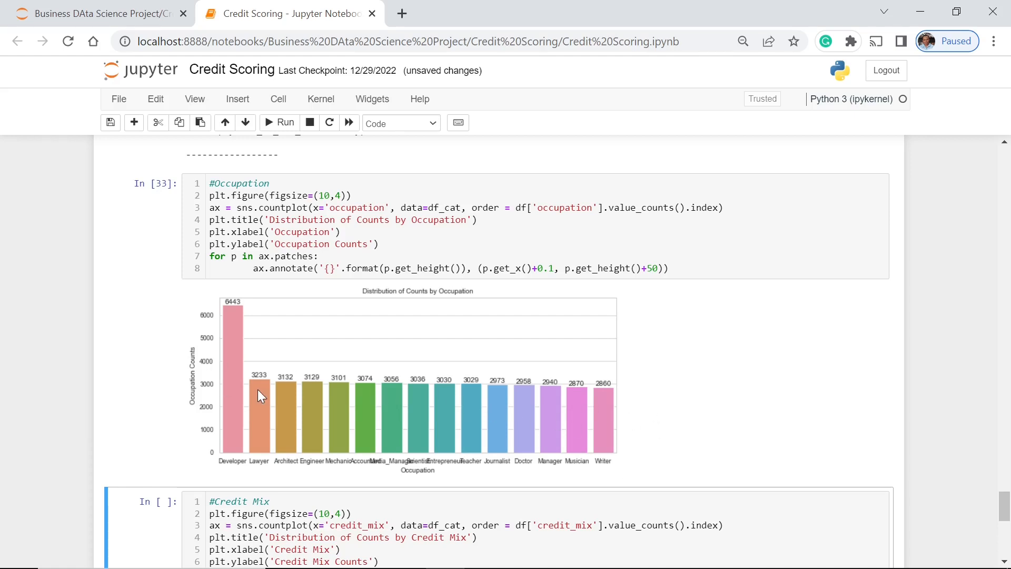
pyautogui.moveTo(677, 409)
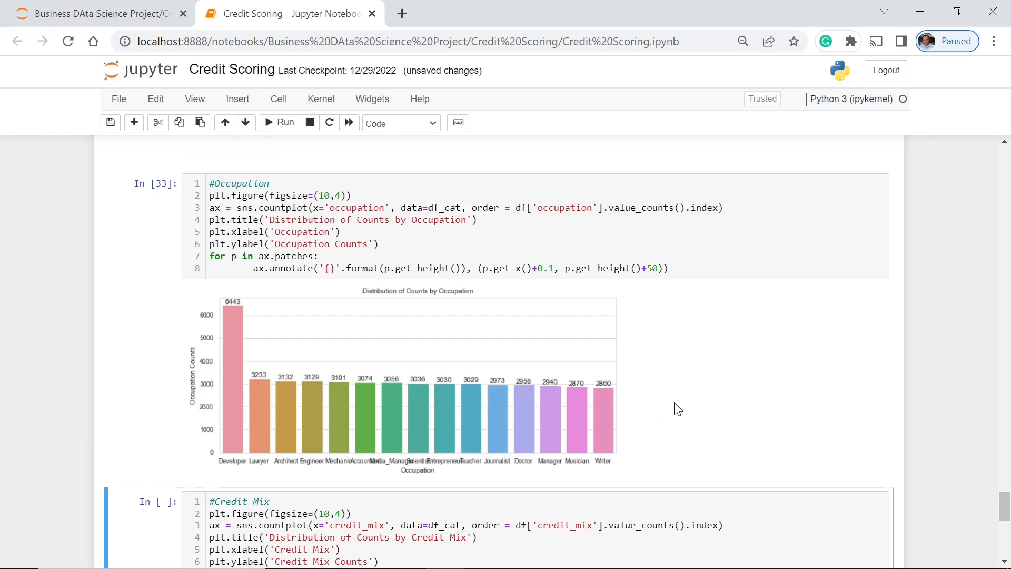
pyautogui.moveTo(262, 405)
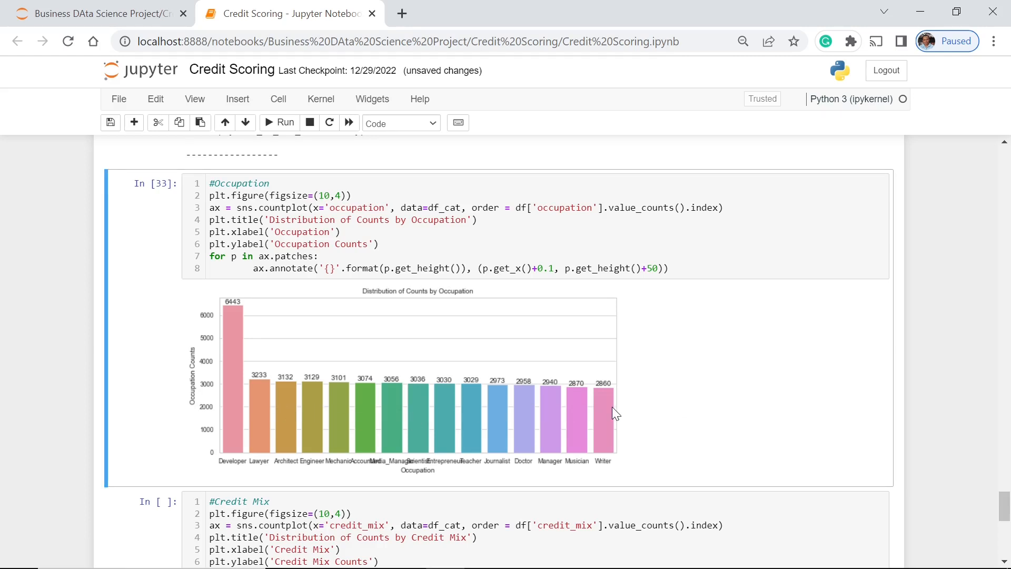
pyautogui.moveTo(569, 363)
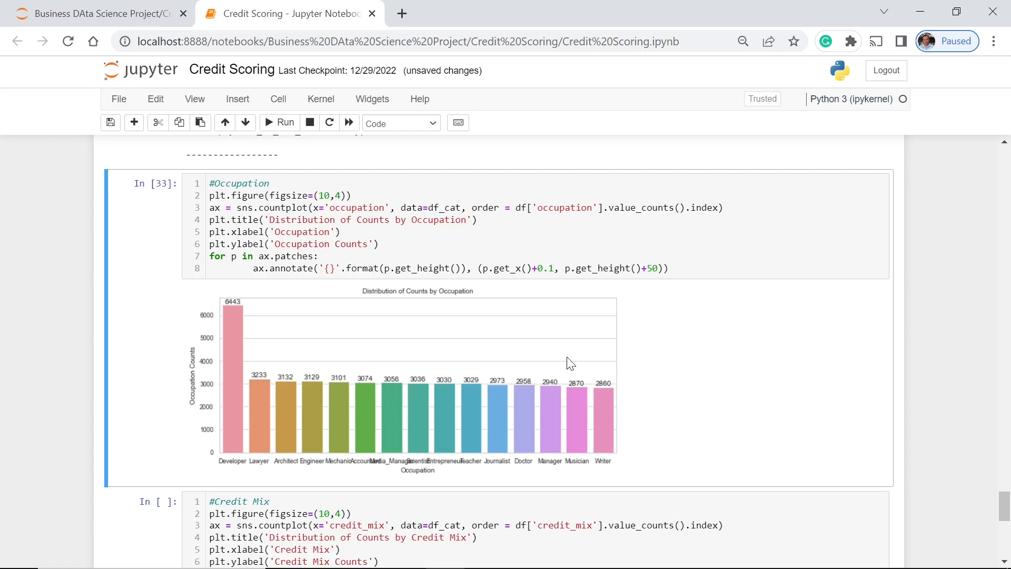
pyautogui.moveTo(226, 377)
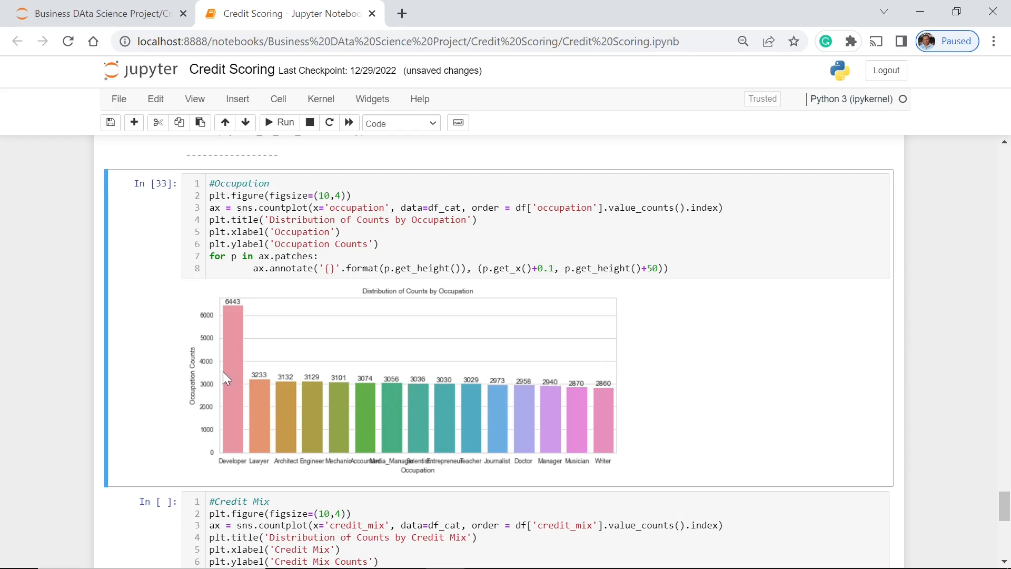
pyautogui.moveTo(238, 365)
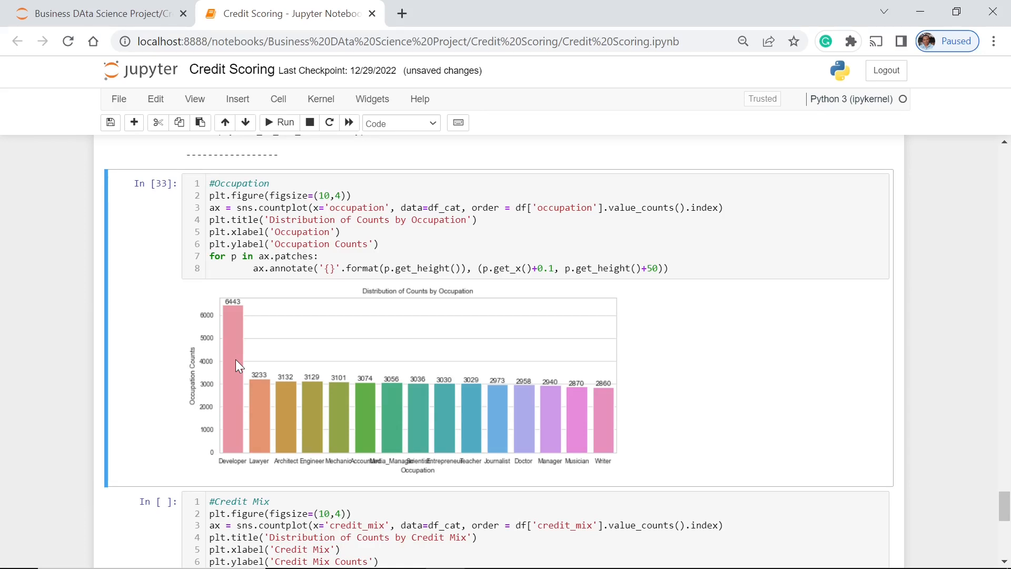
pyautogui.moveTo(230, 365)
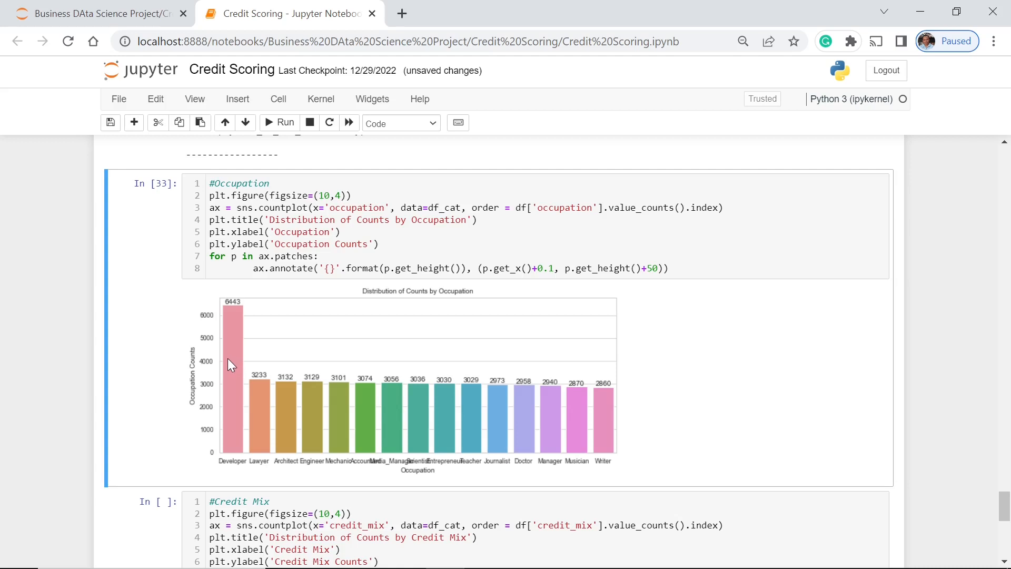
# - Run the #Credit Mix cell to chart Standard 27535, Good 11994 and Bad 9335
pyautogui.scroll(-3)
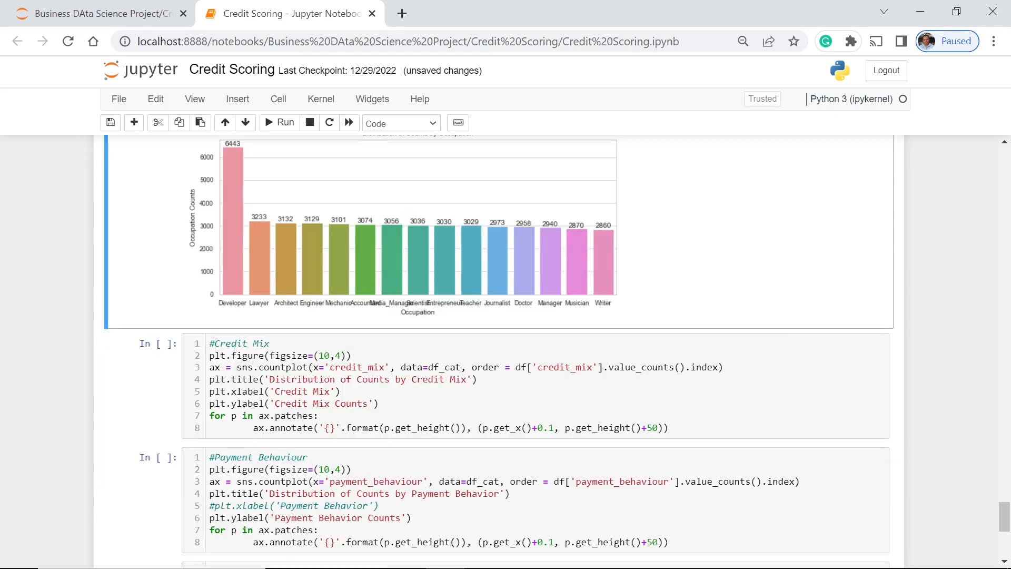
pyautogui.click(284, 123)
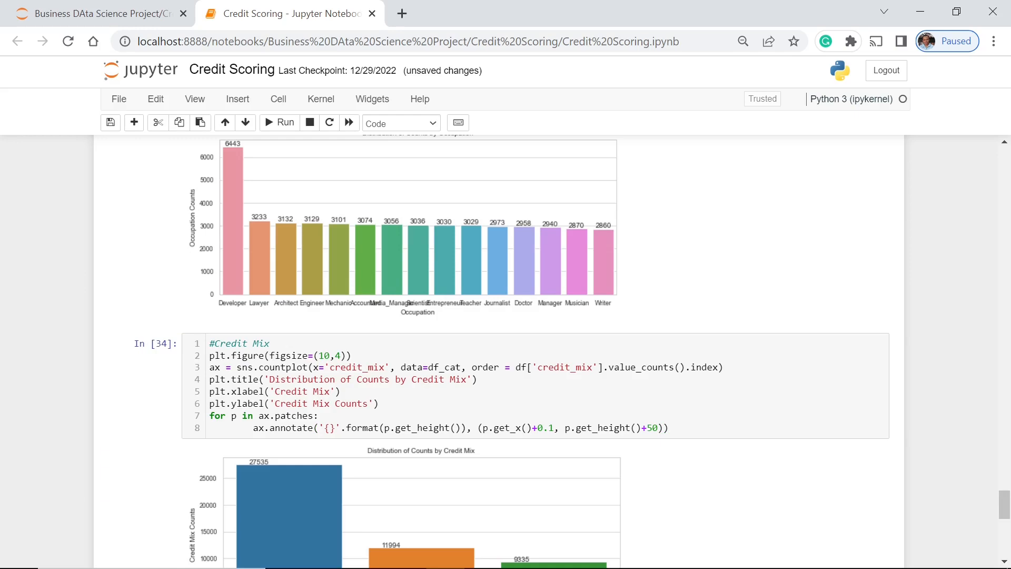
pyautogui.scroll(-3)
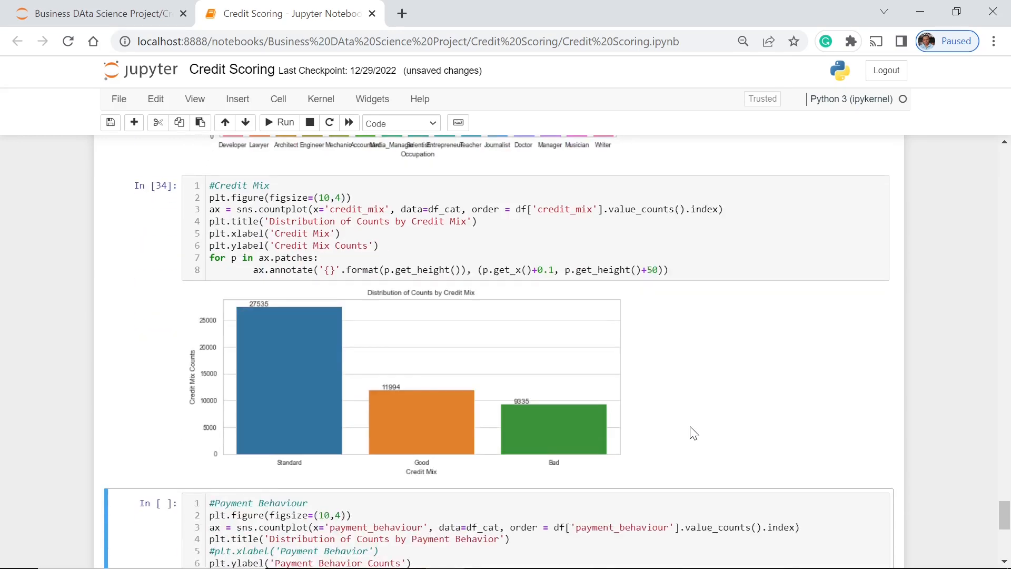
pyautogui.moveTo(561, 400)
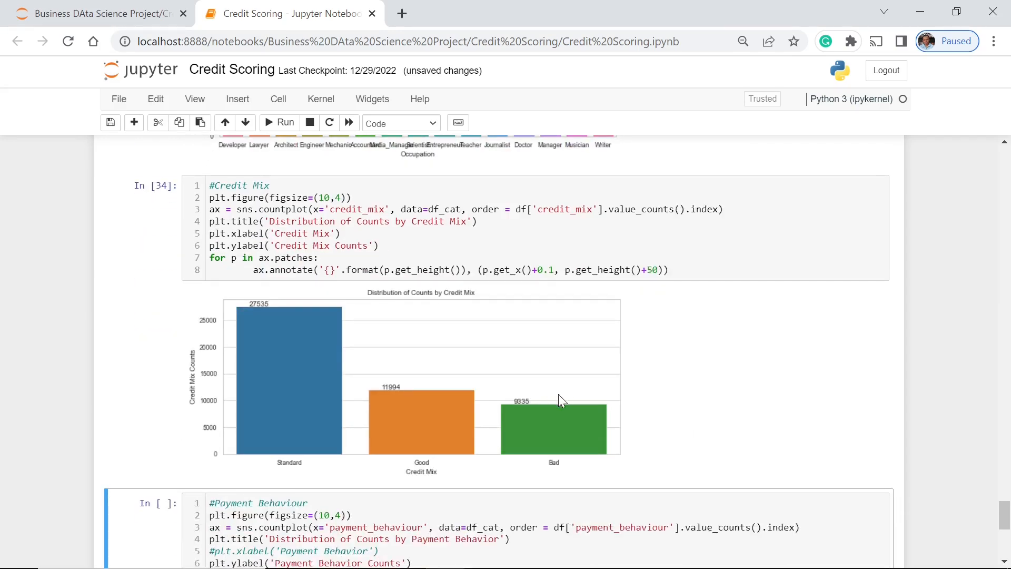
pyautogui.moveTo(646, 412)
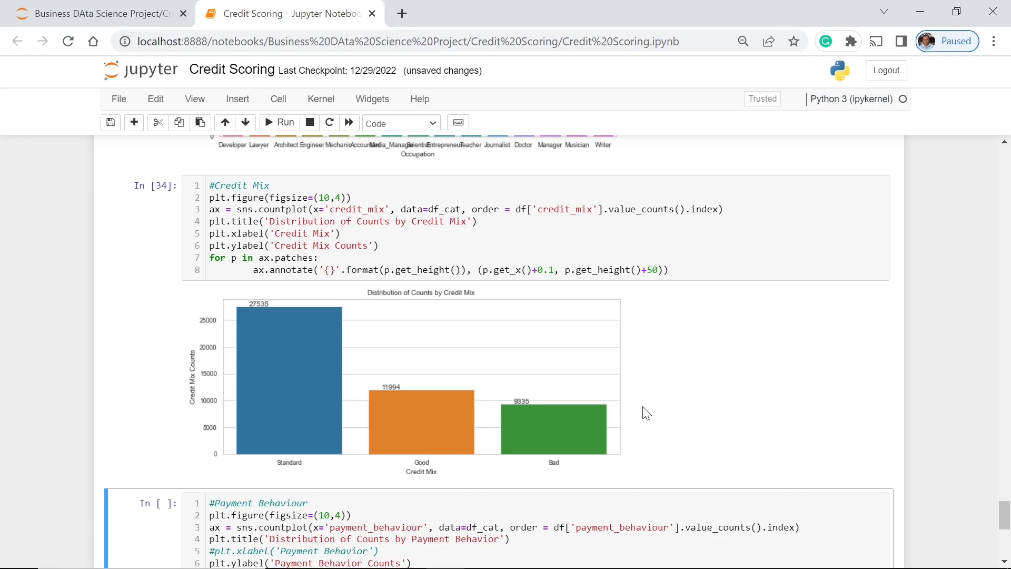
pyautogui.moveTo(290, 382)
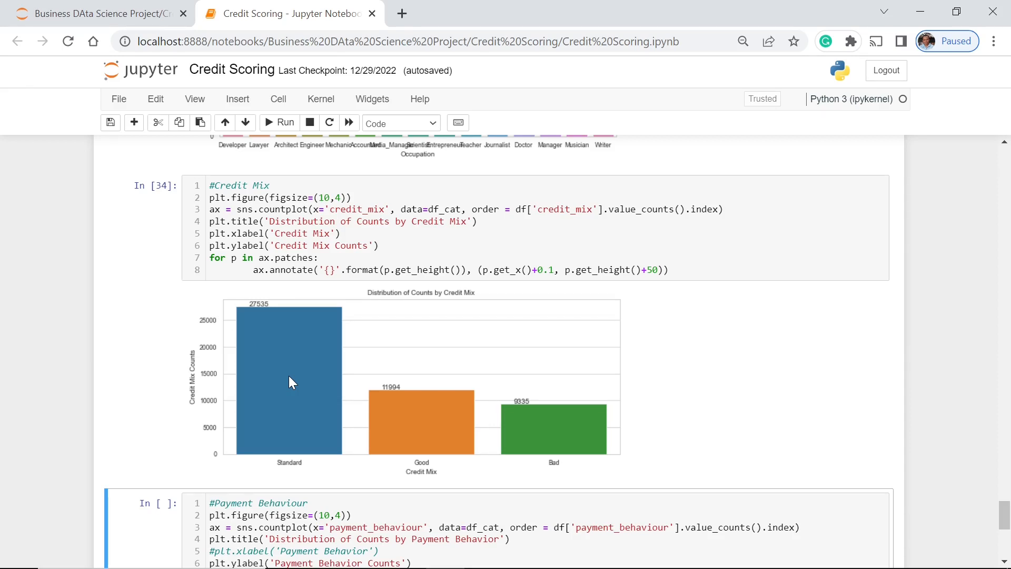
# - Run the #Payment Behaviour cell, led by High_spent_Medium_value_payments at 12445
pyautogui.scroll(-3)
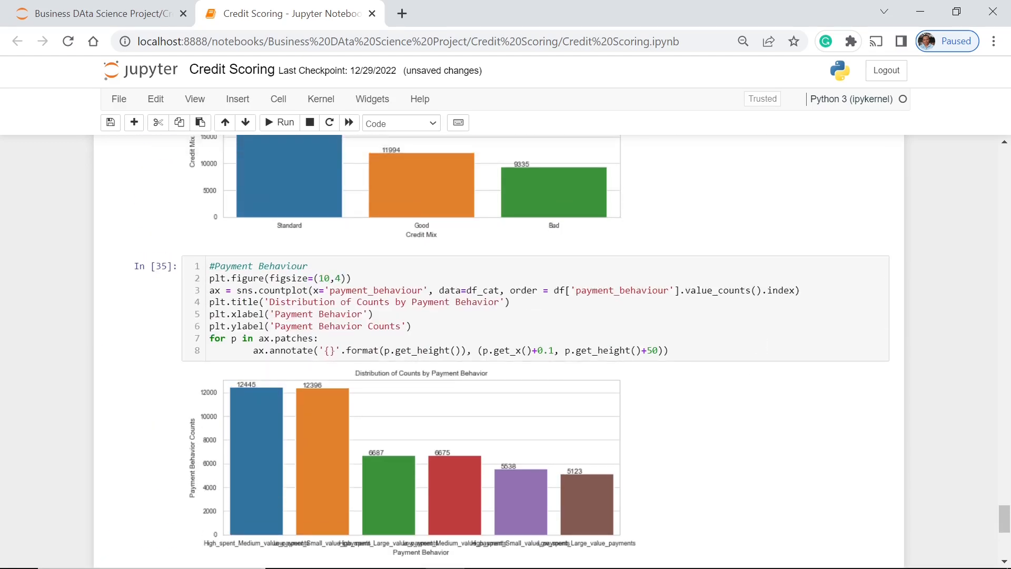
pyautogui.scroll(-3)
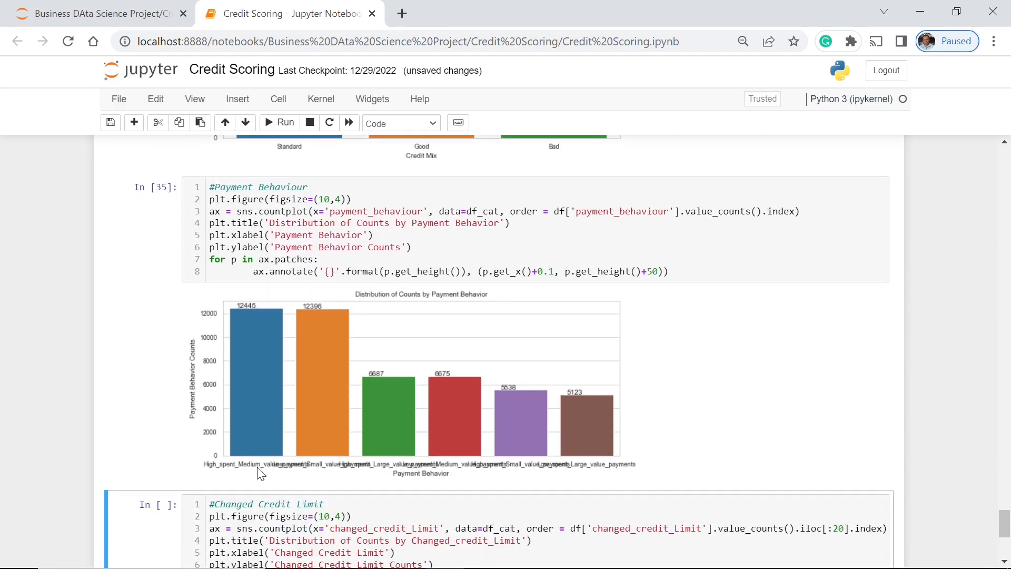
pyautogui.moveTo(316, 469)
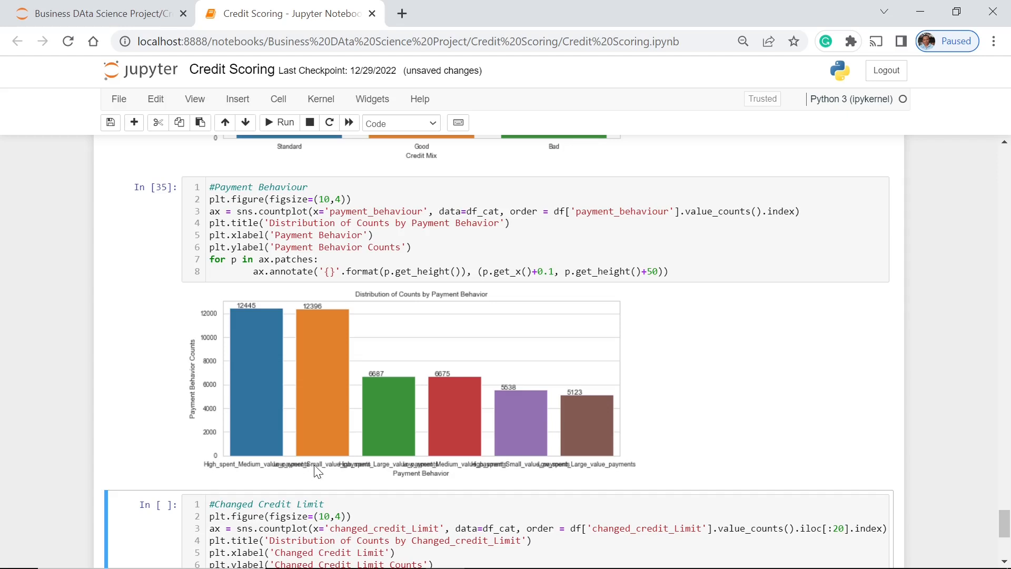
pyautogui.moveTo(566, 310)
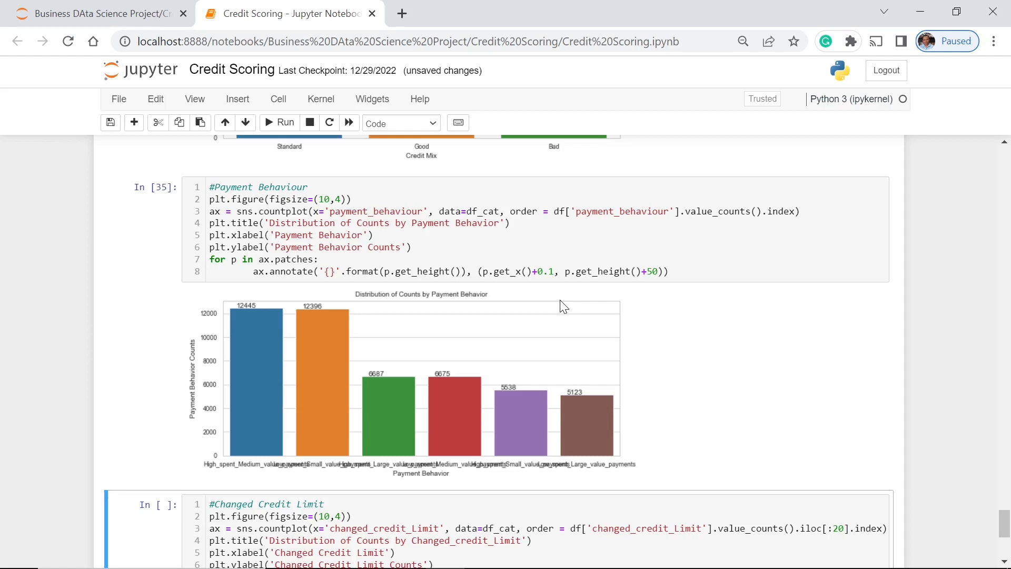
pyautogui.moveTo(391, 430)
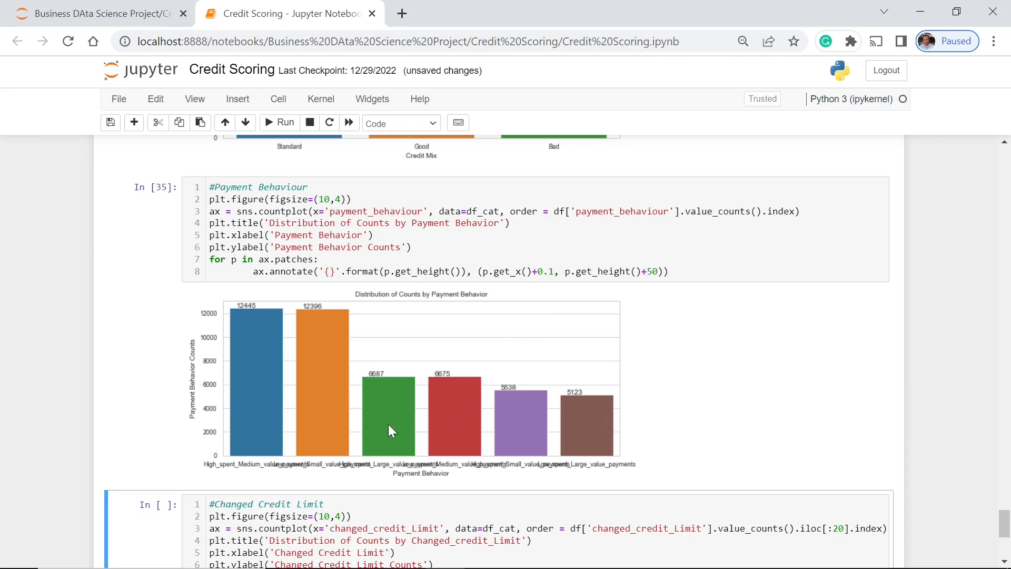
pyautogui.moveTo(577, 427)
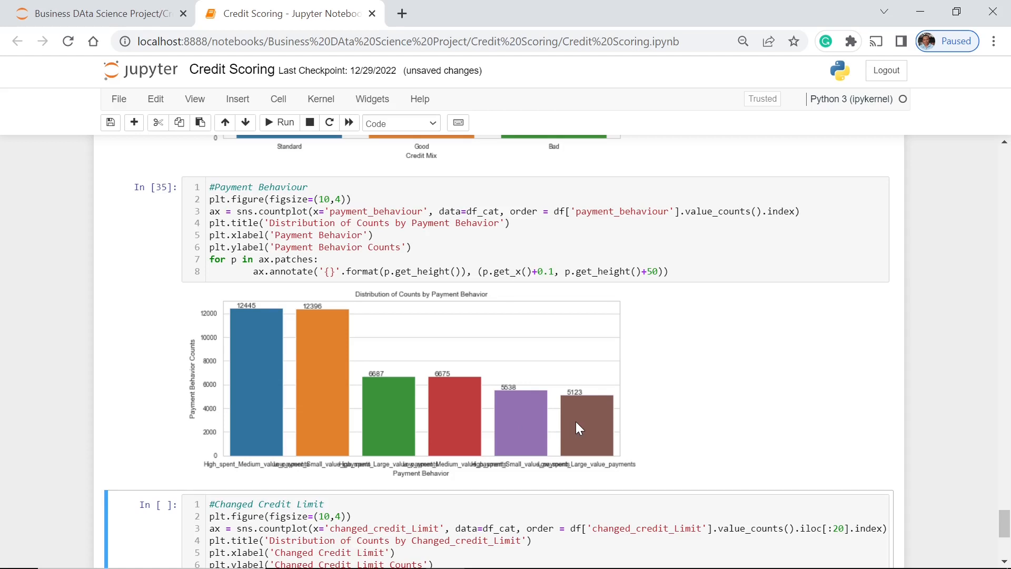
pyautogui.moveTo(589, 445)
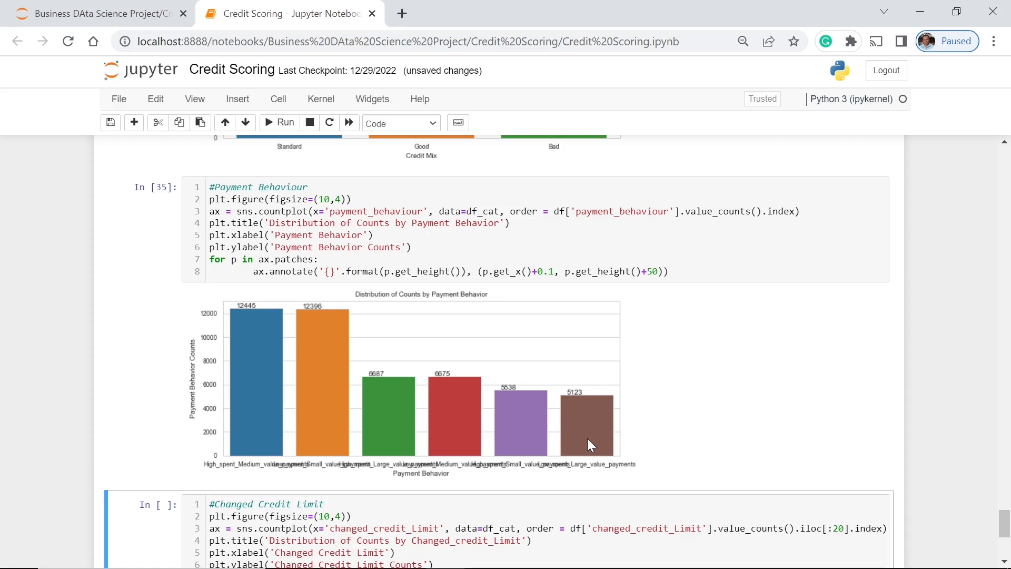
pyautogui.moveTo(493, 483)
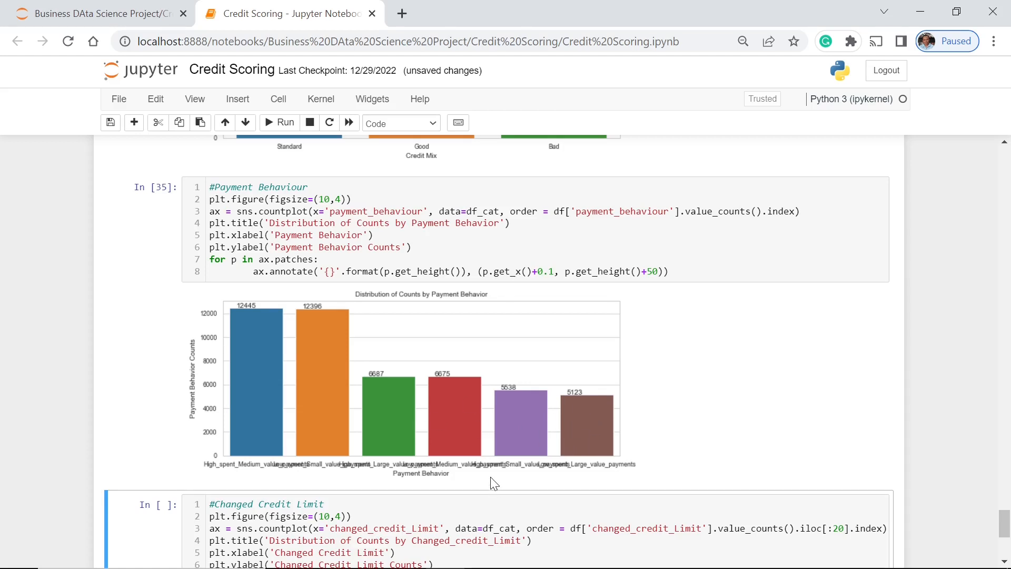
pyautogui.moveTo(471, 427)
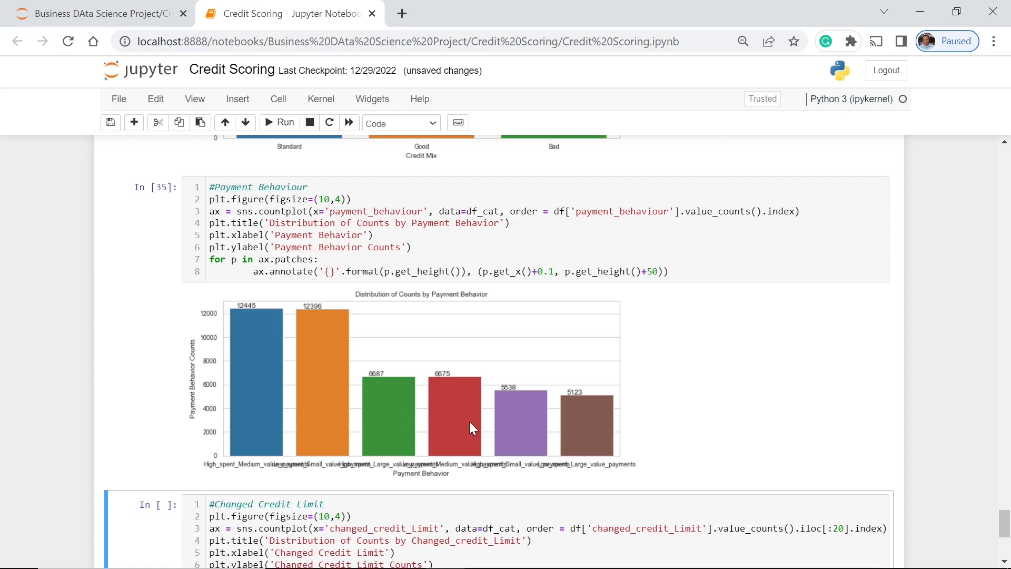
pyautogui.moveTo(419, 440)
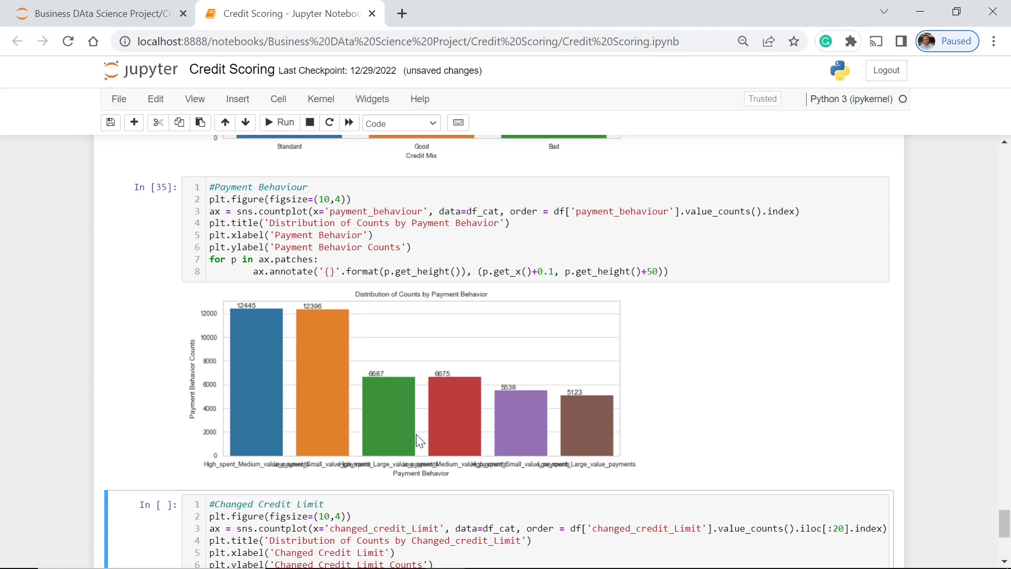
pyautogui.moveTo(496, 443)
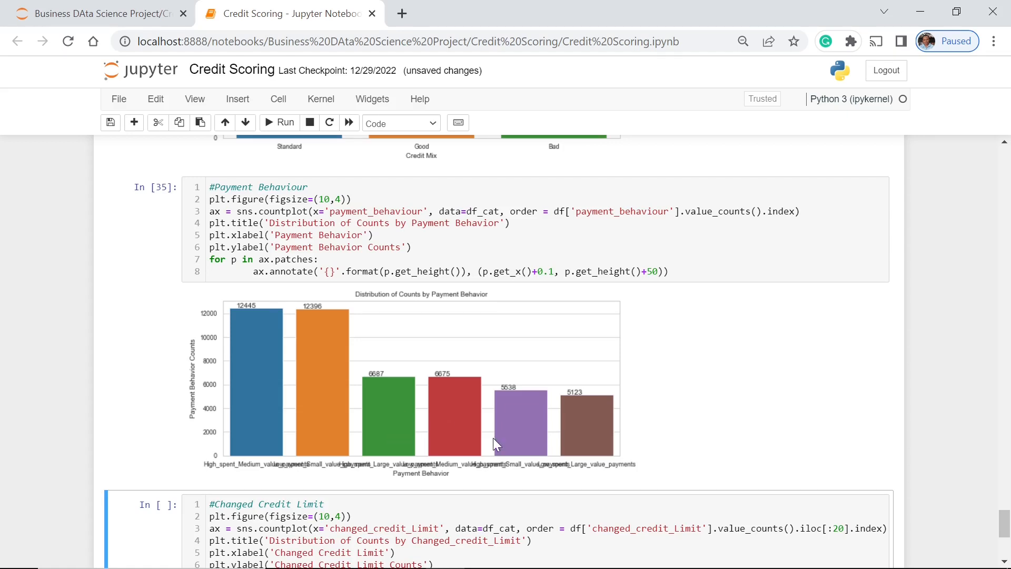
pyautogui.moveTo(594, 433)
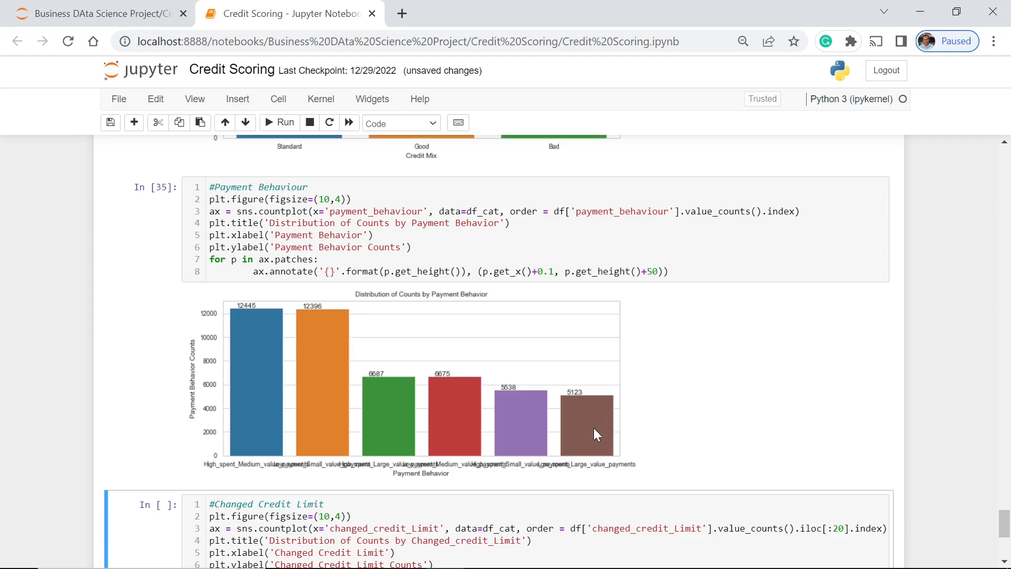
pyautogui.moveTo(731, 429)
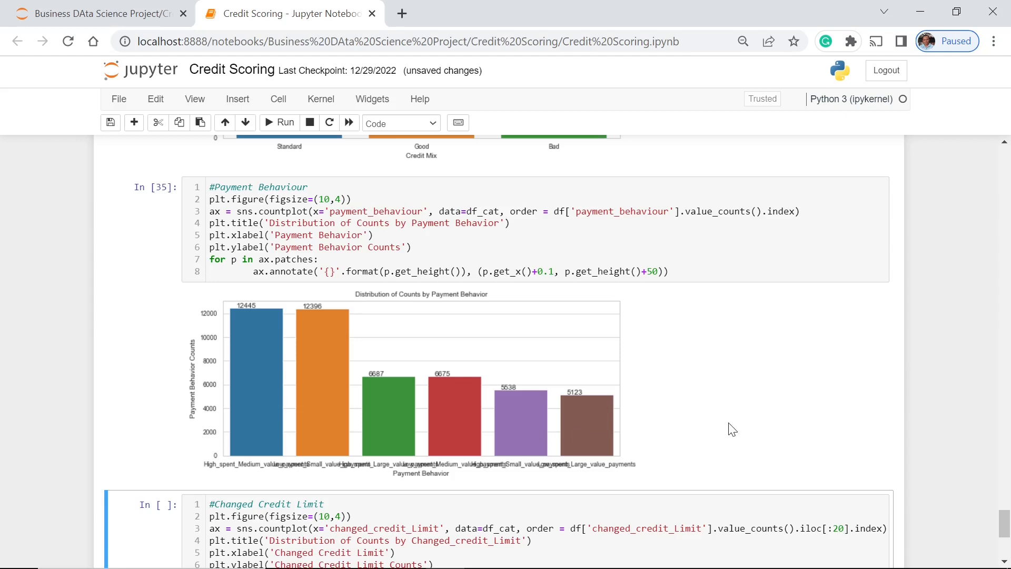
pyautogui.moveTo(567, 422)
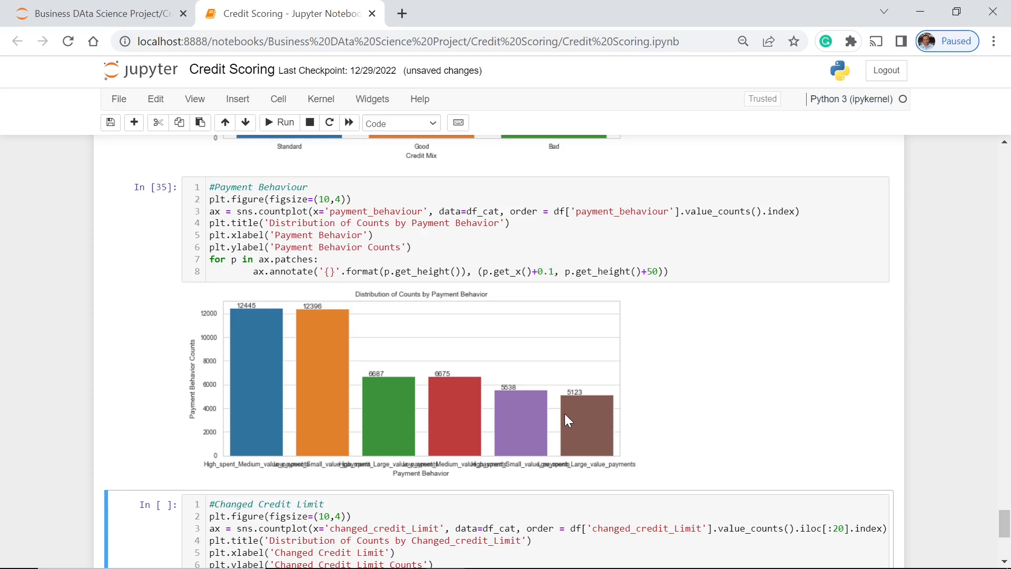
pyautogui.scroll(-3)
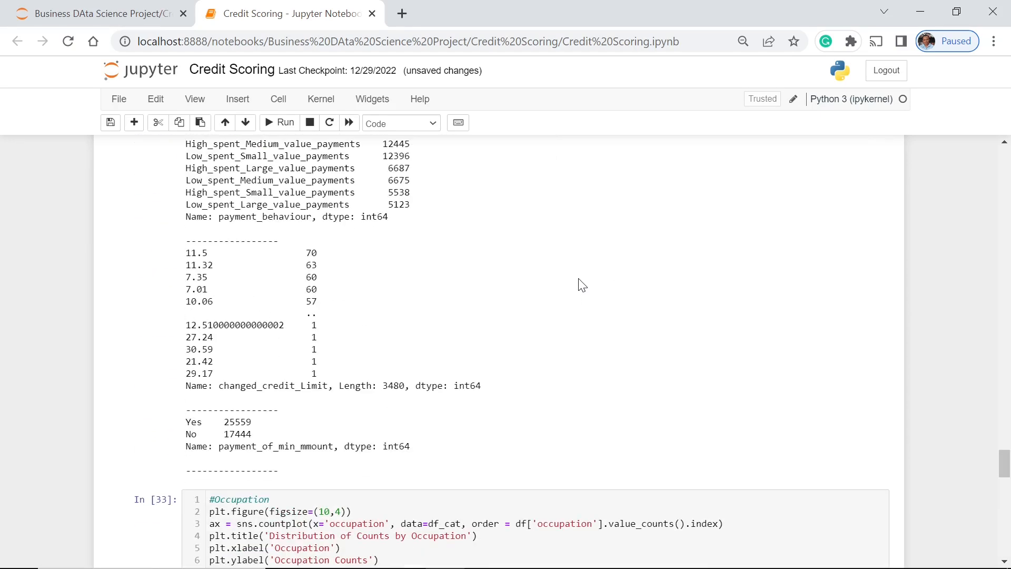
pyautogui.moveTo(403, 409)
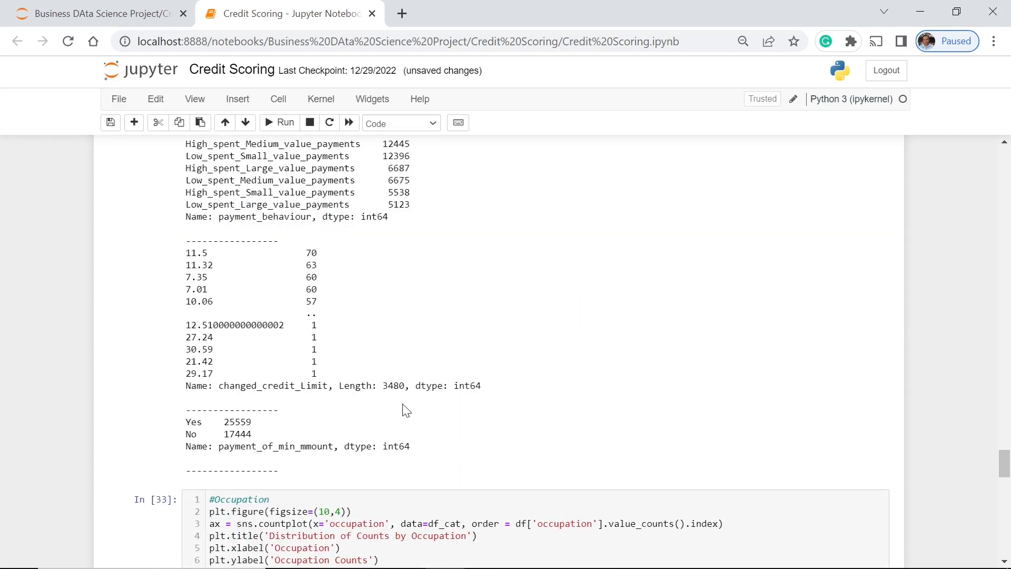
pyautogui.moveTo(395, 406)
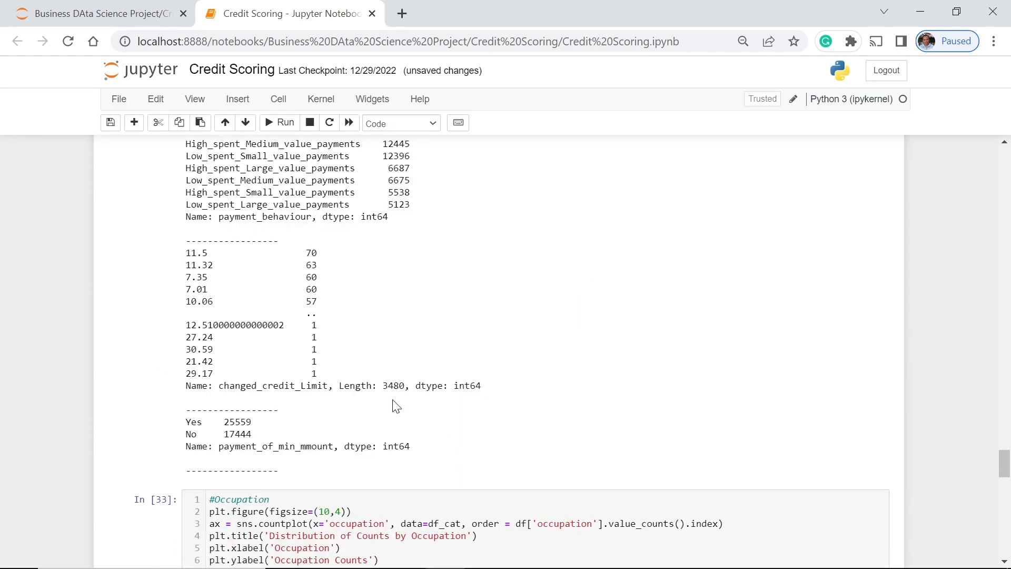
pyautogui.moveTo(468, 372)
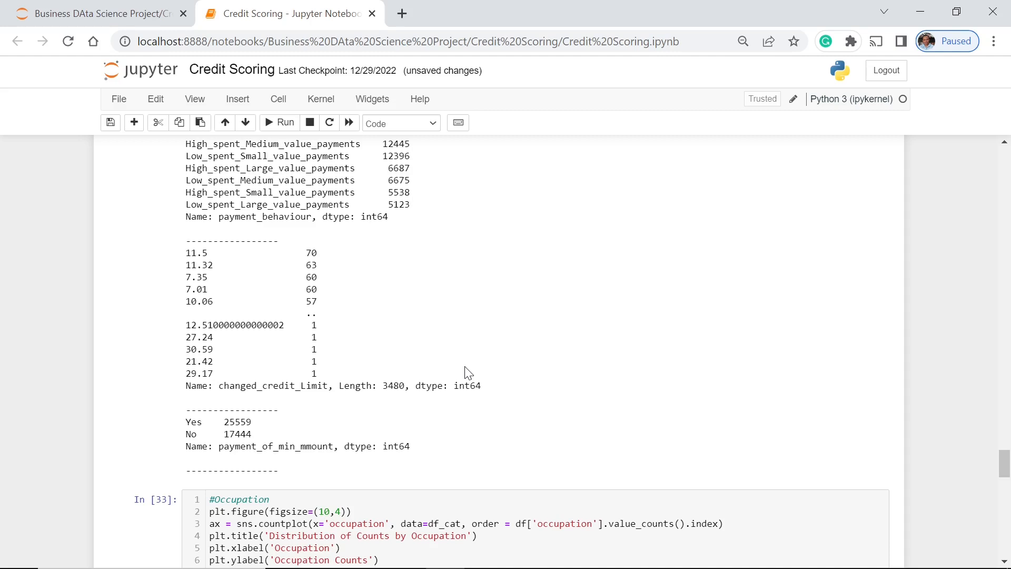
pyautogui.moveTo(477, 368)
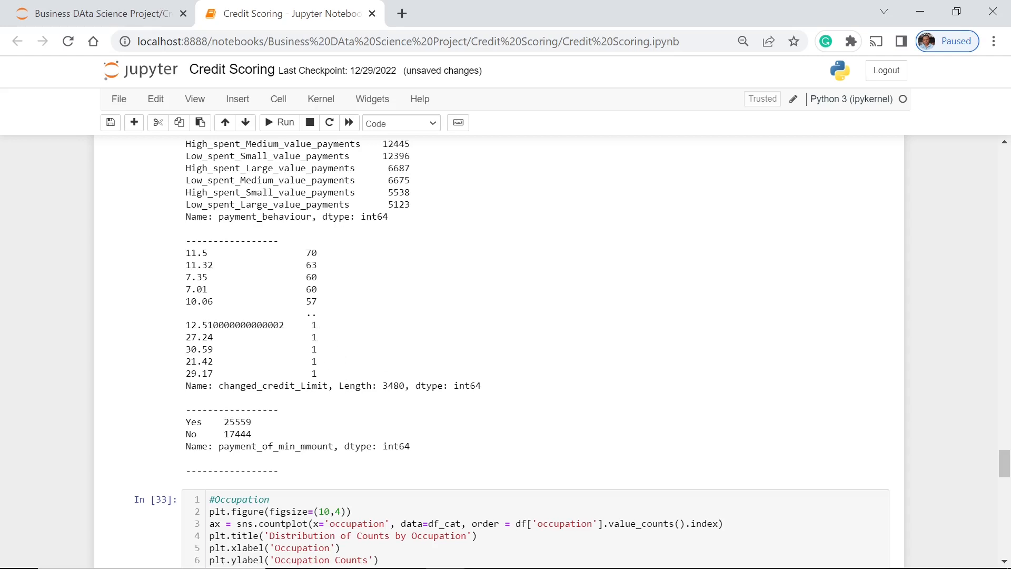
pyautogui.moveTo(347, 347)
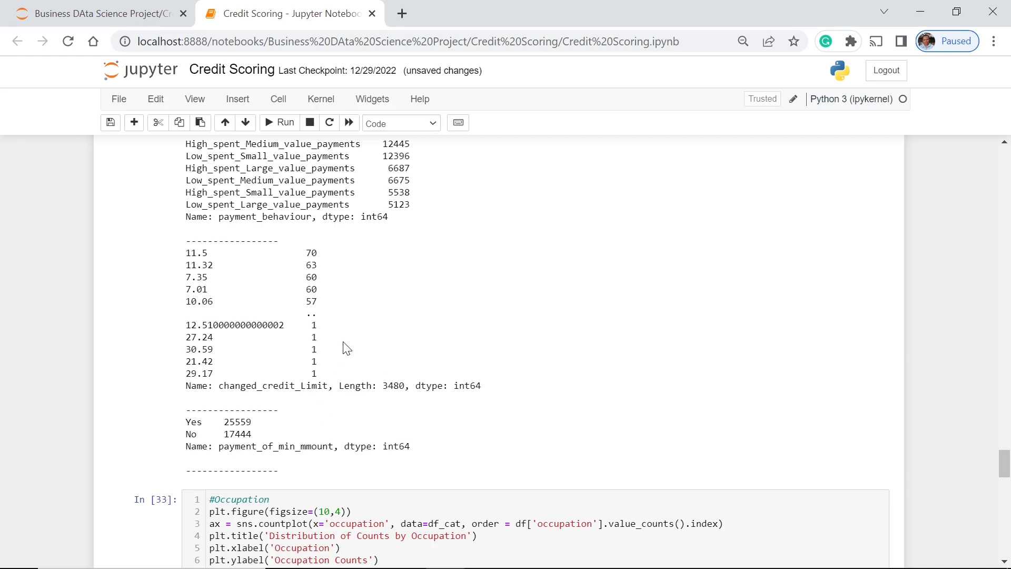
pyautogui.moveTo(522, 391)
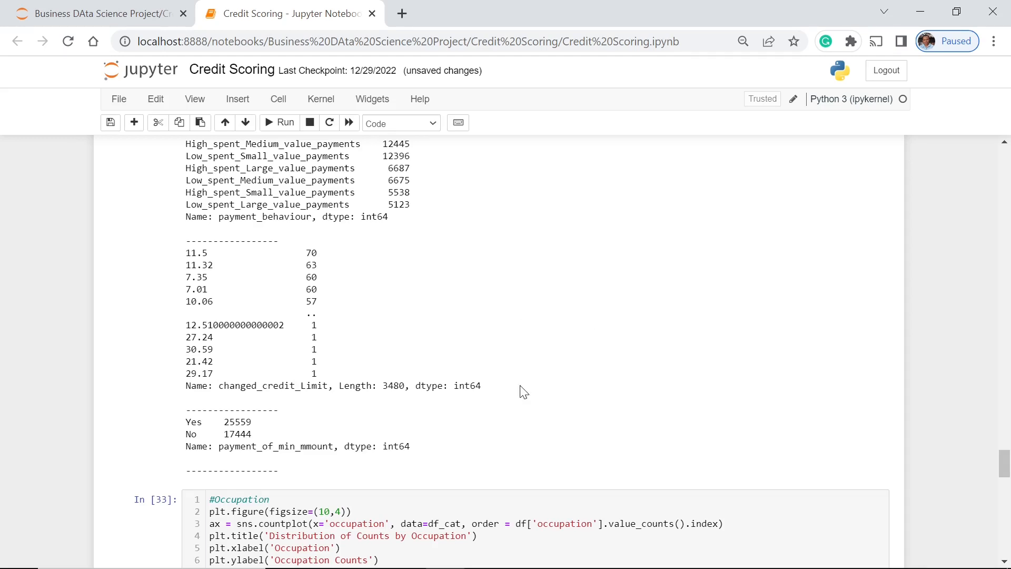
# - Run the #Changed Credit Limit cell showing the top 20 values, led by 11.5
pyautogui.scroll(-3)
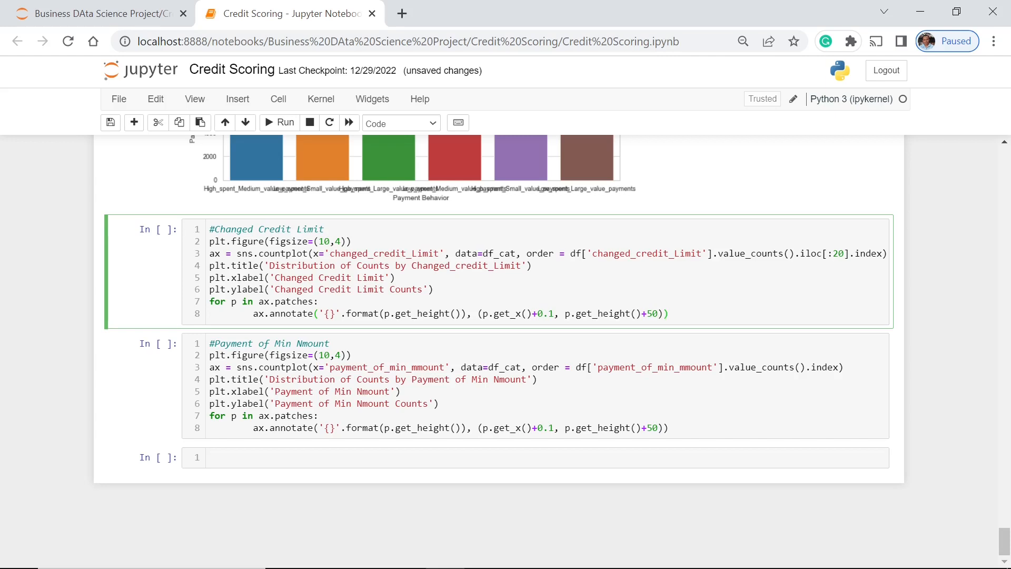
pyautogui.click(669, 313)
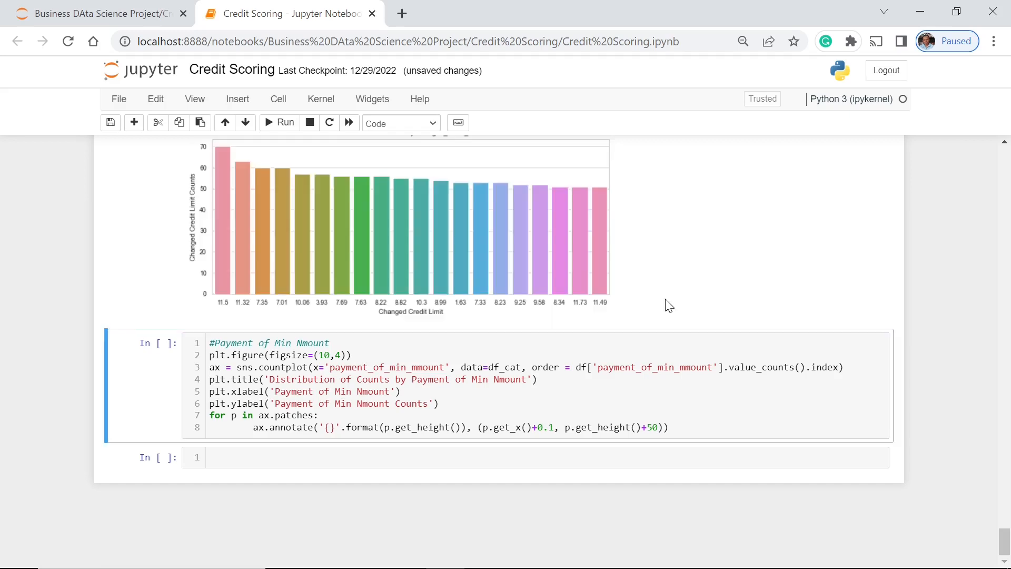
pyautogui.moveTo(487, 340)
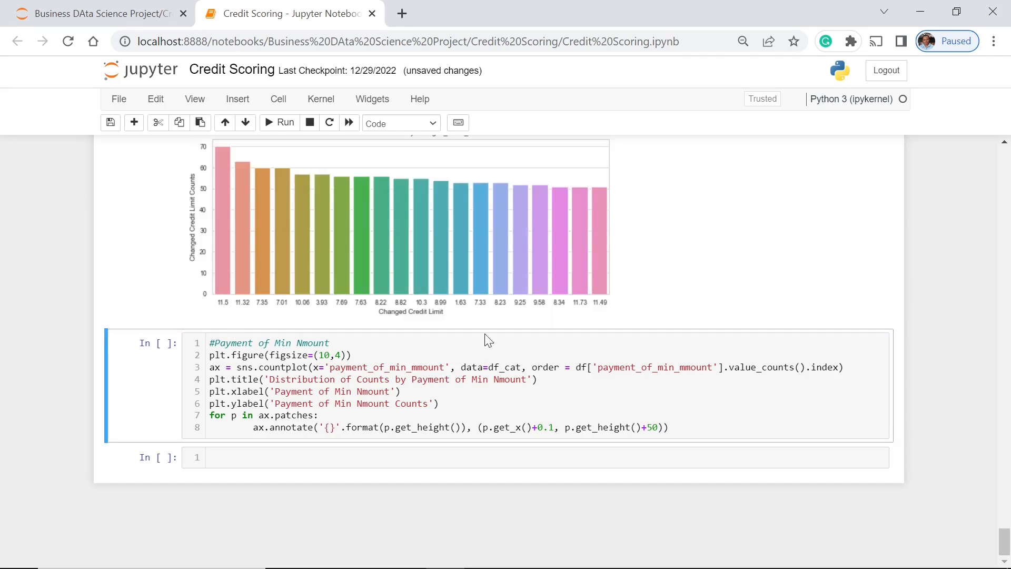
pyautogui.moveTo(693, 313)
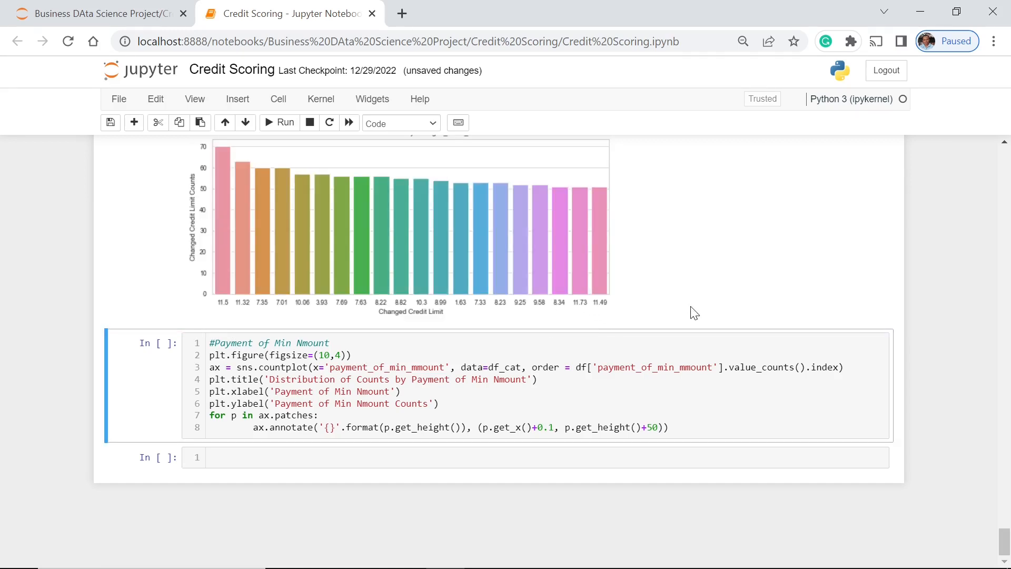
pyautogui.moveTo(706, 289)
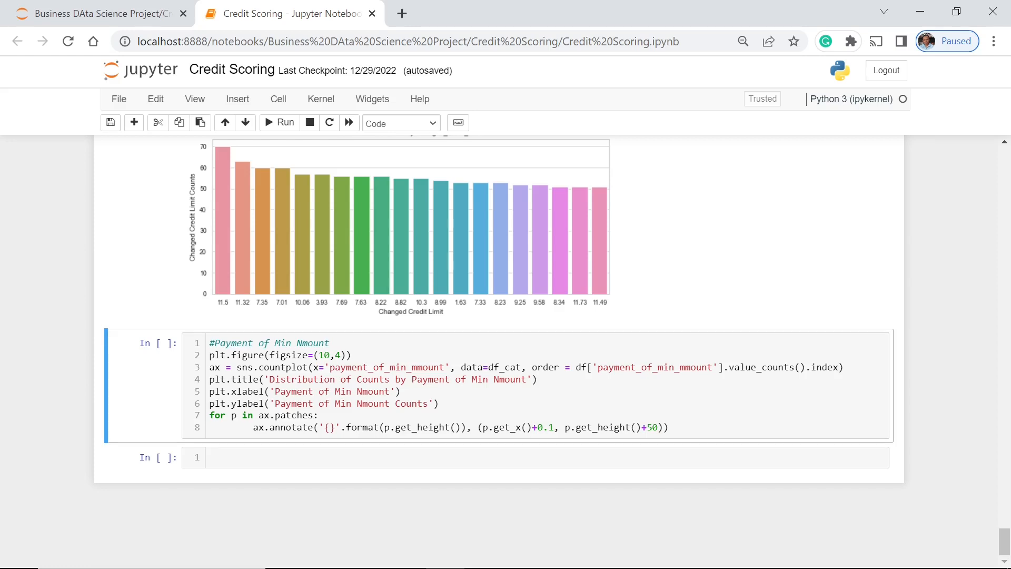
# - Run the #Payment of Min Nmount cell, plotting Yes 25559 and No 17444
pyautogui.click(451, 387)
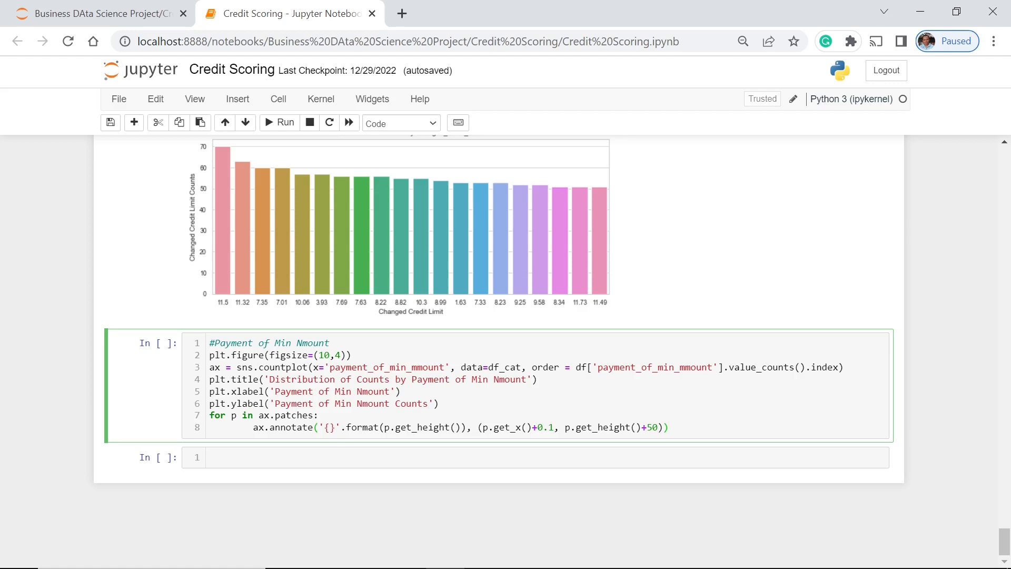
pyautogui.click(278, 123)
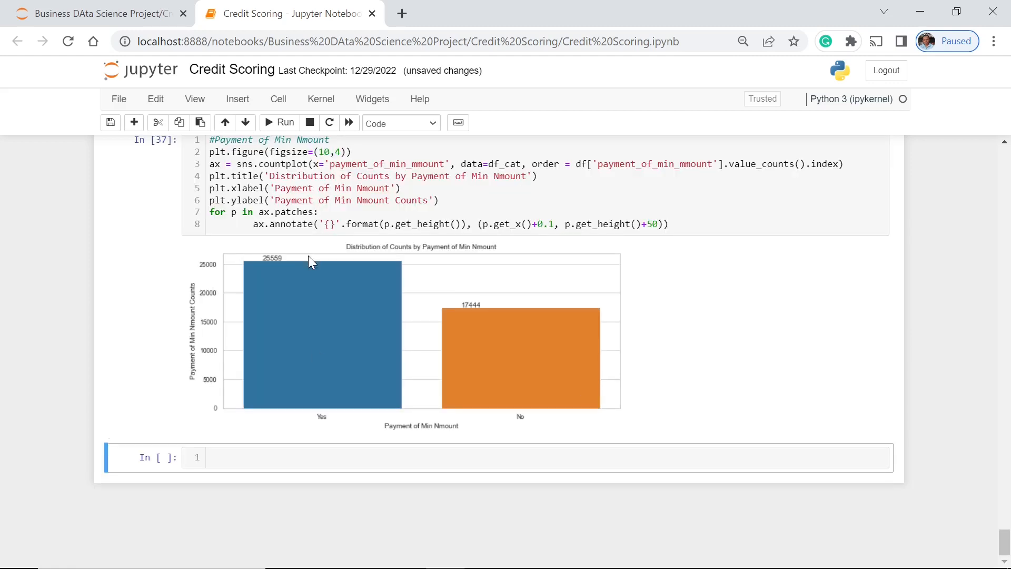
pyautogui.moveTo(529, 395)
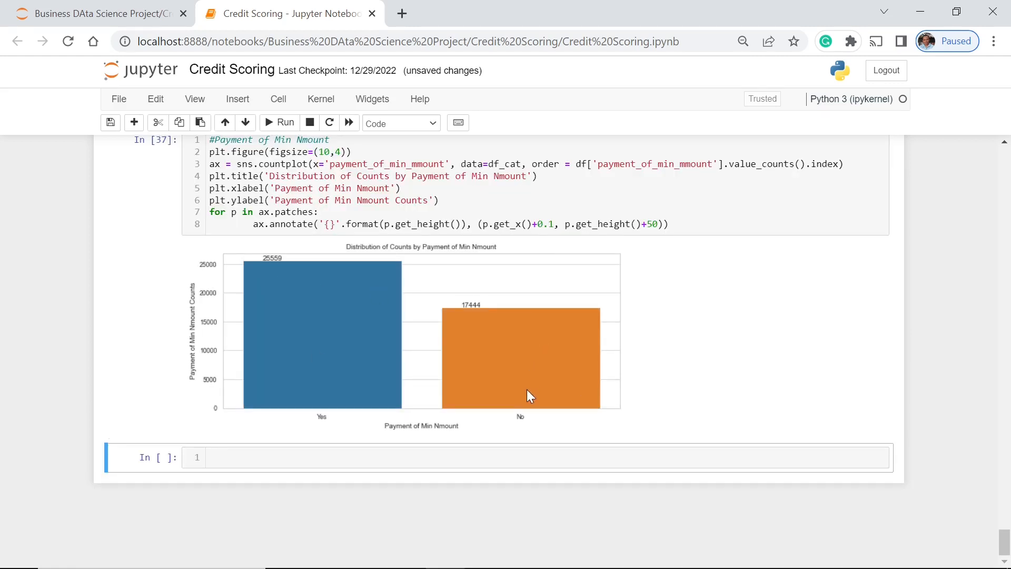
pyautogui.moveTo(634, 335)
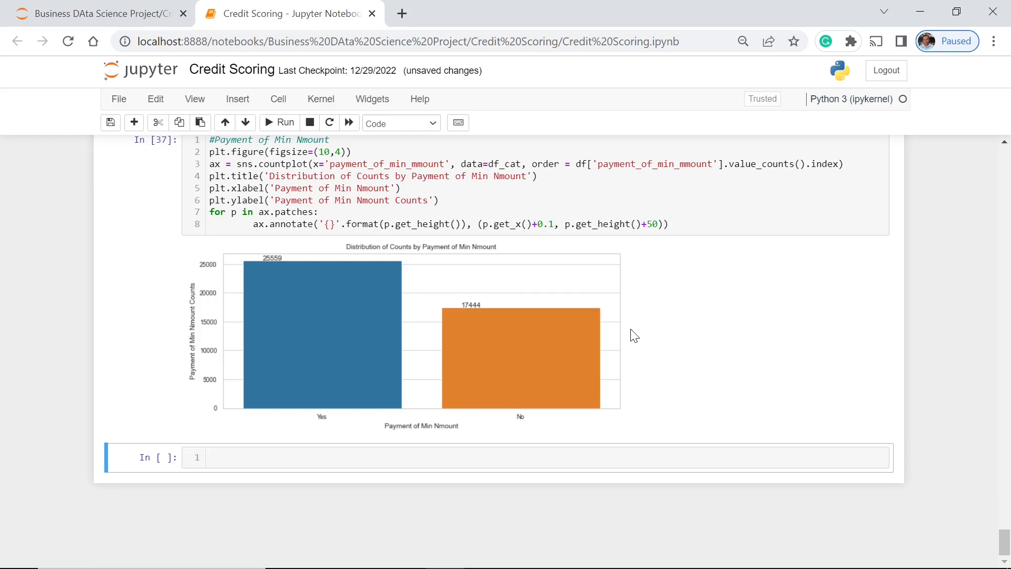
pyautogui.moveTo(645, 333)
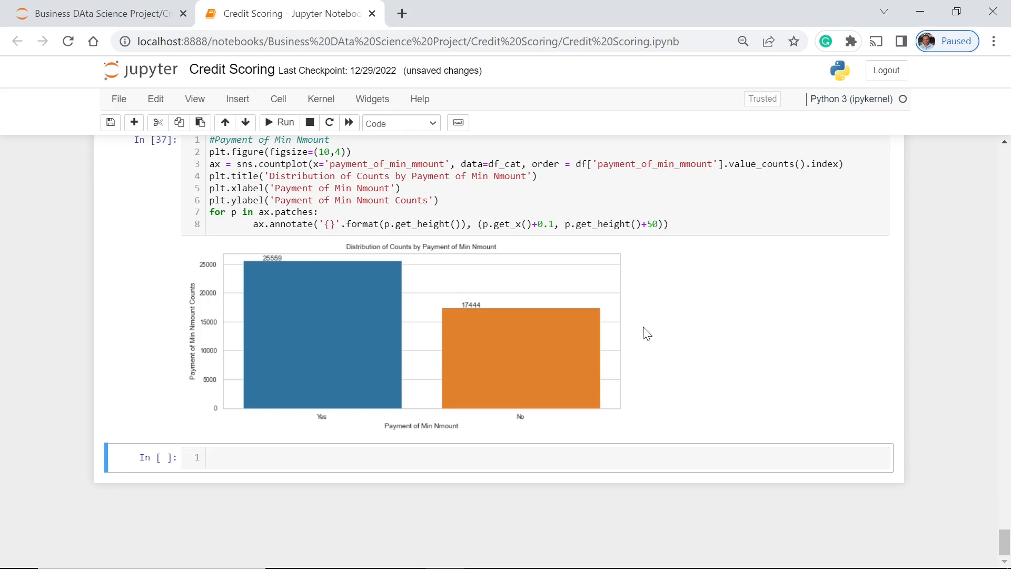
pyautogui.moveTo(556, 360)
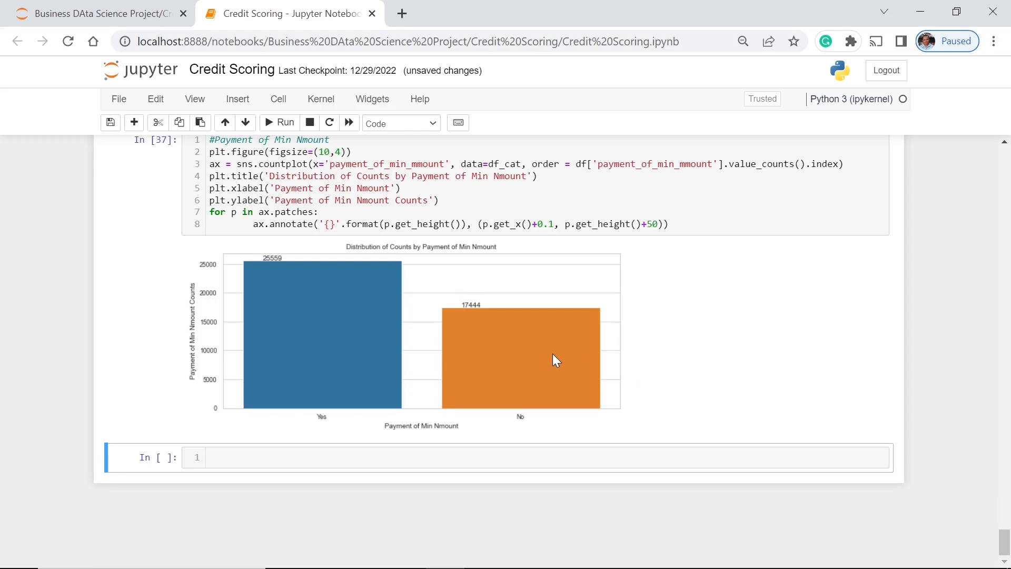
pyautogui.moveTo(836, 344)
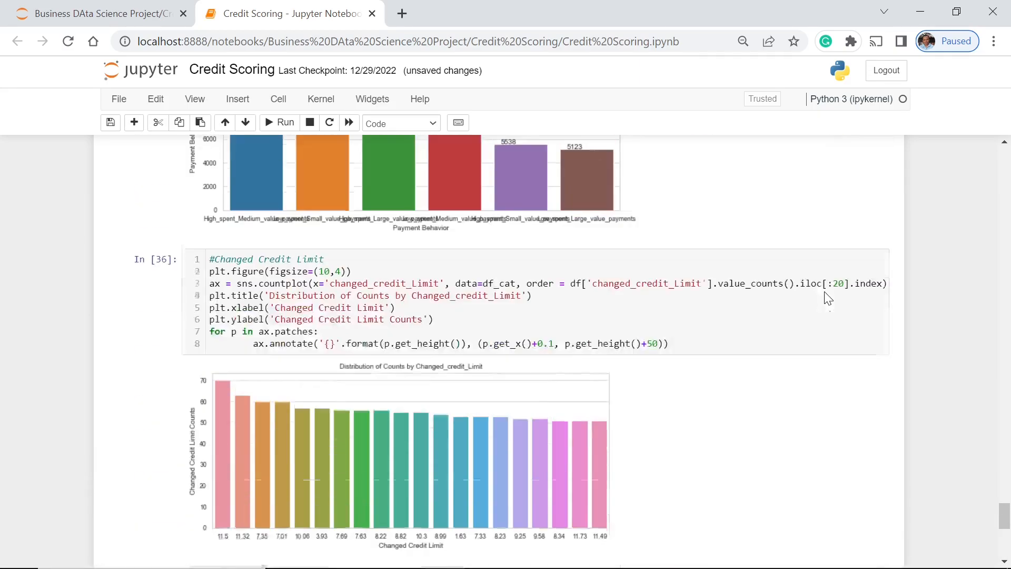
pyautogui.scroll(3)
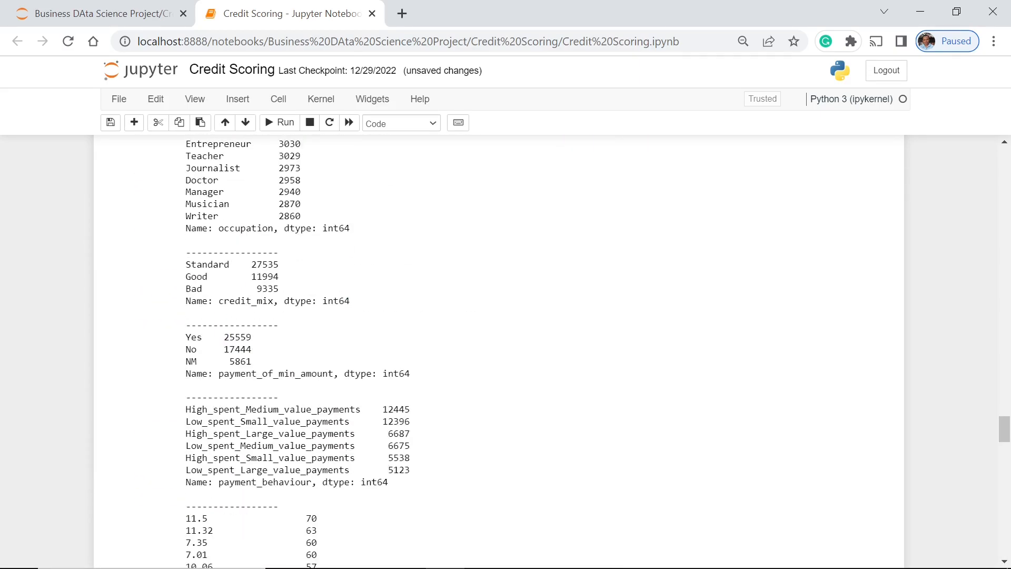
pyautogui.scroll(3)
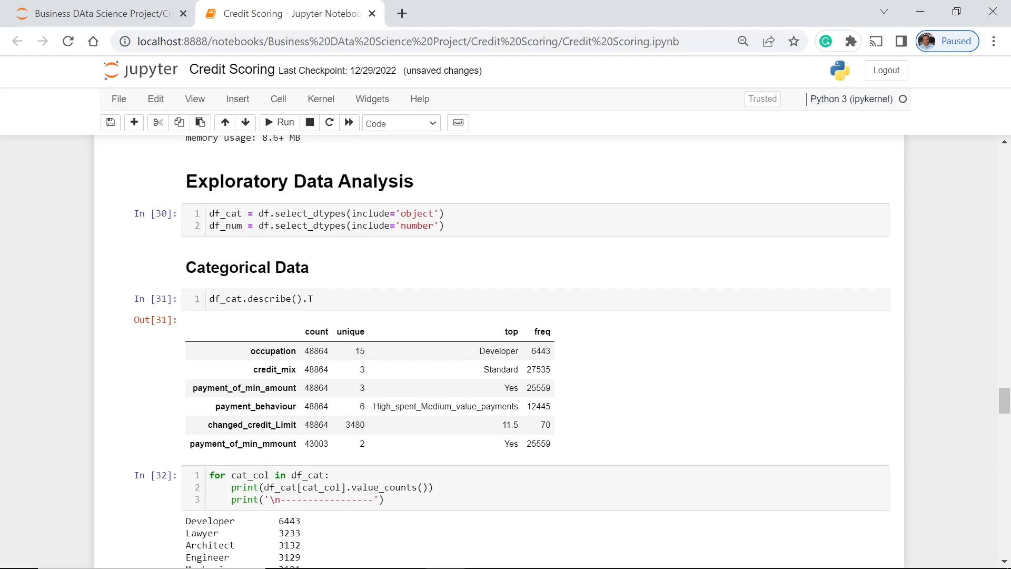
pyautogui.moveTo(772, 292)
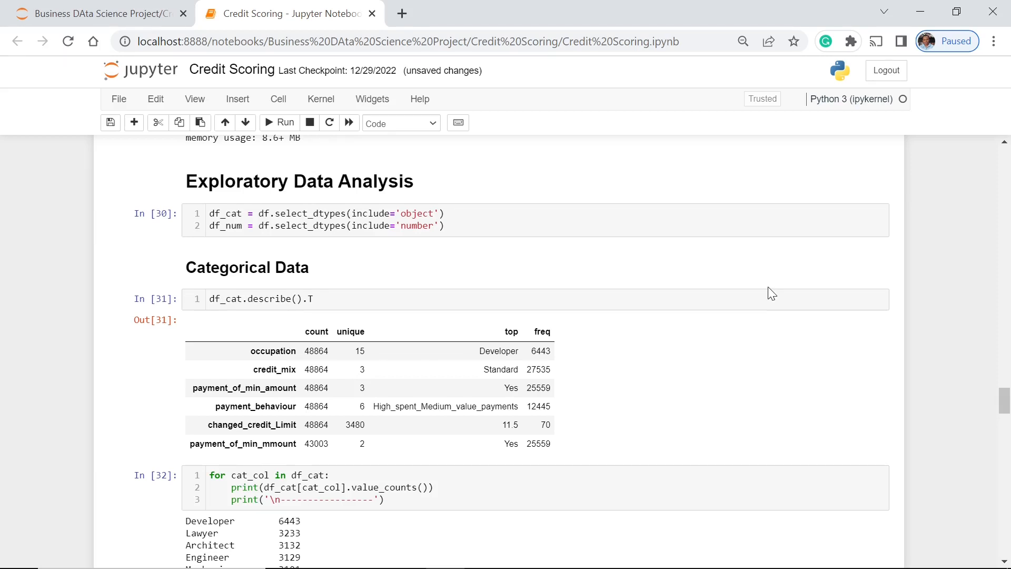